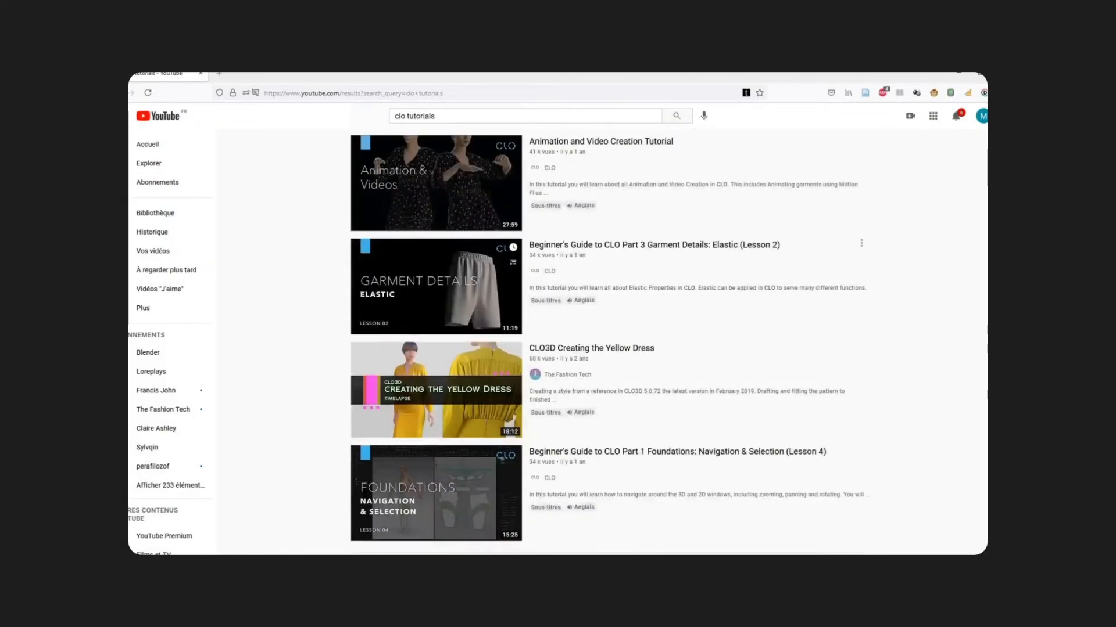
# - Play the CLO Animation and Video Creation Tutorial in full screen
pyautogui.click(436, 183)
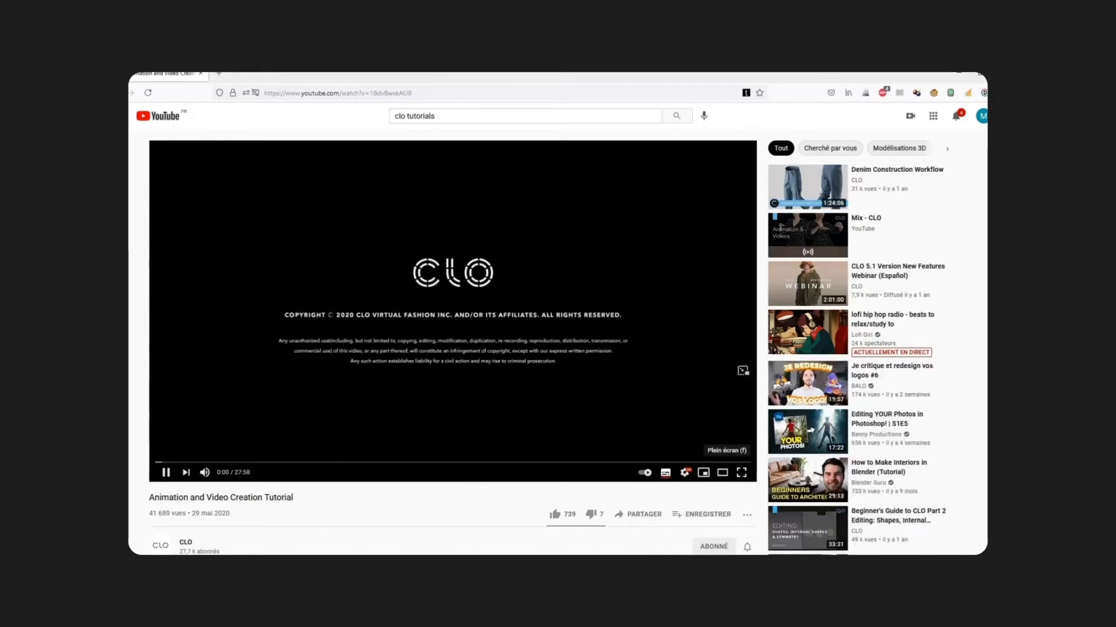
pyautogui.click(741, 472)
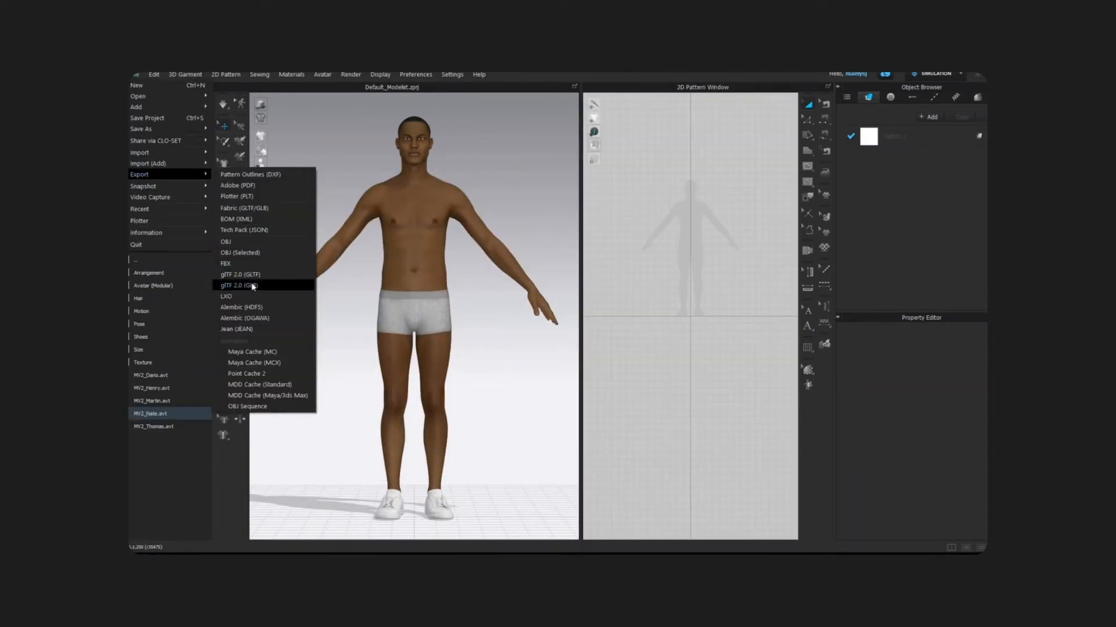
# - Export the default avatar as GLB named basic_clo_avatar
pyautogui.click(238, 285)
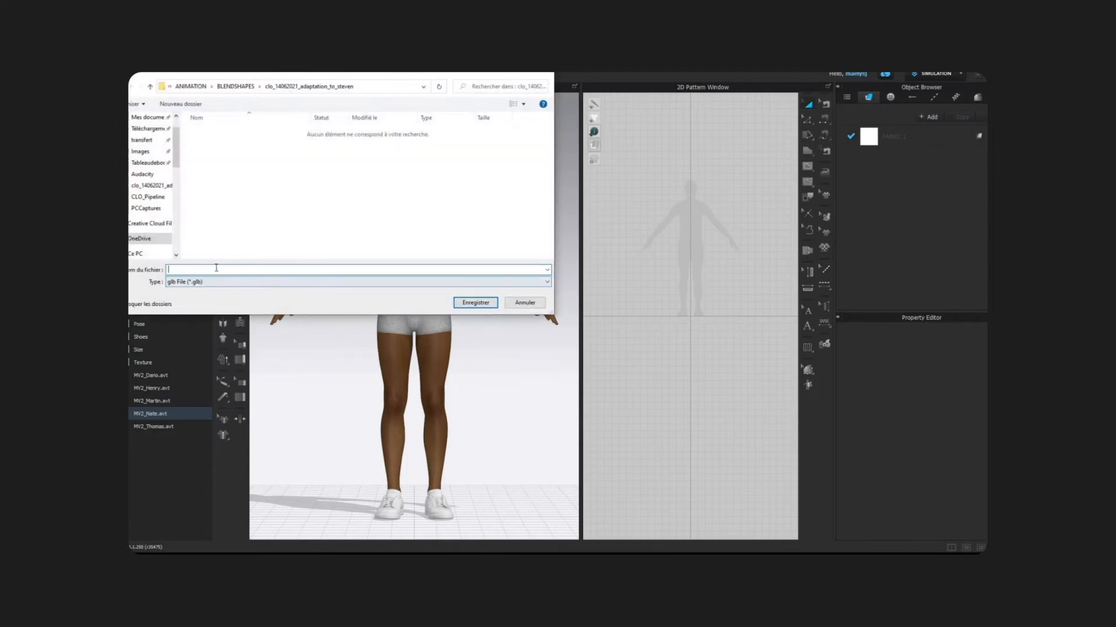
pyautogui.write('basic_clo_avatar')
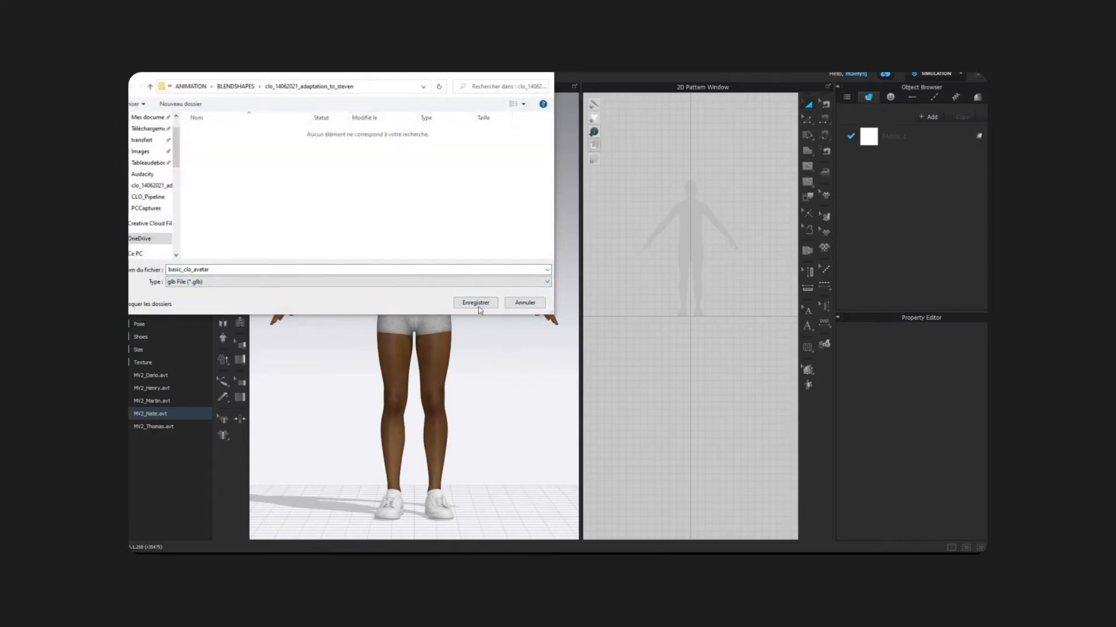
pyautogui.click(475, 302)
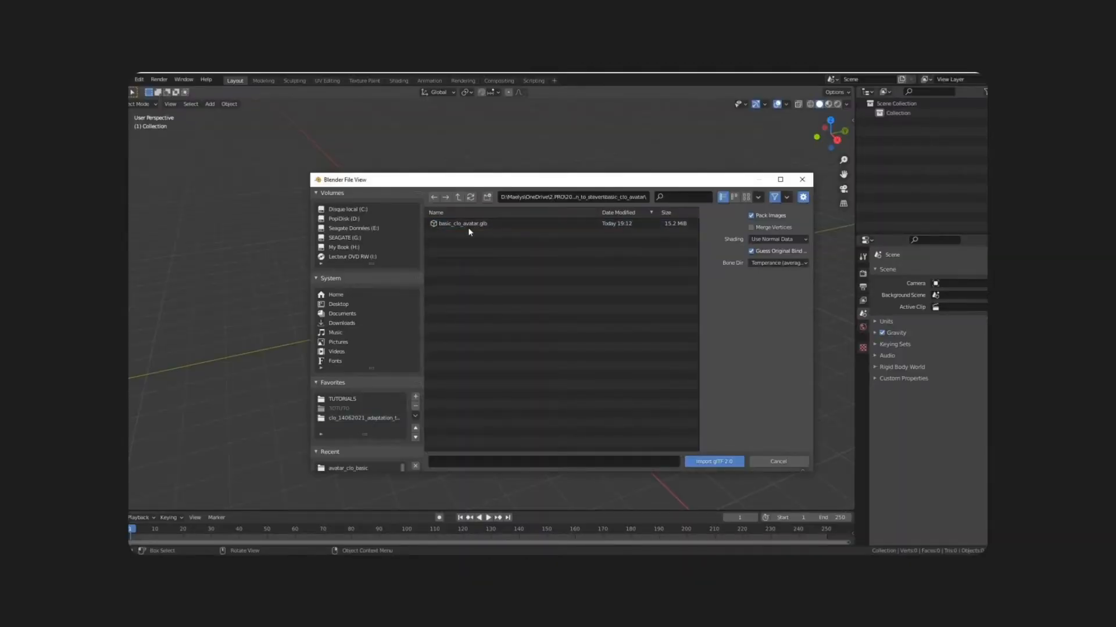
# - Import basic_clo_avatar.glb and set the FBX export's texture Path Mode for basic_avatar_blender.fbx
pyautogui.click(713, 460)
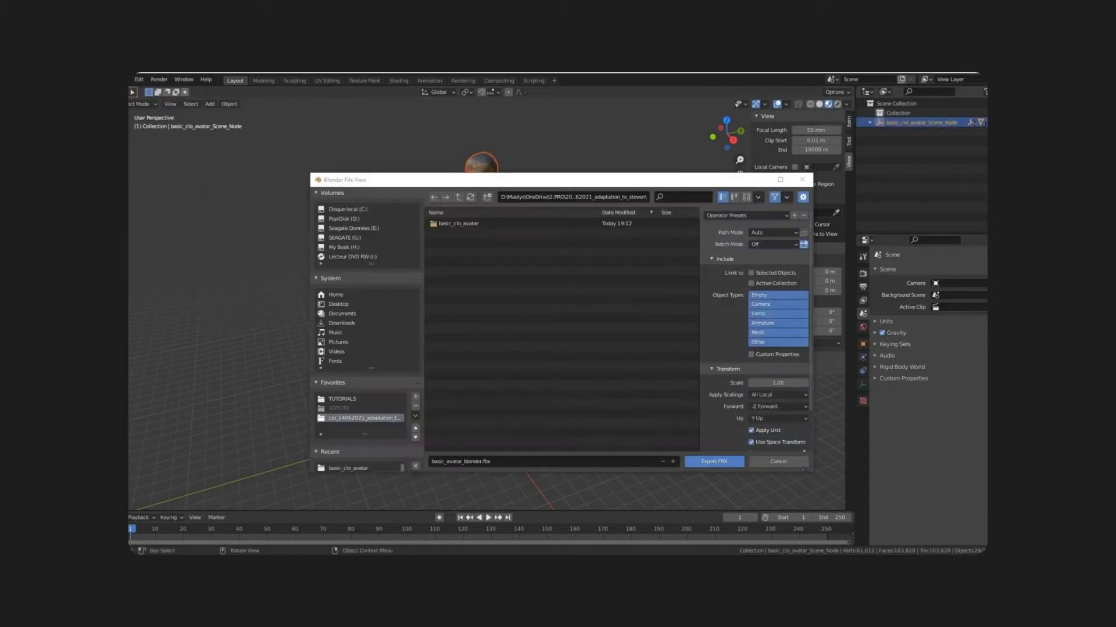
pyautogui.click(772, 232)
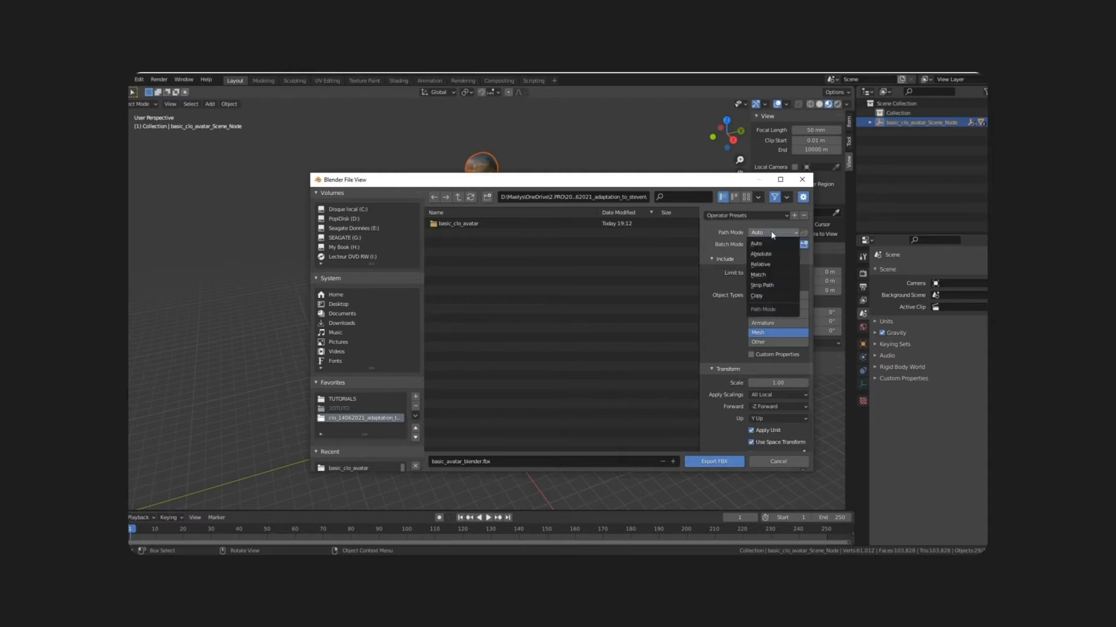
pyautogui.click(756, 295)
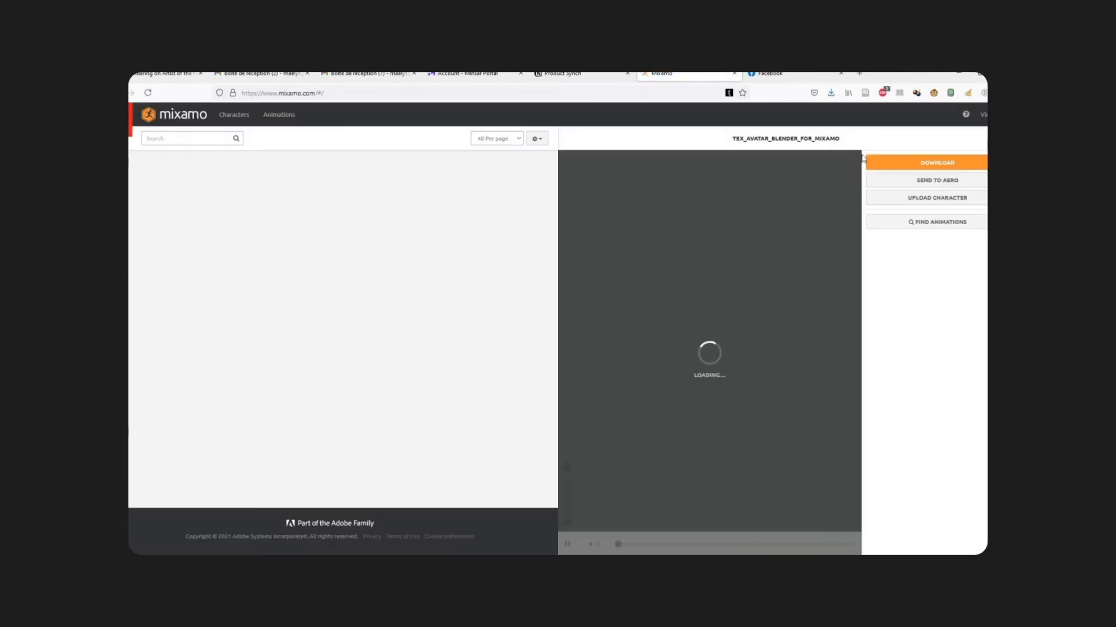
# - Upload basic_avatar_blender.fbx as a new character and accept its orientation
pyautogui.click(937, 197)
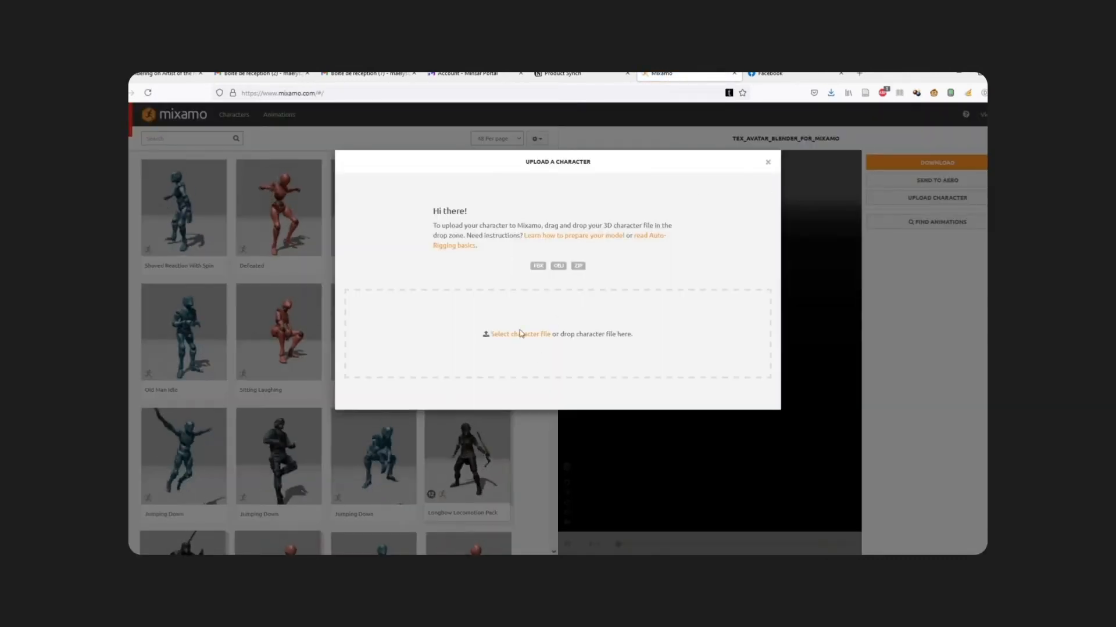
pyautogui.click(519, 334)
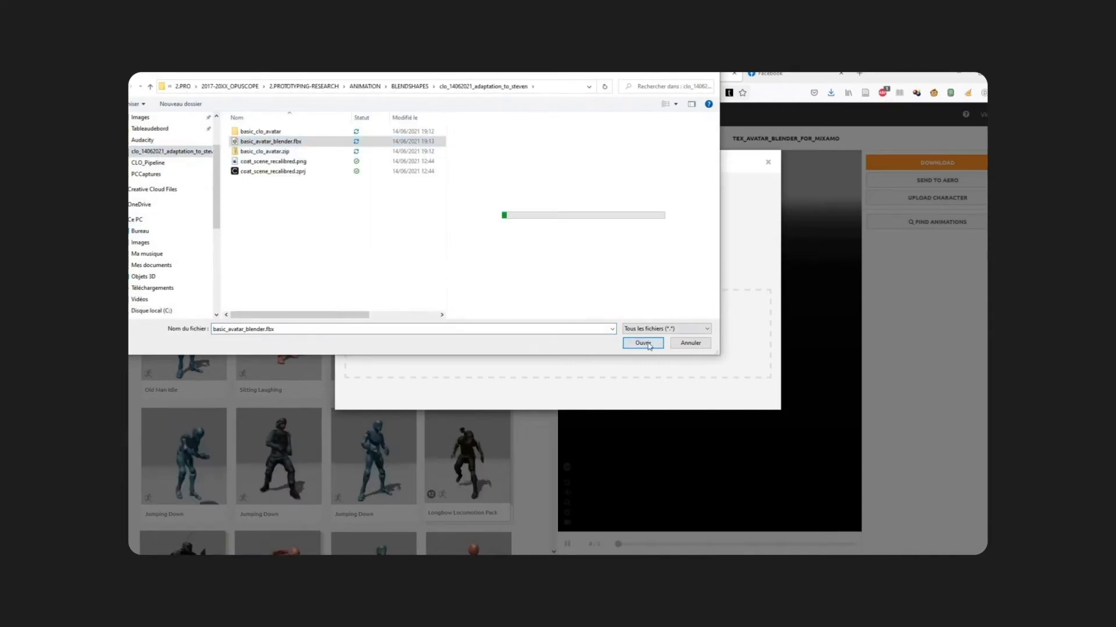
pyautogui.click(641, 343)
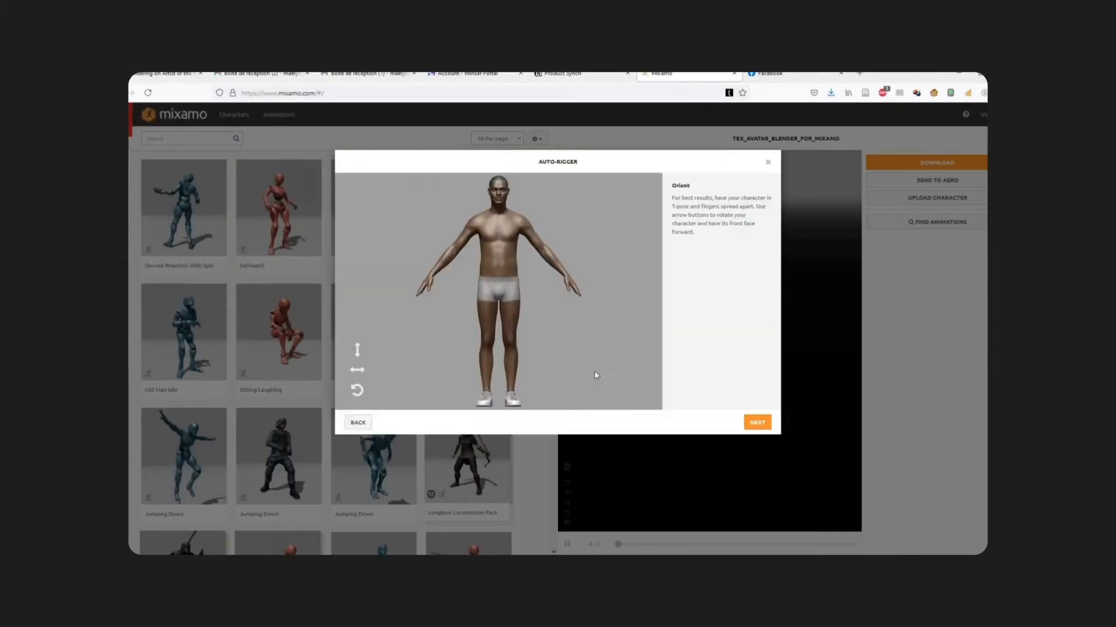
pyautogui.click(756, 421)
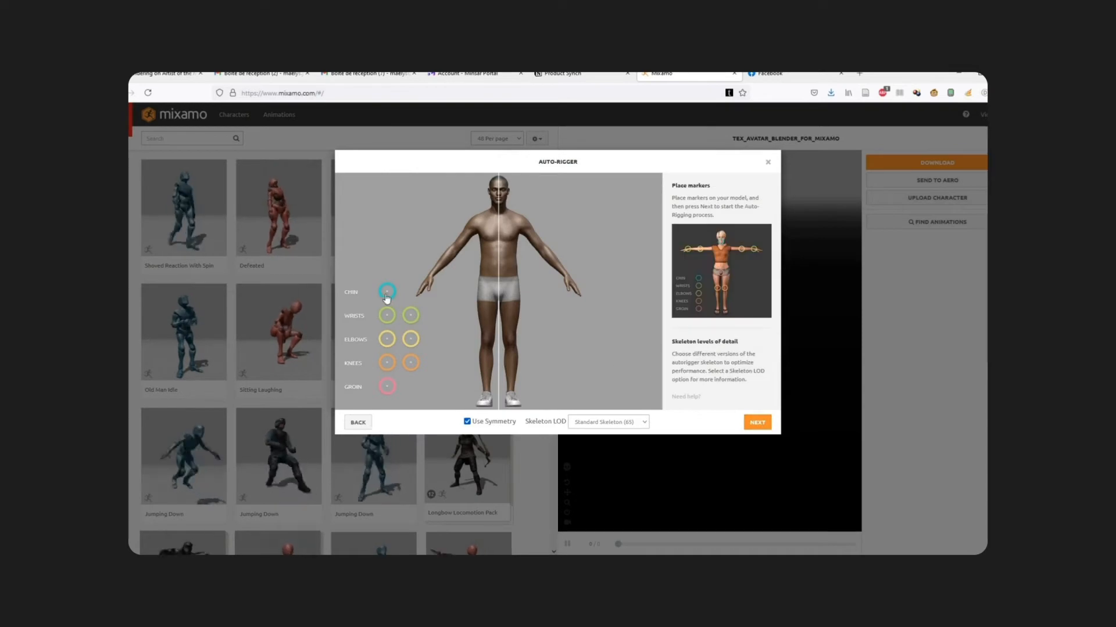
# - Place the chin marker, auto-rig the avatar and make it the current character
pyautogui.moveTo(386, 291); pyautogui.dragTo(498, 204)
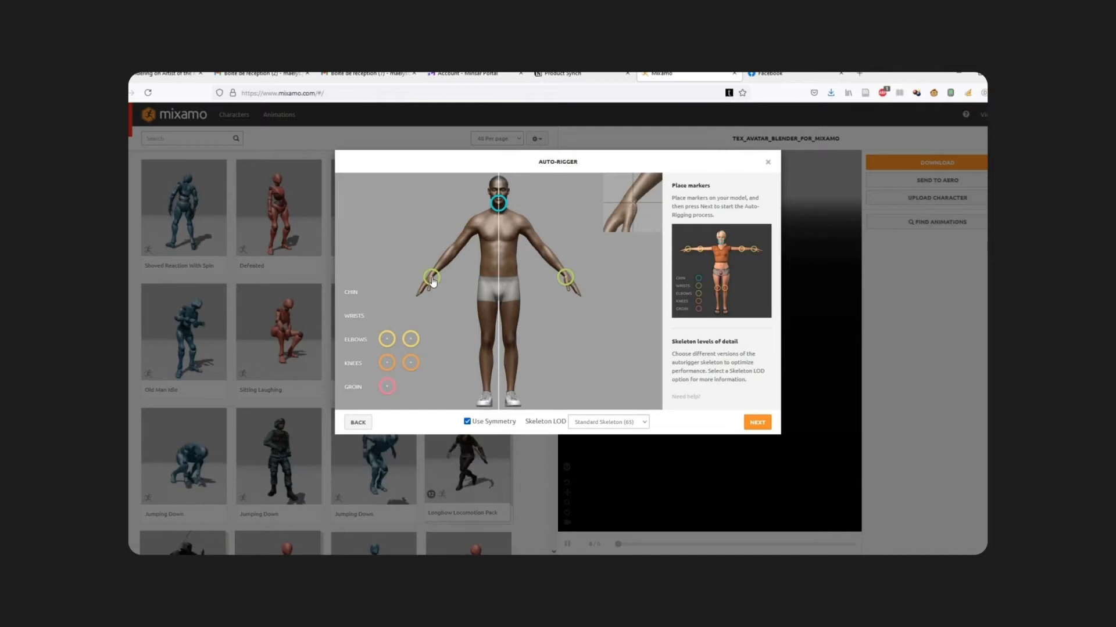
pyautogui.click(757, 421)
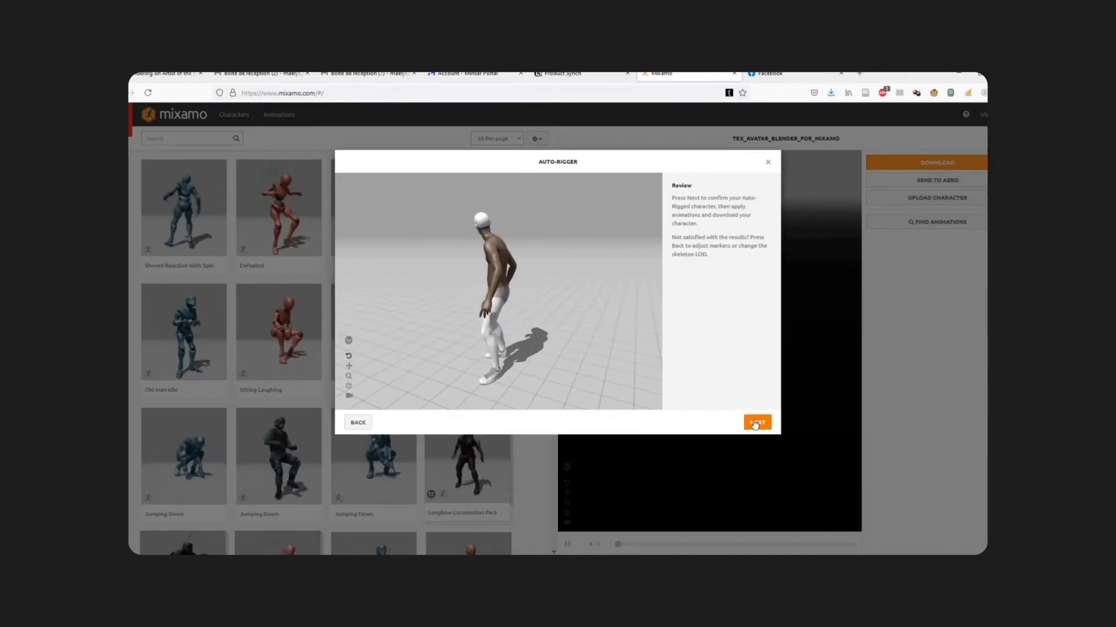
pyautogui.click(756, 422)
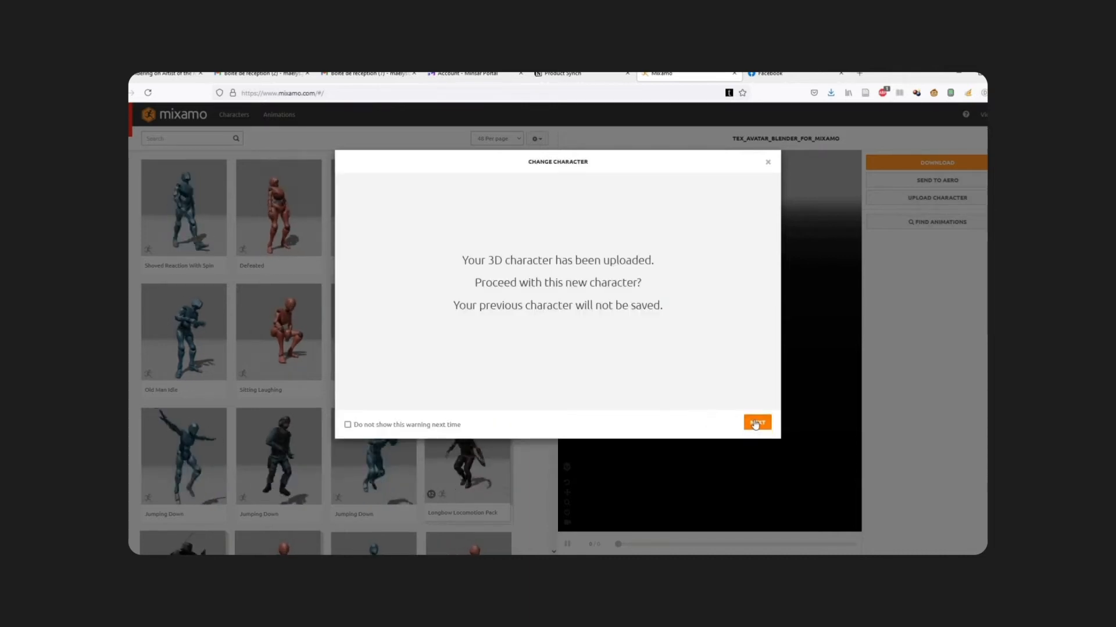
pyautogui.click(757, 423)
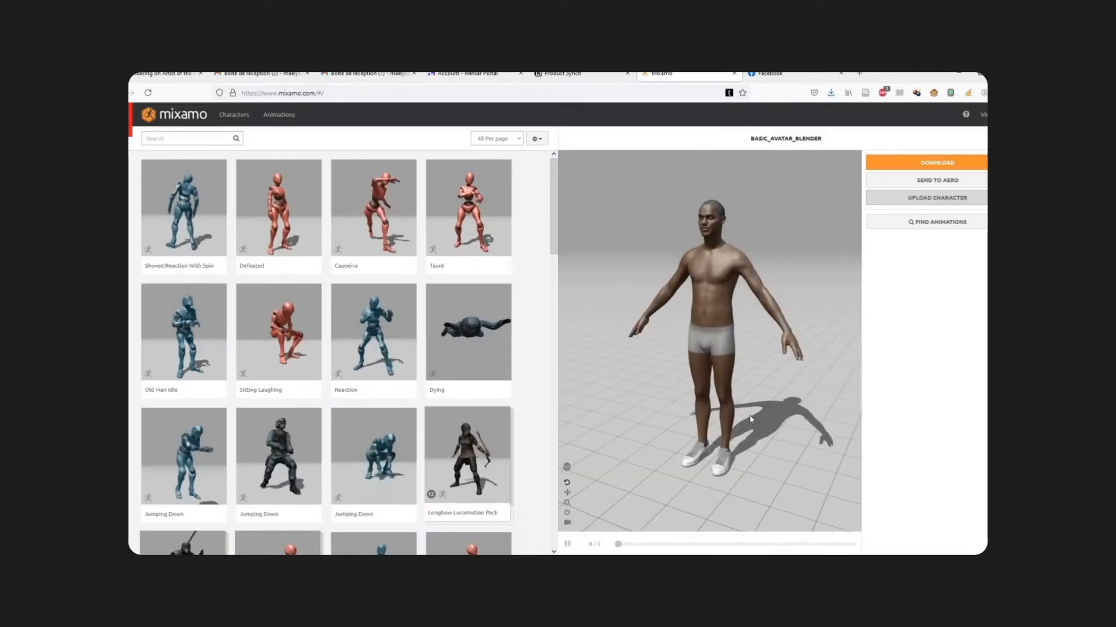
# - Download the rigged avatar as a T-pose FBX saved as Mixamo_avatar_tpose.fbx
pyautogui.click(936, 162)
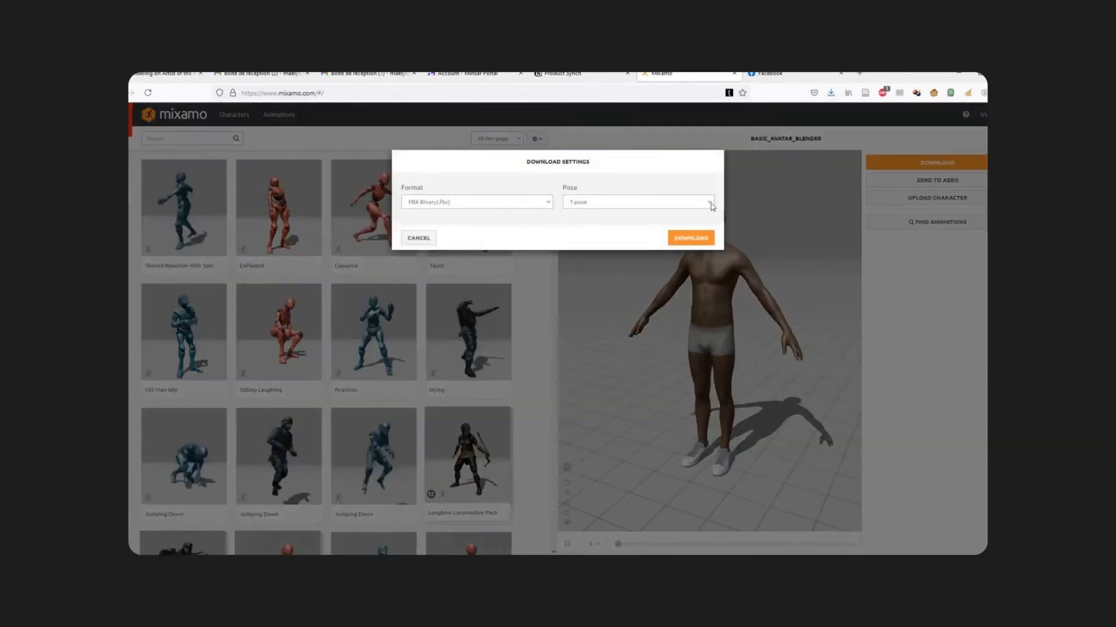
pyautogui.click(690, 237)
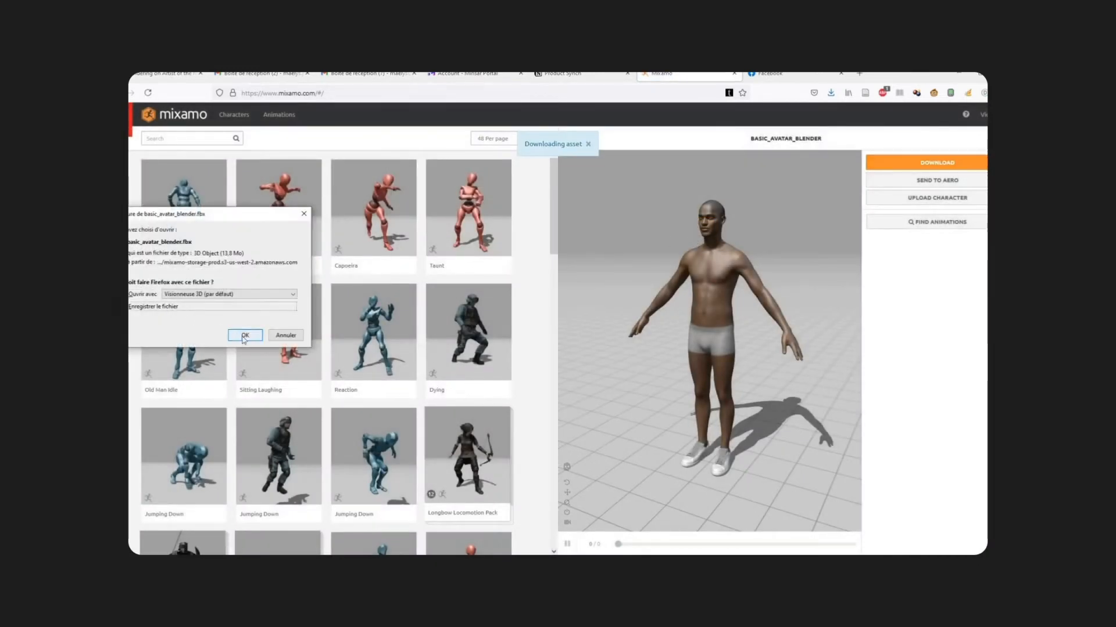
pyautogui.click(245, 335)
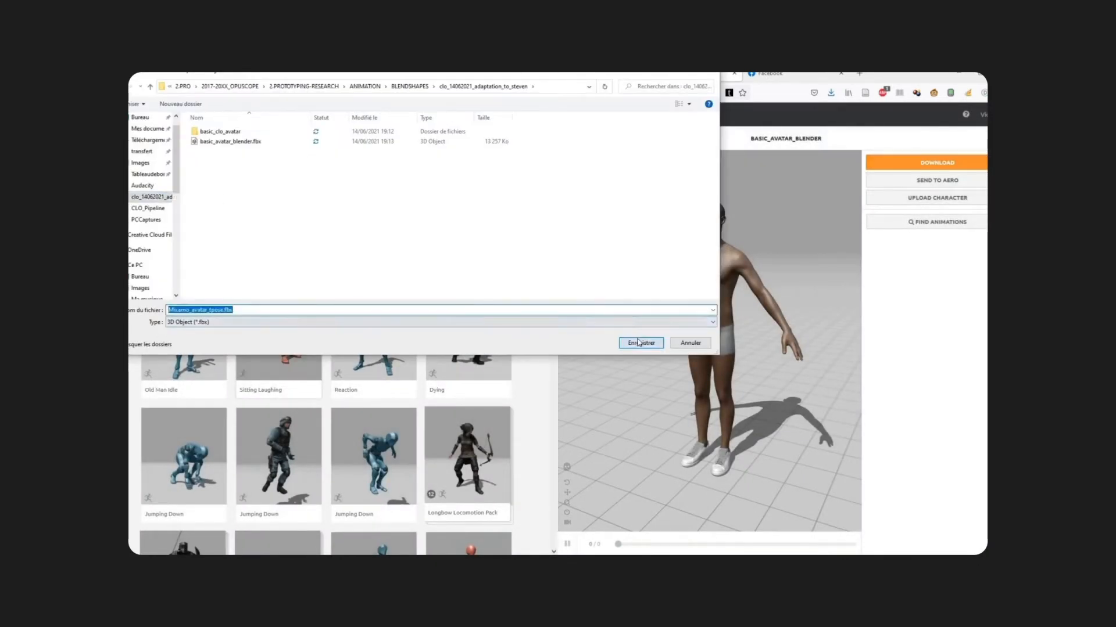
pyautogui.click(640, 342)
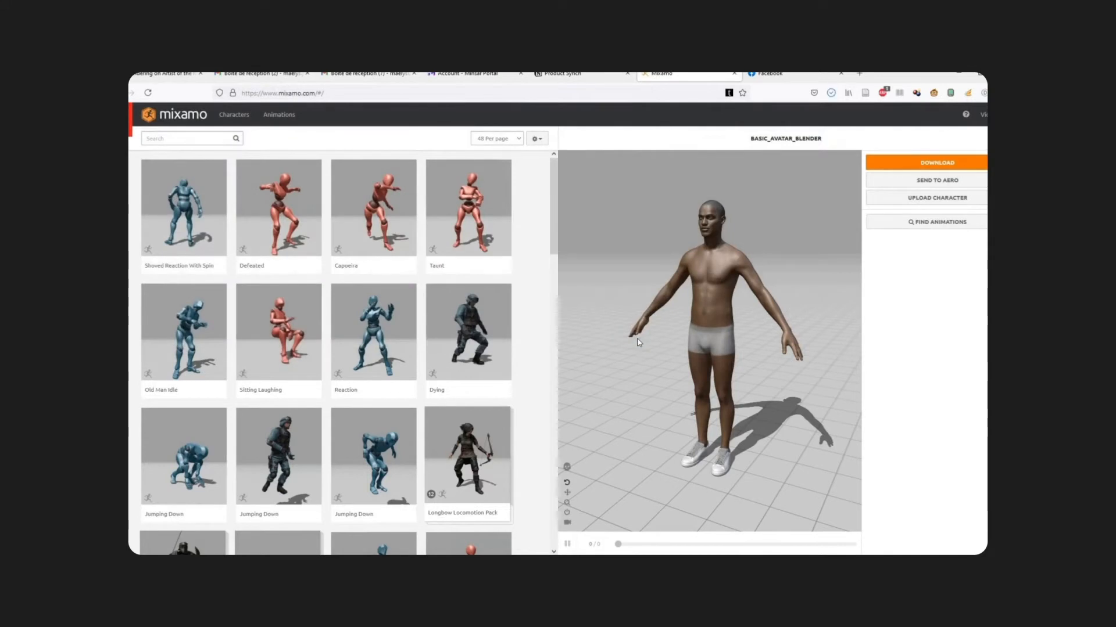
# - Search 'walking', apply the Walking animation and enable In Place
pyautogui.click(188, 138)
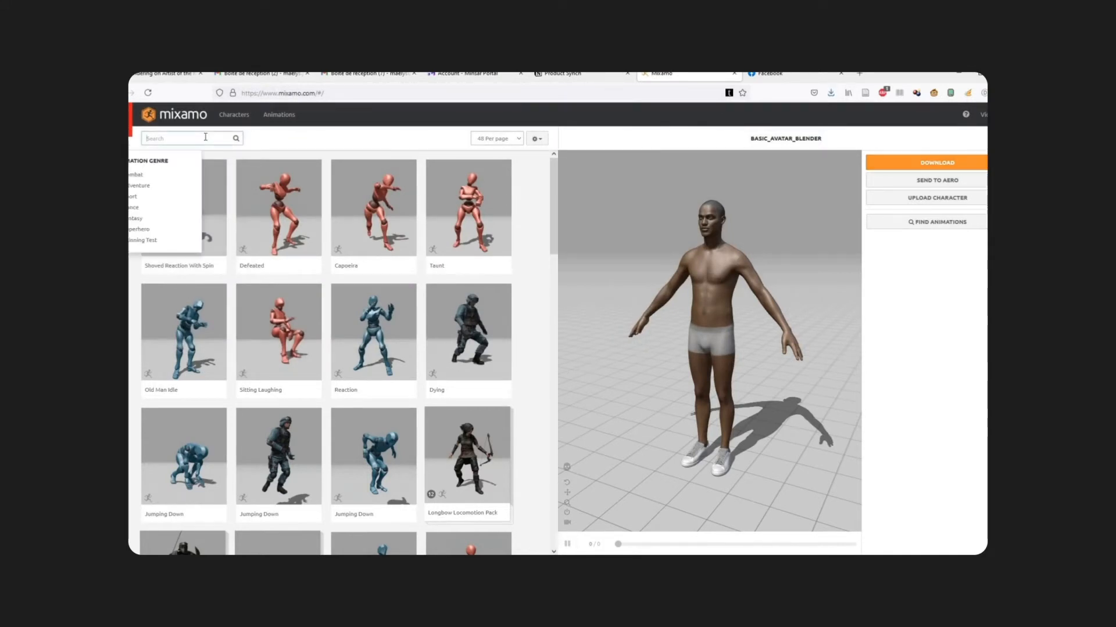
pyautogui.write('walking')
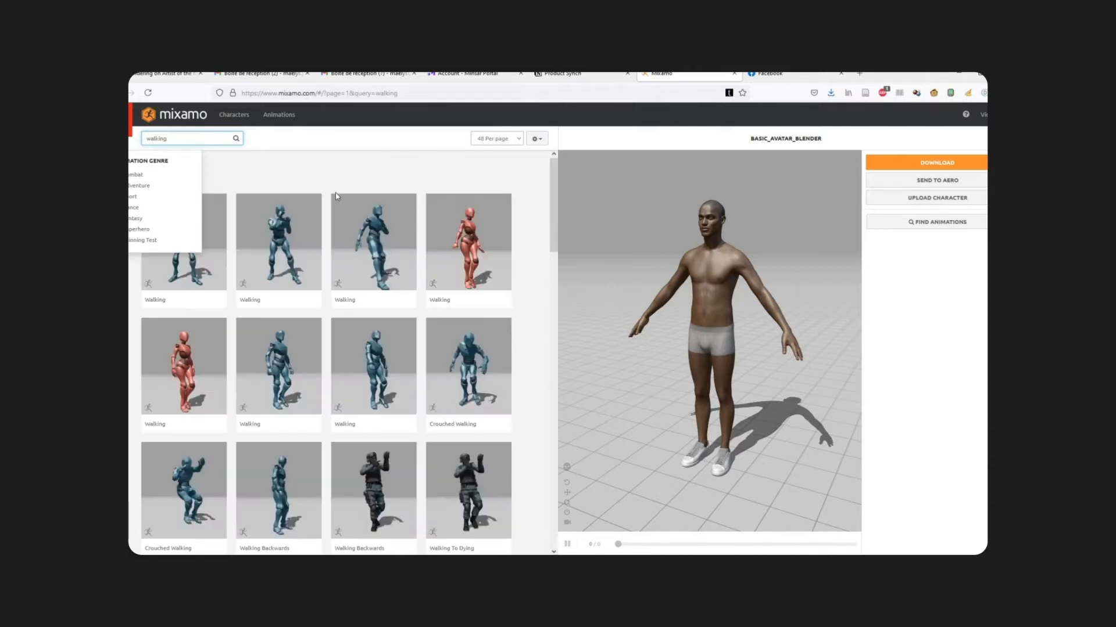
pyautogui.click(373, 416)
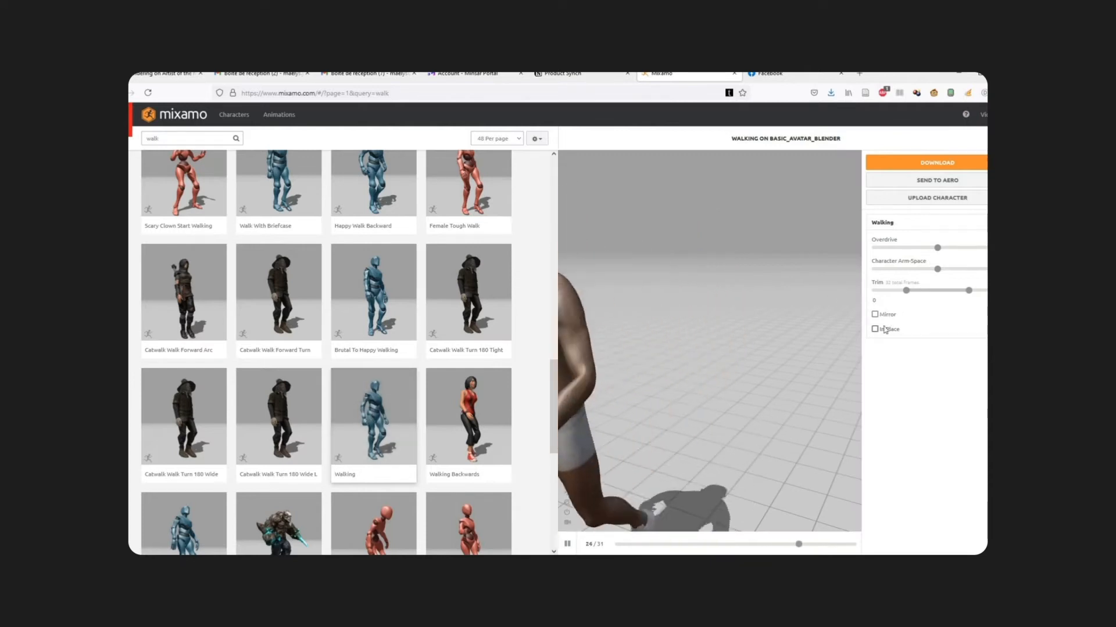
pyautogui.click(875, 329)
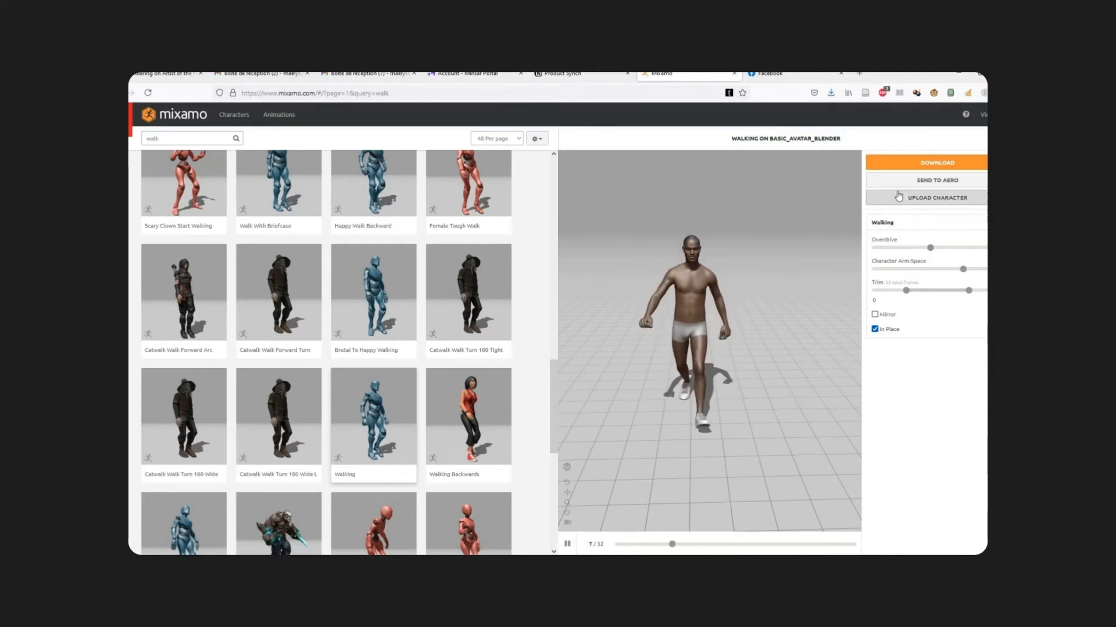
# - Download the walking avatar with skin as Walking_mixamo.fbx
pyautogui.click(937, 163)
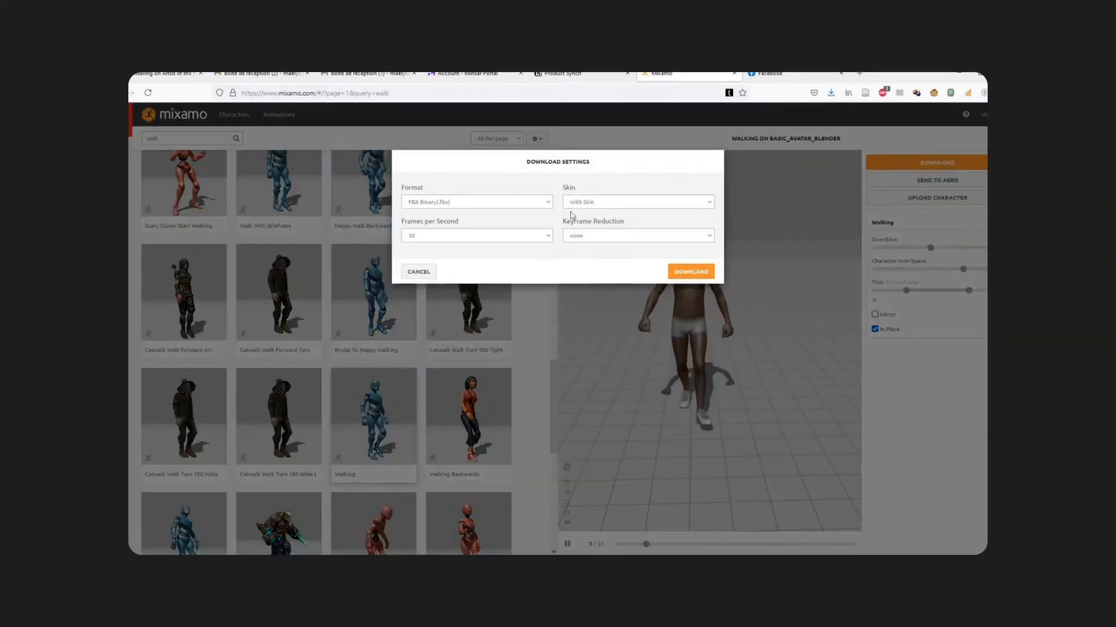
pyautogui.click(688, 271)
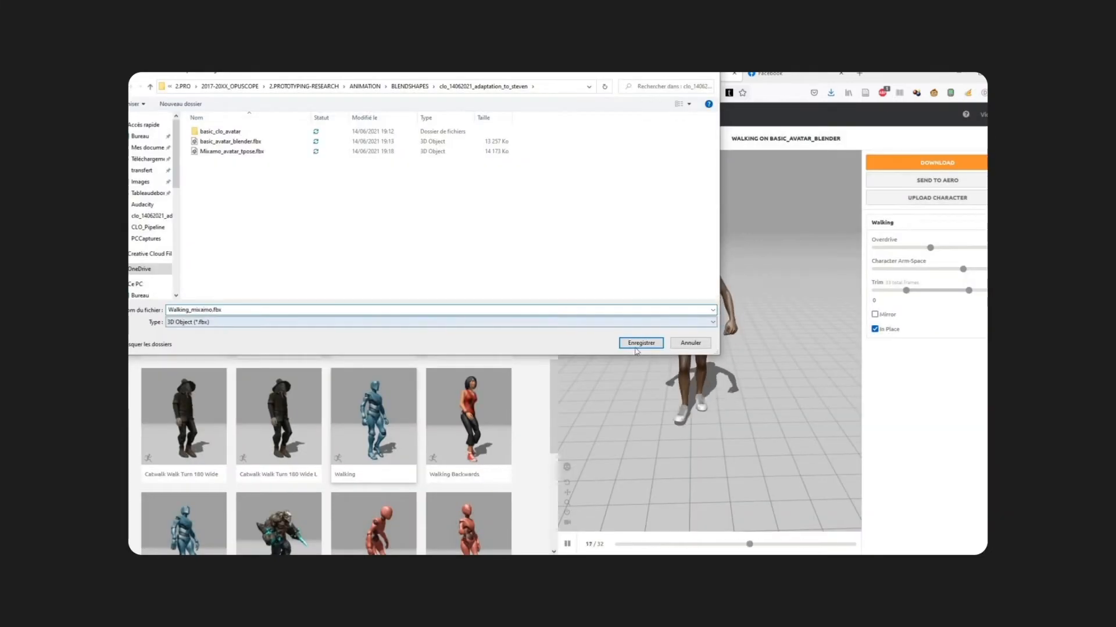
pyautogui.click(640, 342)
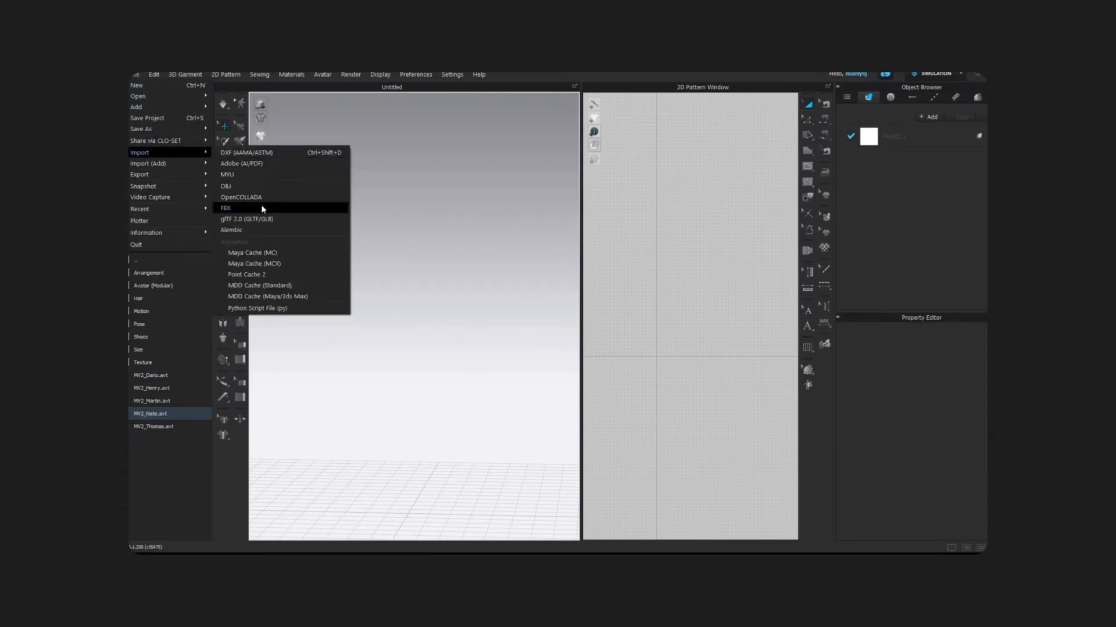
# - Import Walking_mixamo.fbx with its animation at 1% scale
pyautogui.click(225, 208)
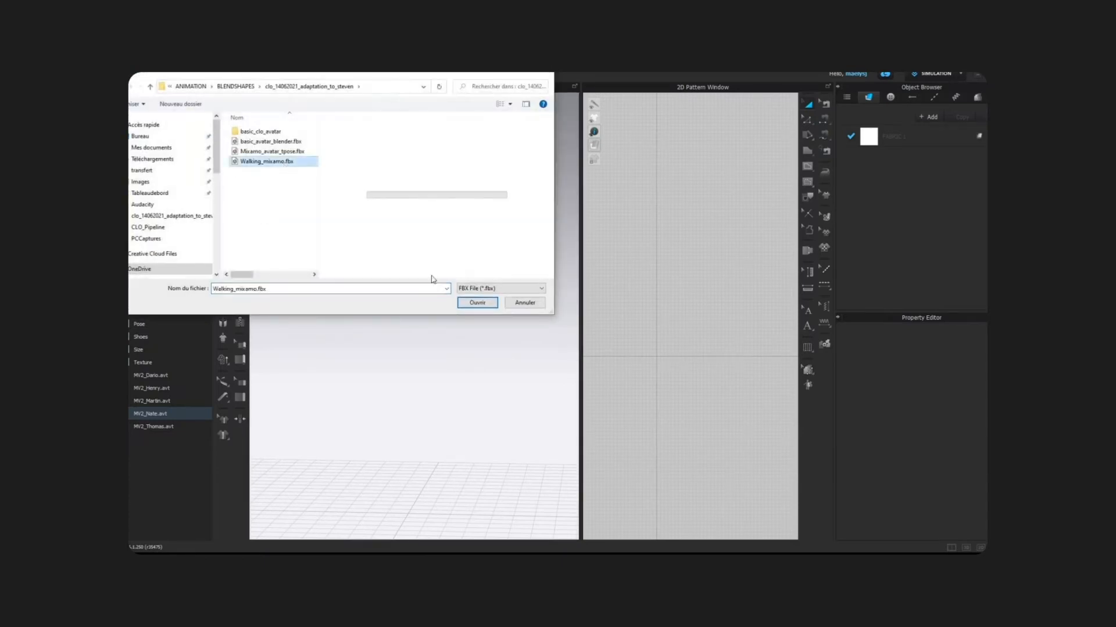
pyautogui.click(476, 302)
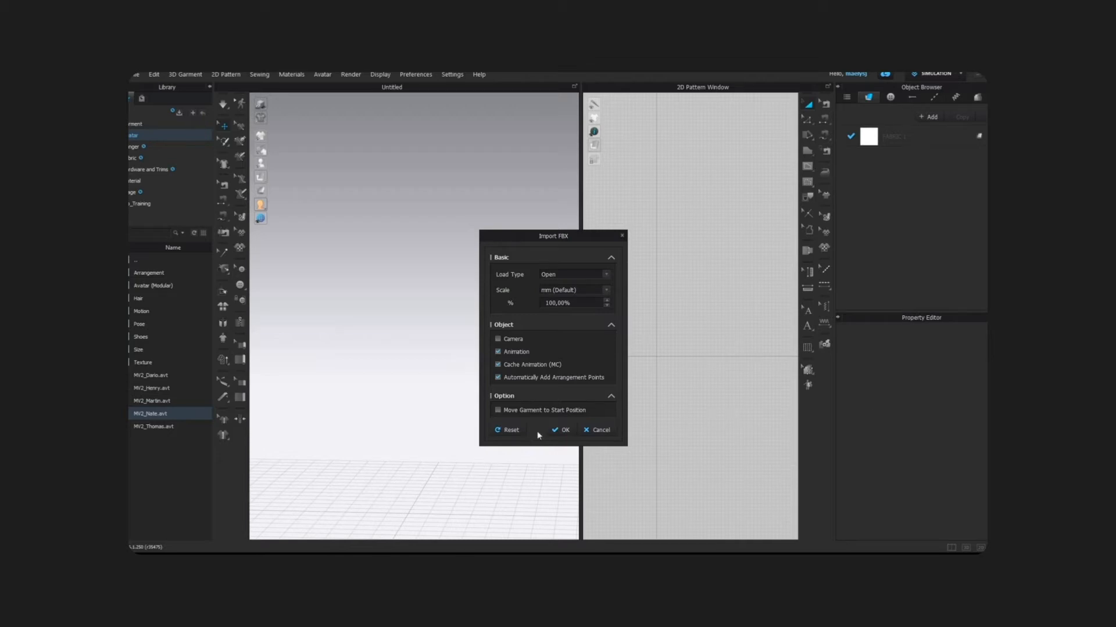
pyautogui.click(562, 430)
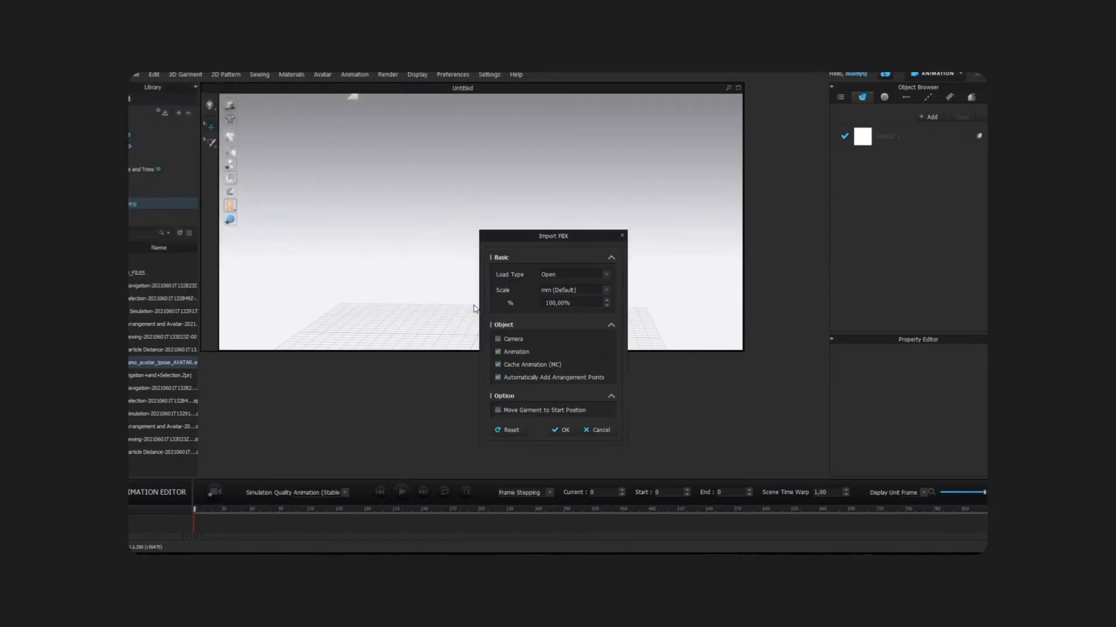
pyautogui.write('1%')
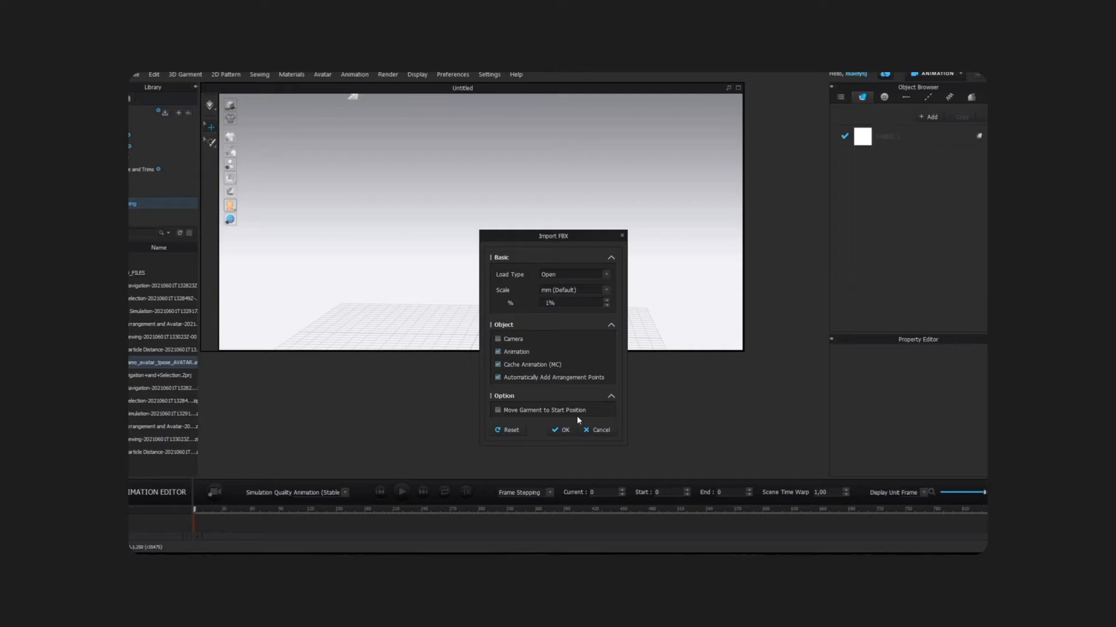
pyautogui.click(562, 430)
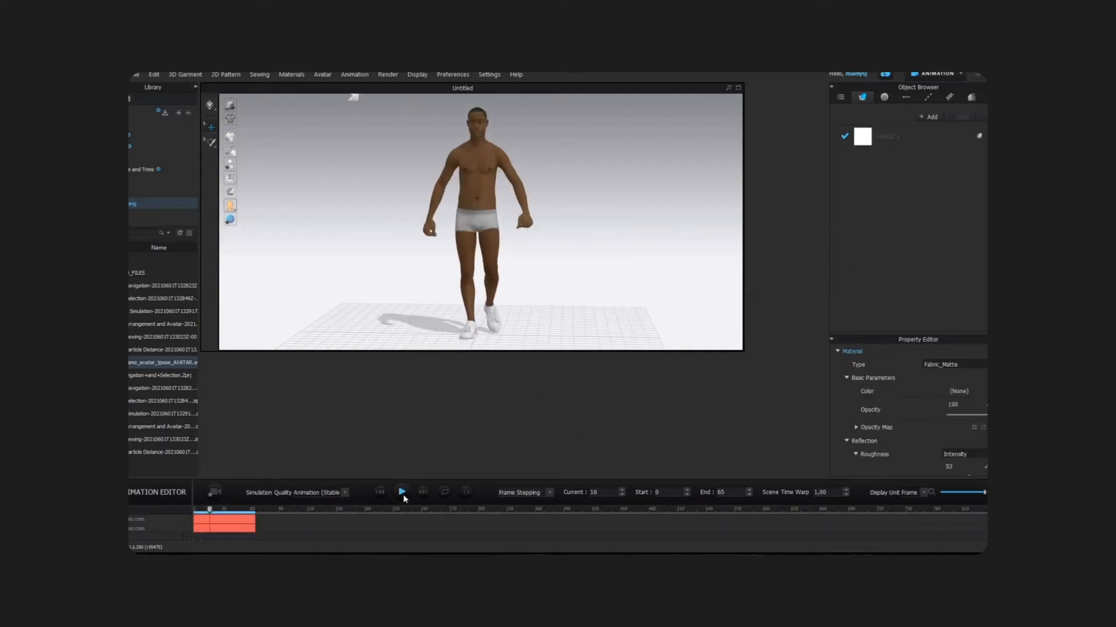
# - Play the walk, then save the entire region as joint motion walking_motion.mtn
pyautogui.click(401, 491)
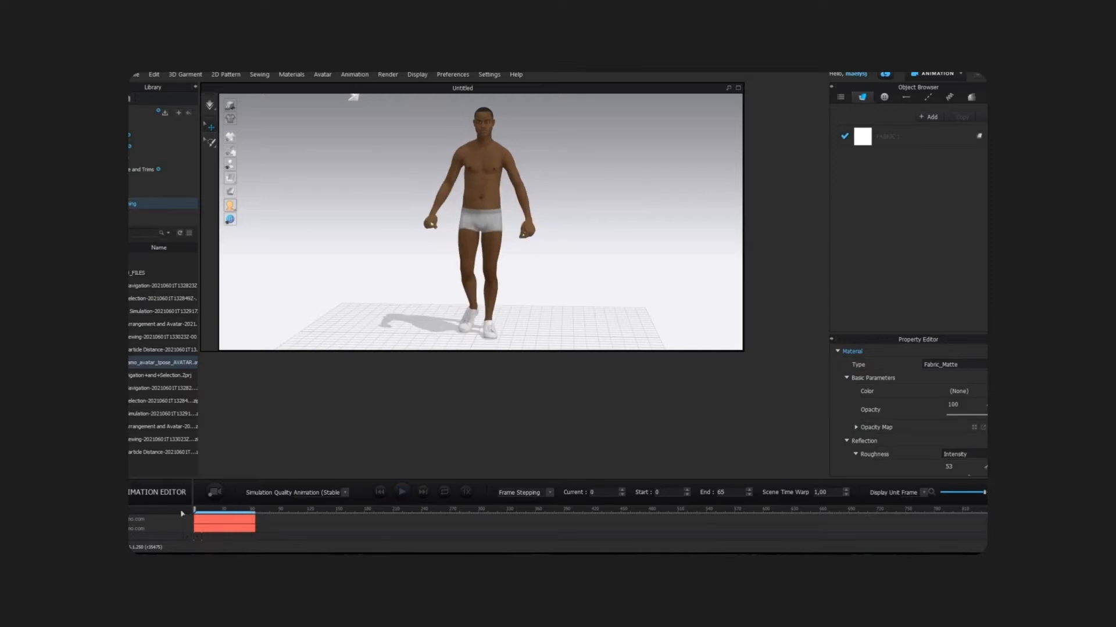
pyautogui.click(135, 74)
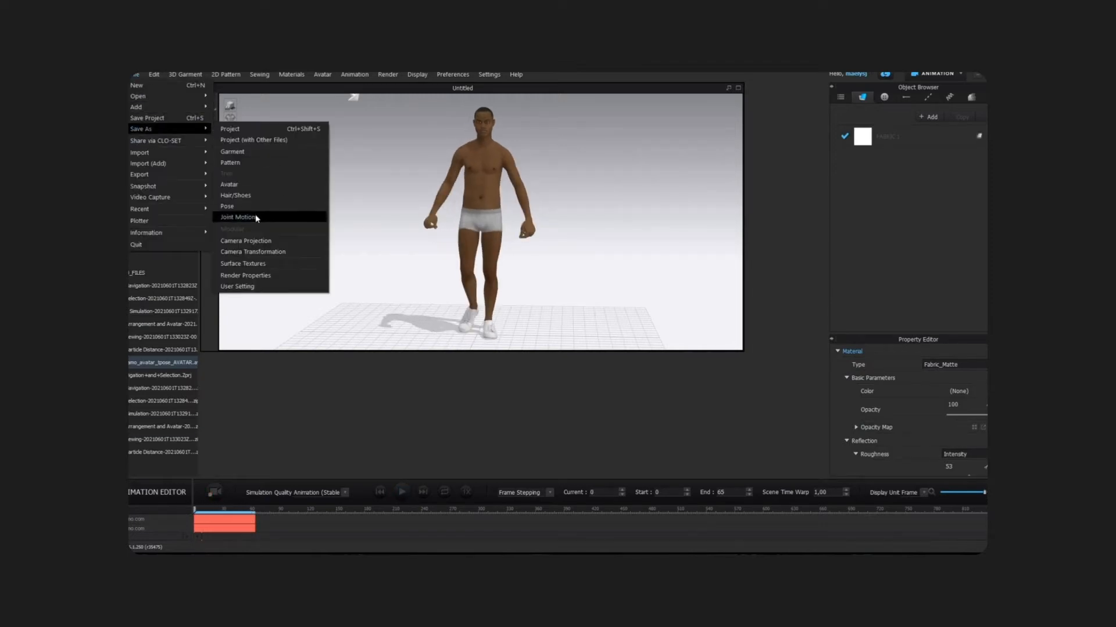
pyautogui.click(238, 217)
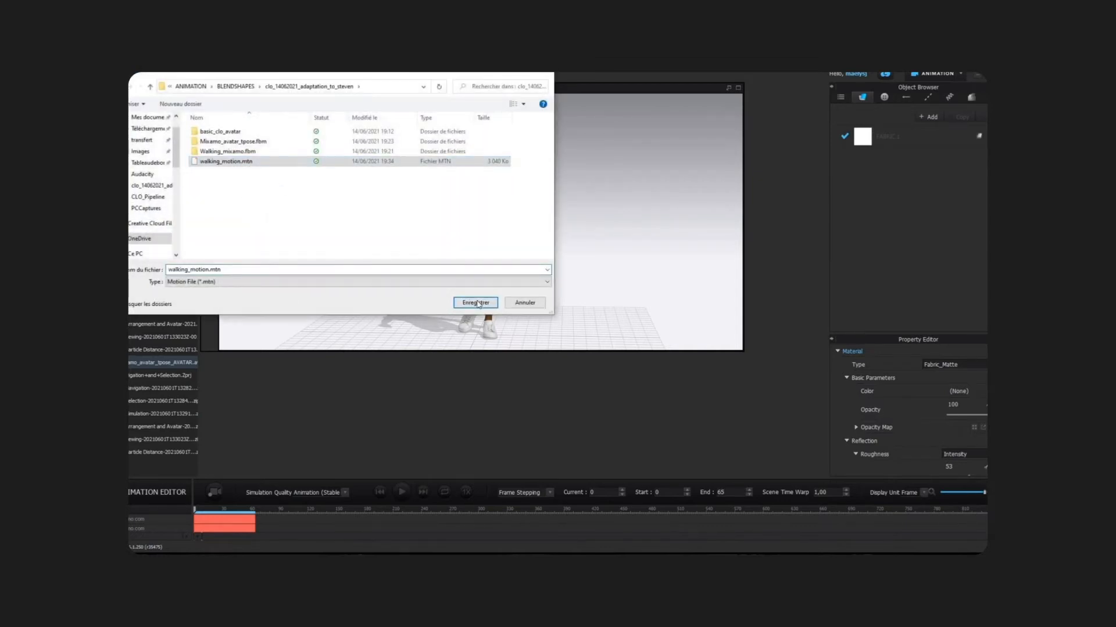
pyautogui.click(474, 302)
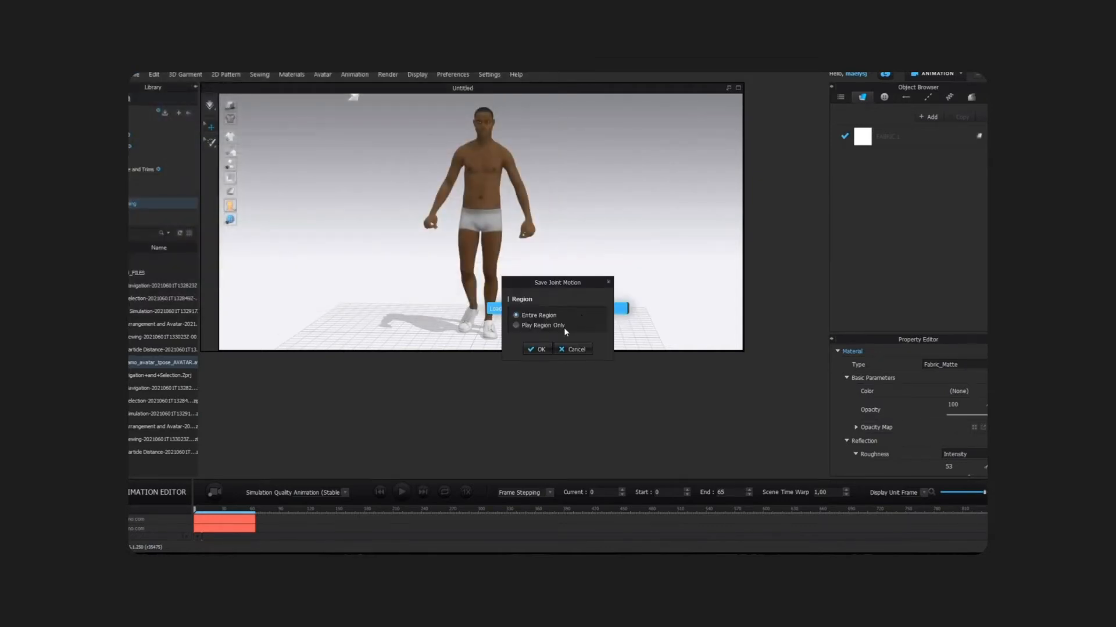
pyautogui.click(537, 348)
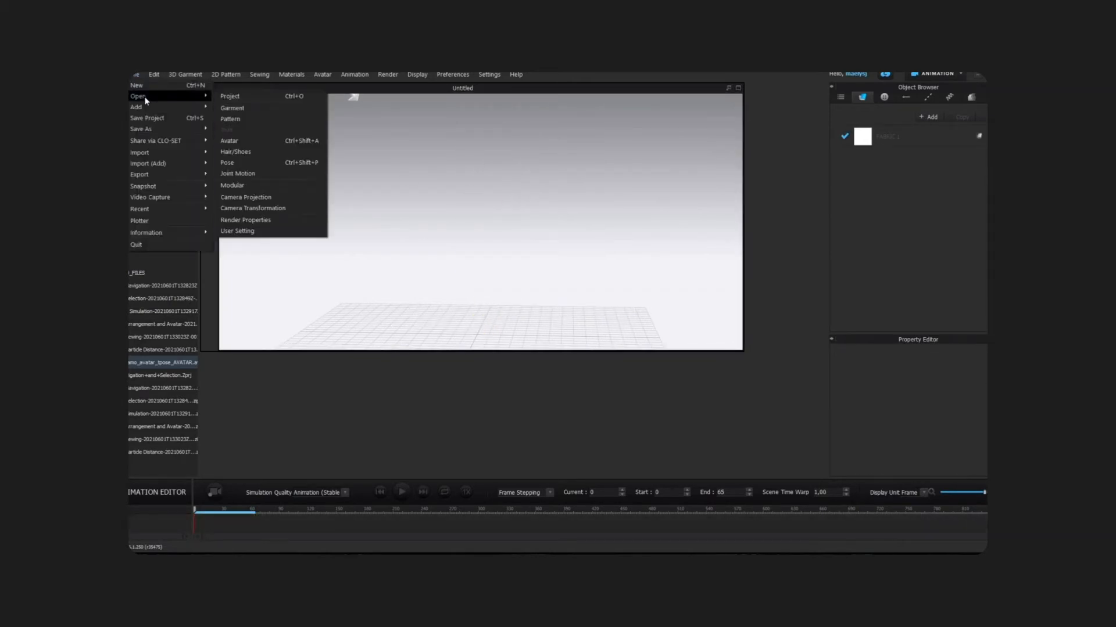
# - Open coat_scene_recalibred.zprj and dismiss the simulation quality notice
pyautogui.click(230, 96)
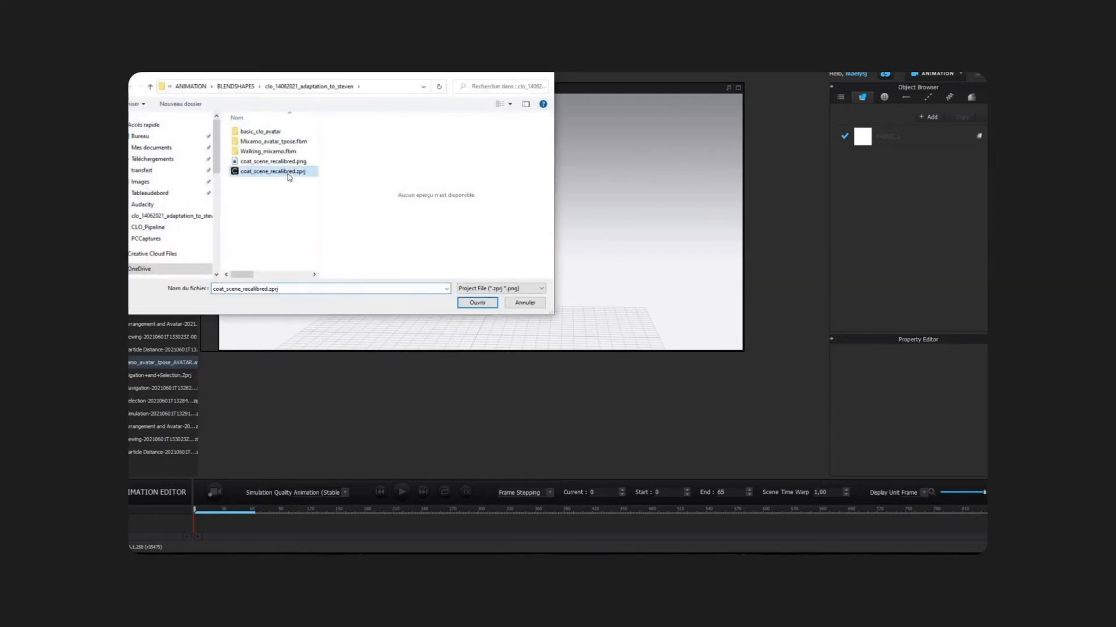
pyautogui.click(478, 302)
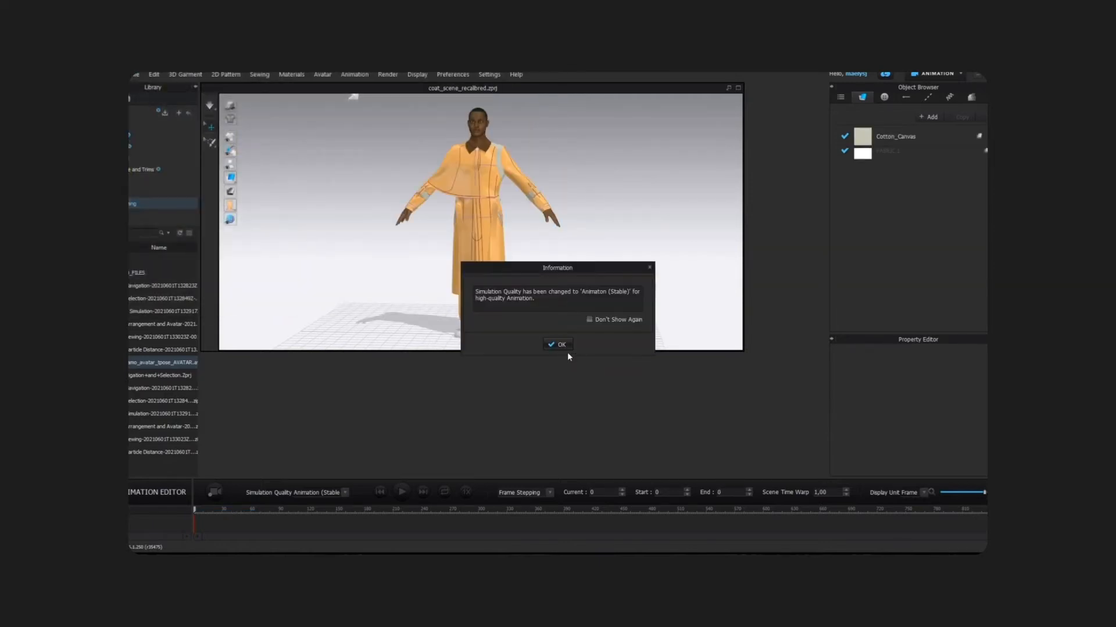
pyautogui.click(558, 345)
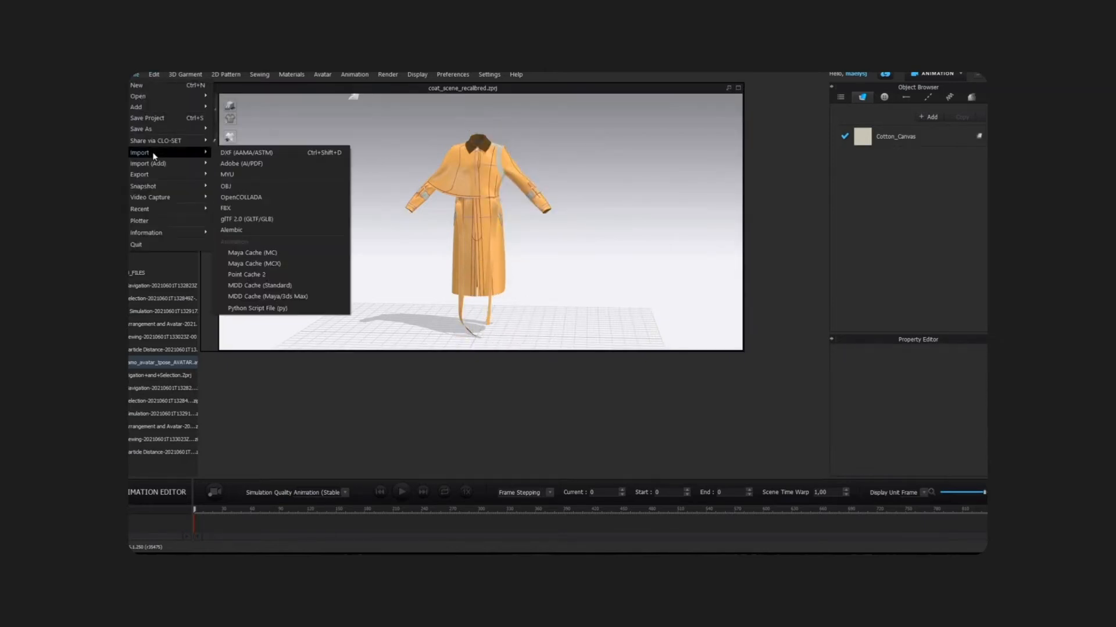
# - Import the FBX avatar into the coat scene at 1% scale
pyautogui.click(225, 208)
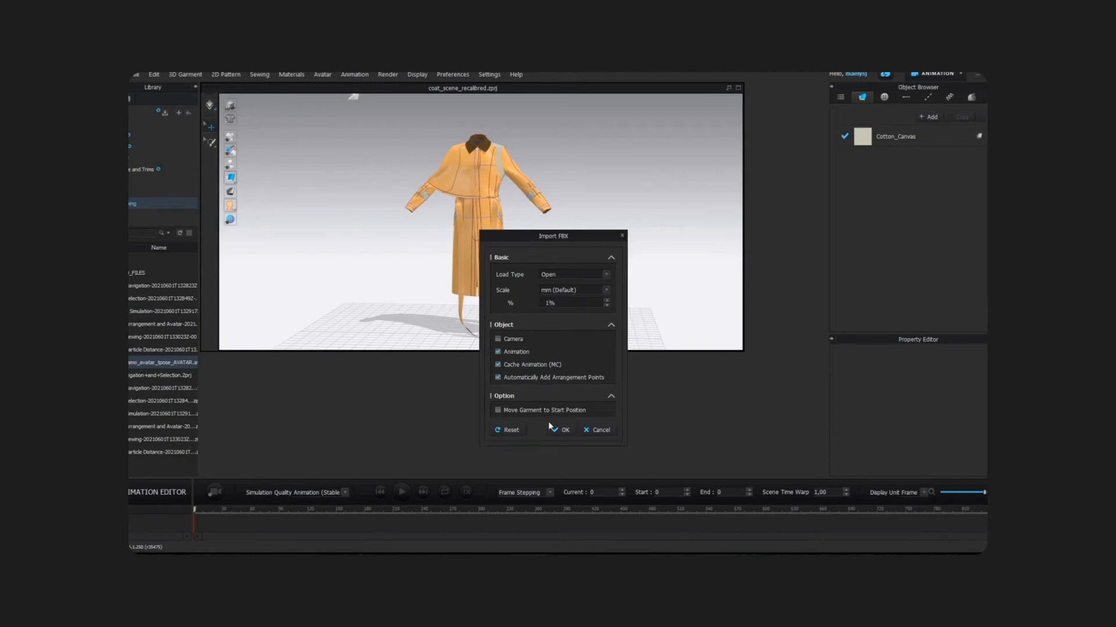
pyautogui.click(562, 430)
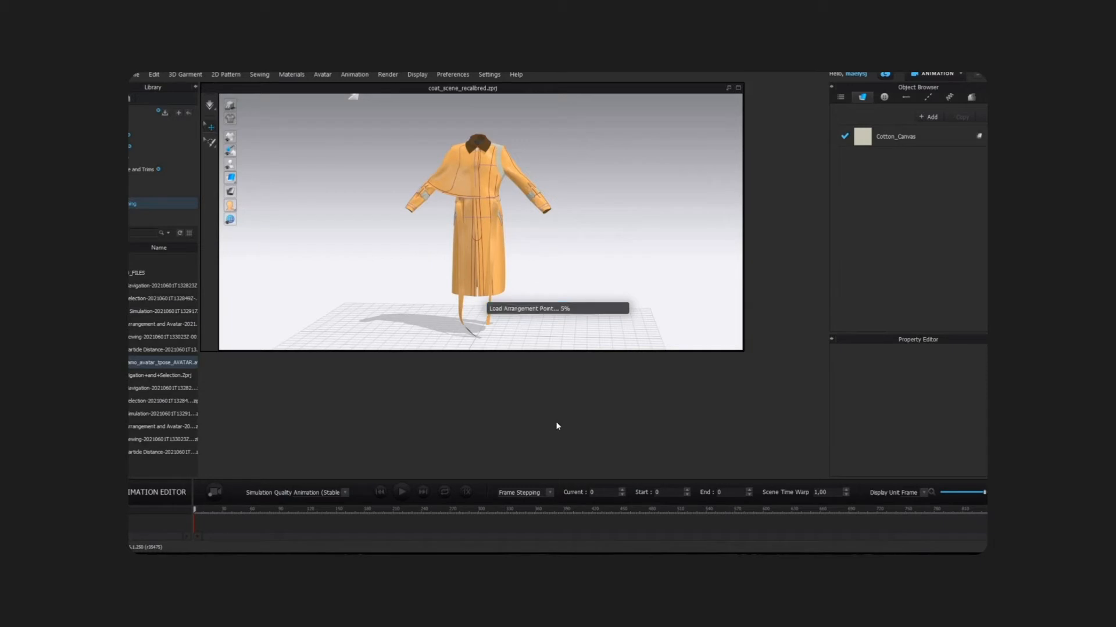
# - Load the walking_motion.mtn motion onto the avatar
pyautogui.click(136, 73)
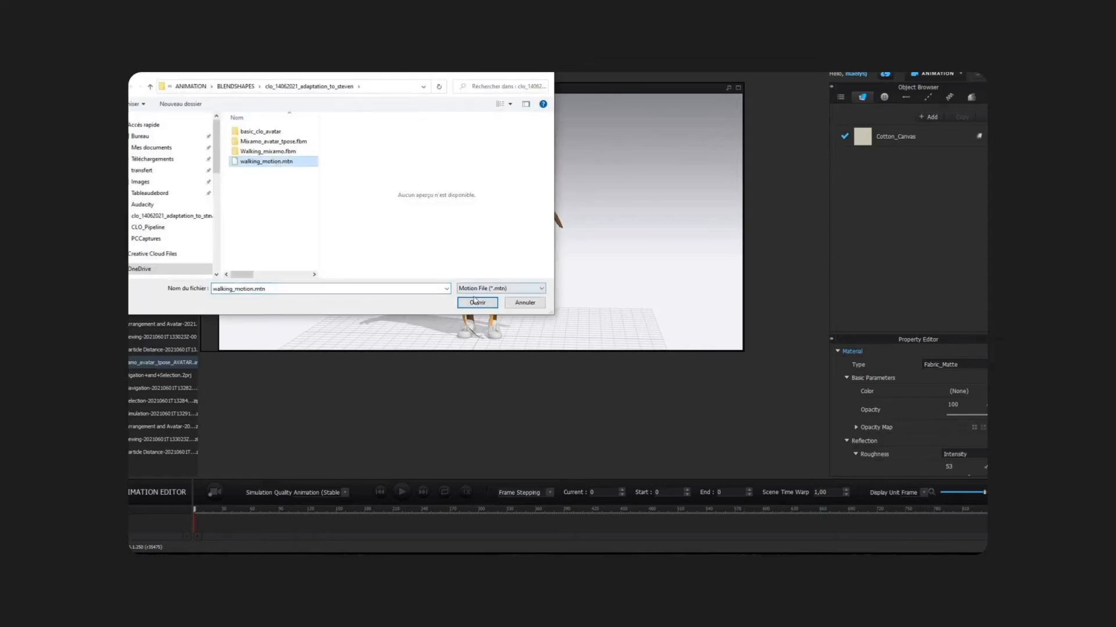
pyautogui.click(476, 302)
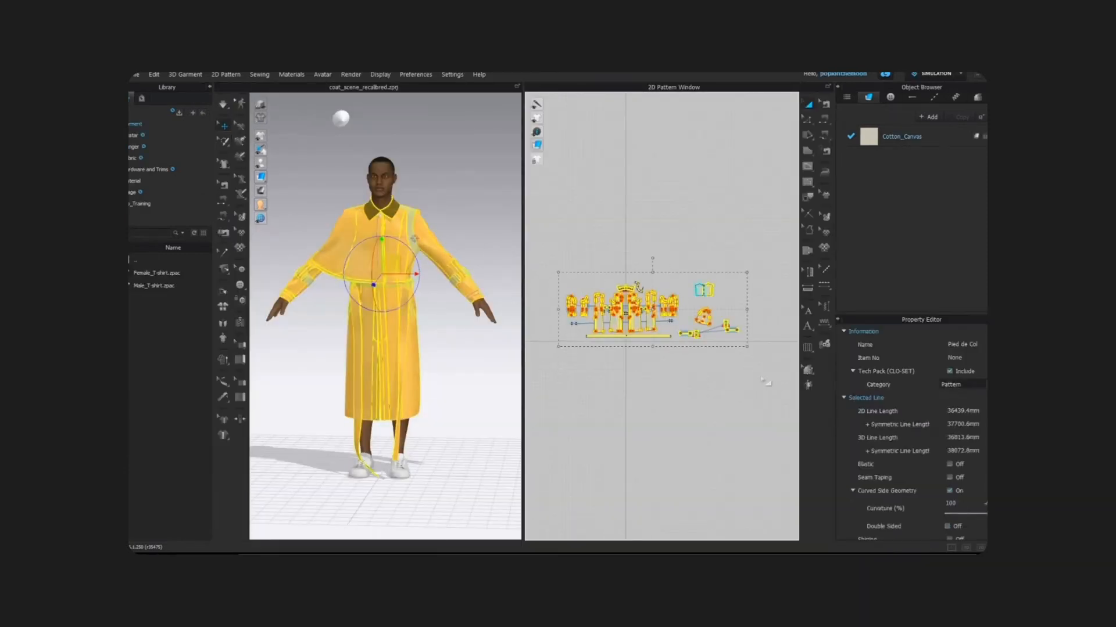
# - Set the coat patterns' Particle Distance to 40 in Simulation Properties
pyautogui.scroll(-3)
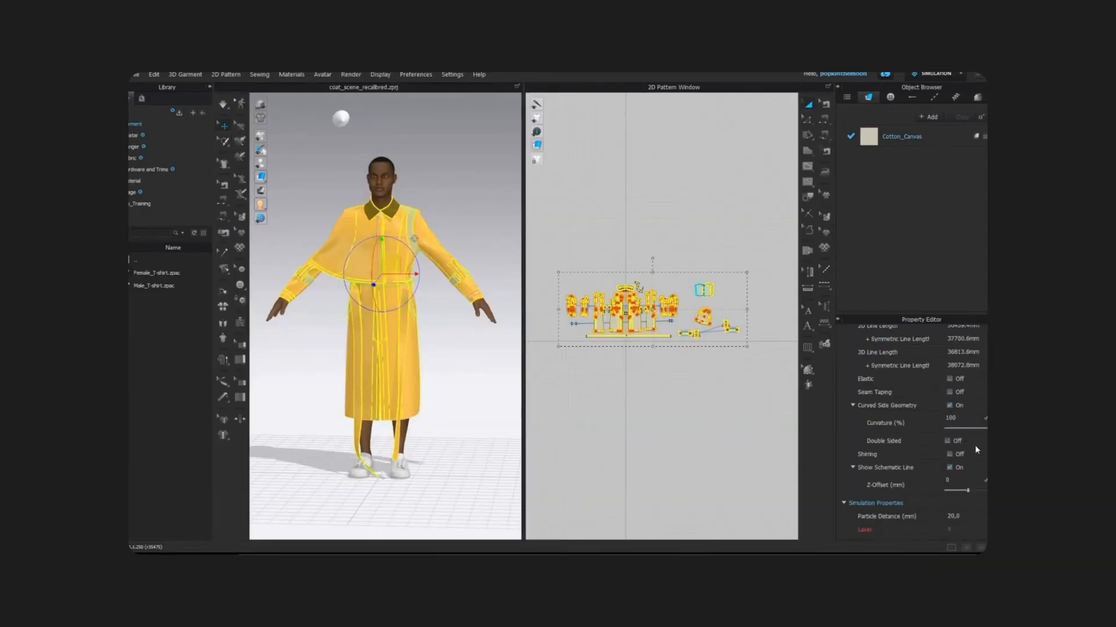
pyautogui.scroll(-3)
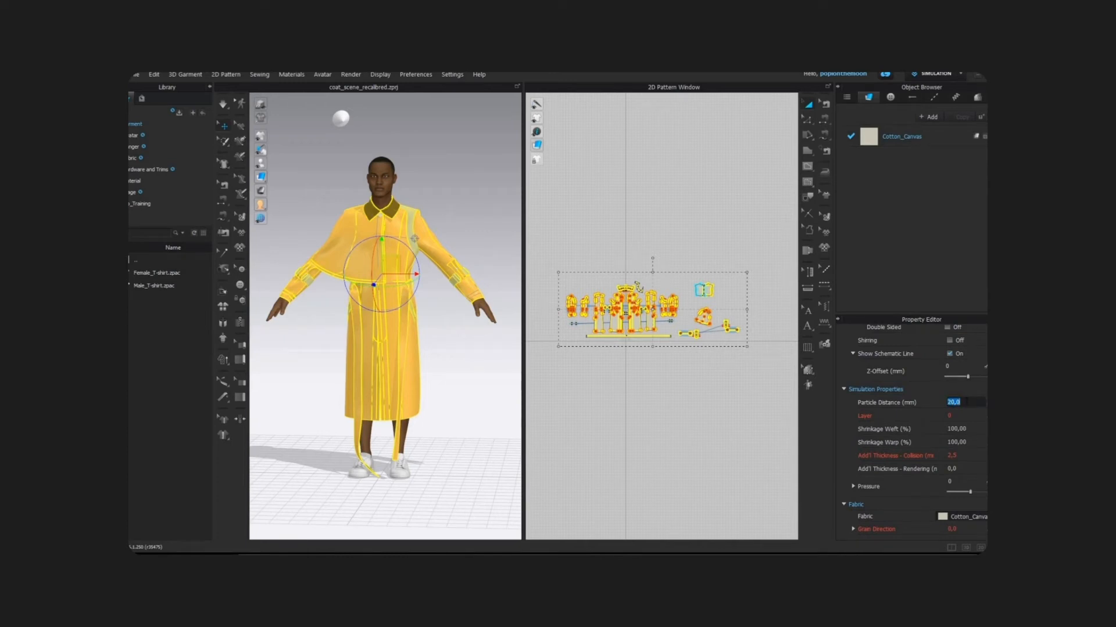
pyautogui.write('40')
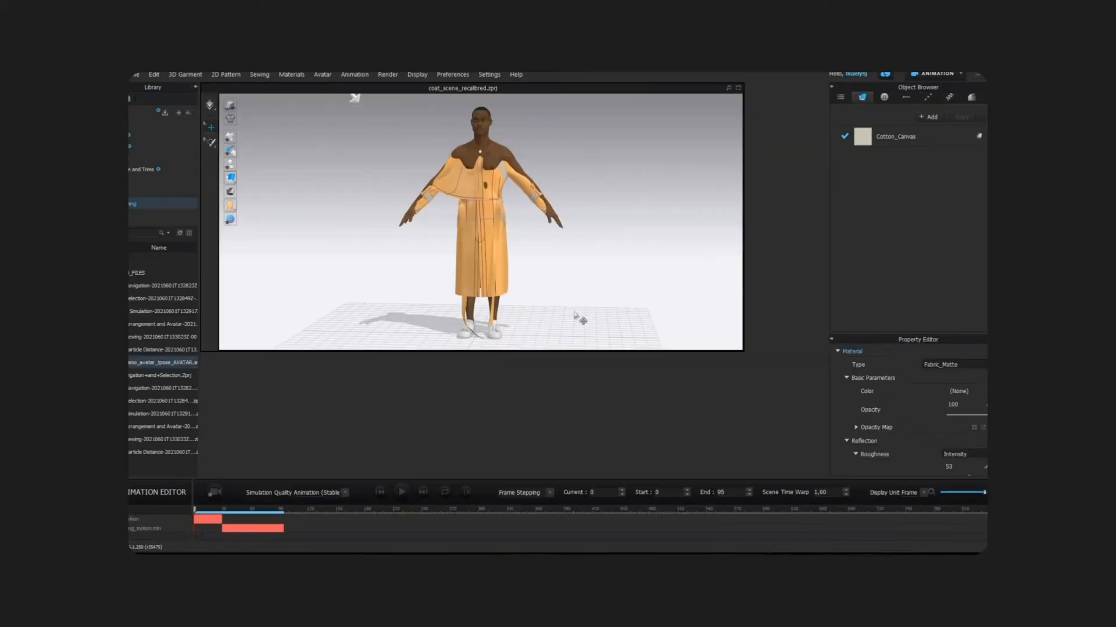
pyautogui.moveTo(270, 492)
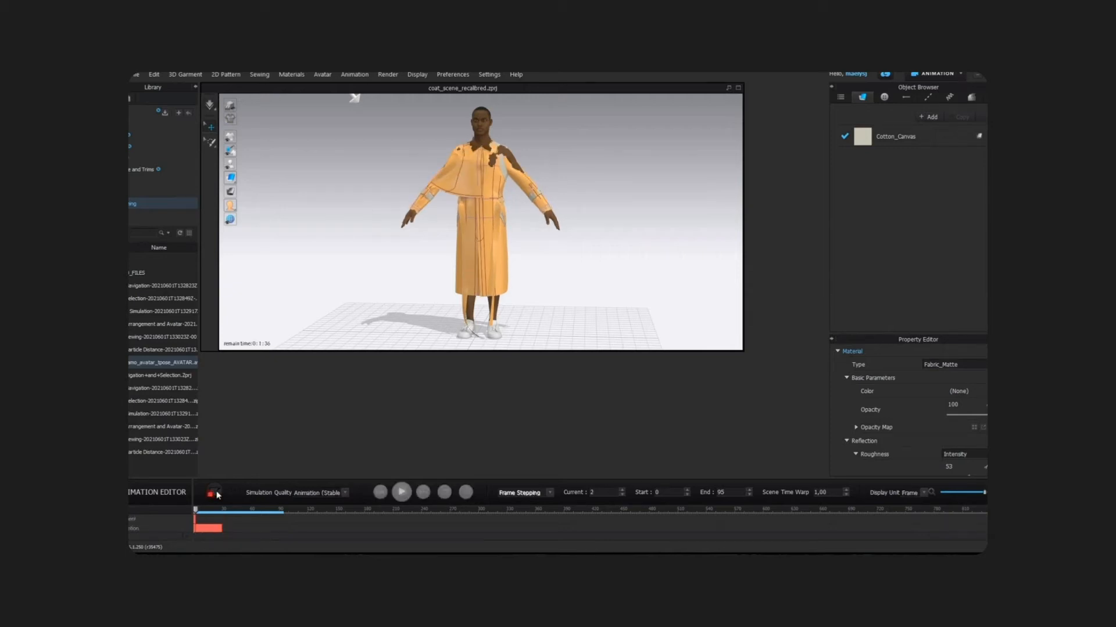
# - Record the coat cloth simulation over the walking motion in the Animation Editor
pyautogui.click(400, 491)
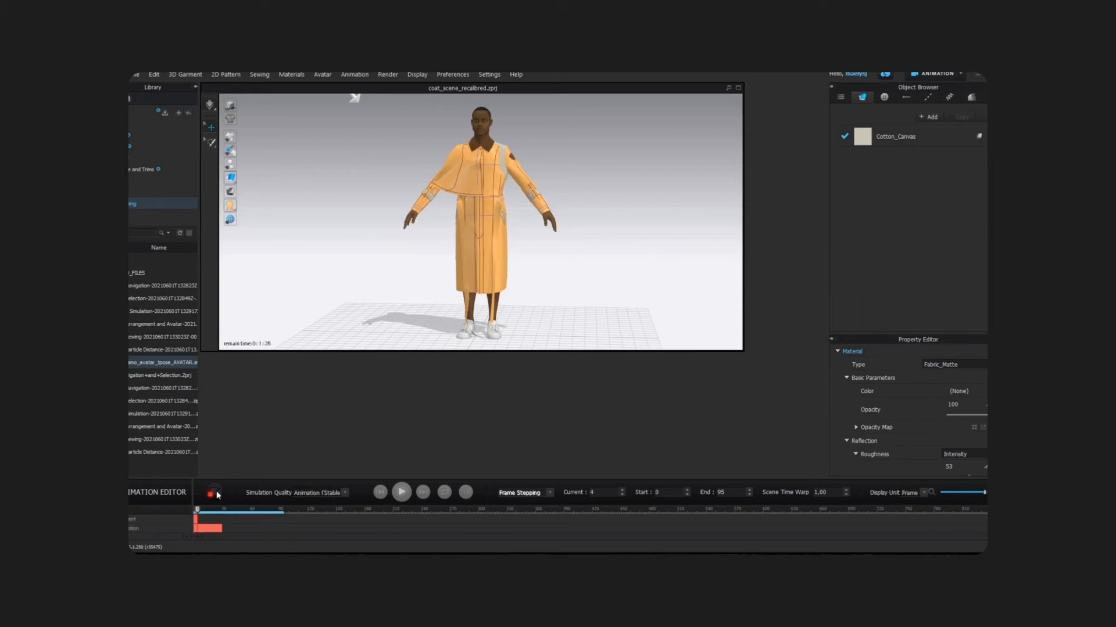
pyautogui.click(421, 491)
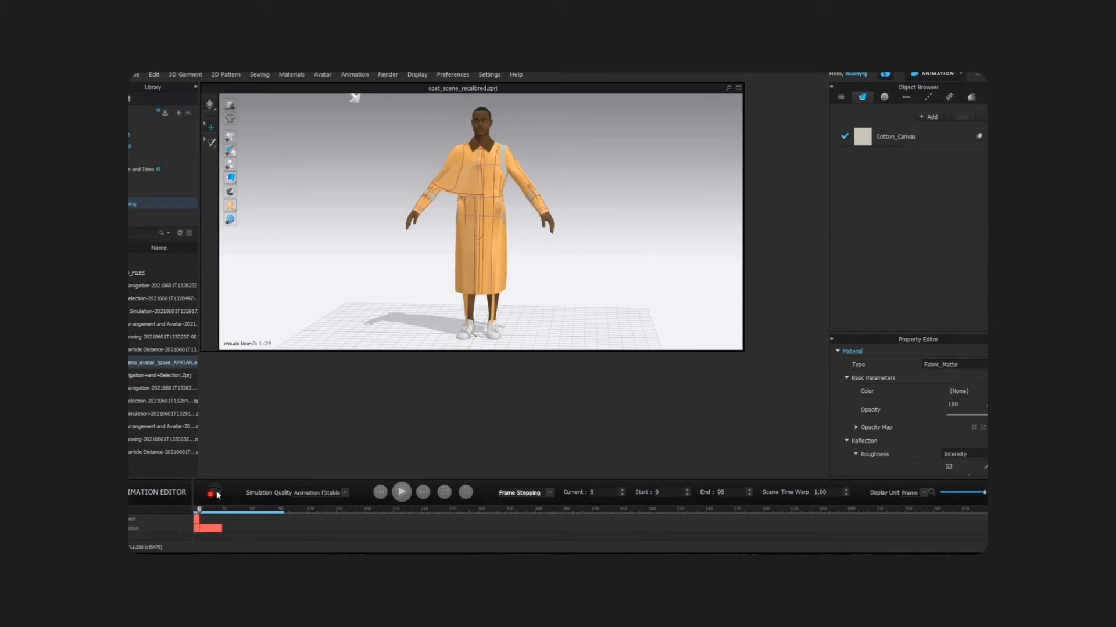
pyautogui.click(422, 492)
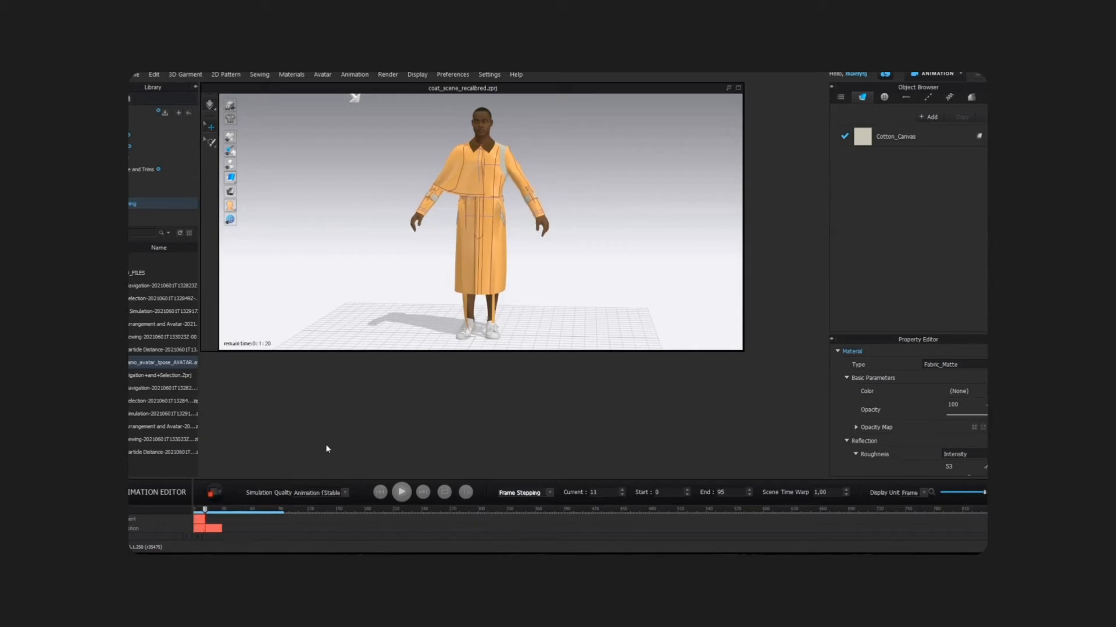
pyautogui.click(400, 491)
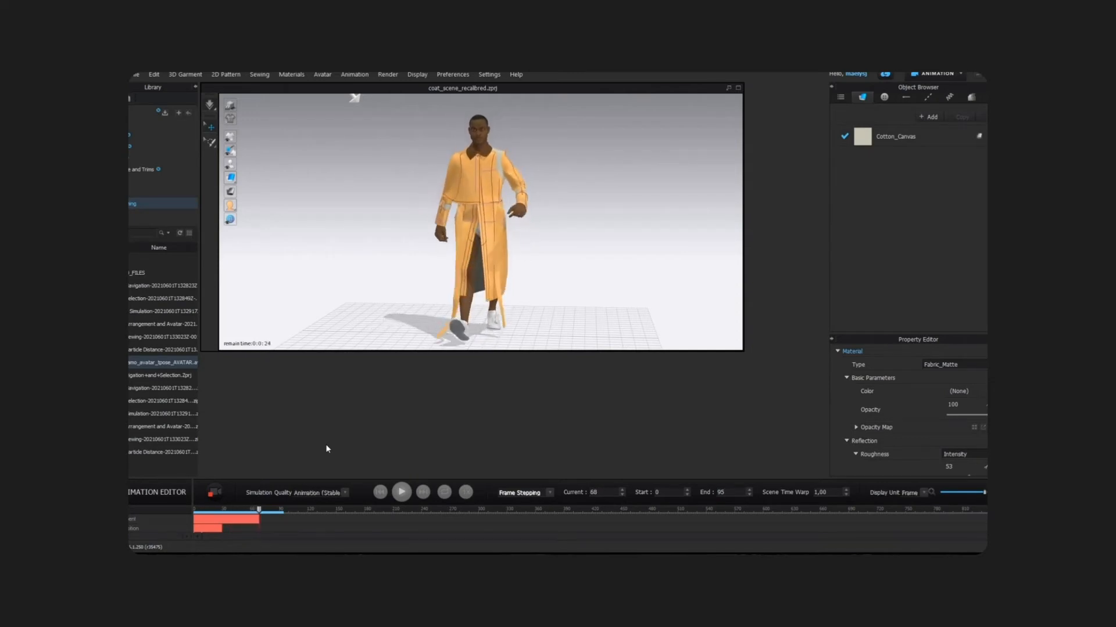
# - Play the recorded coat simulation back through frame 95, then bring up Save As
pyautogui.click(400, 492)
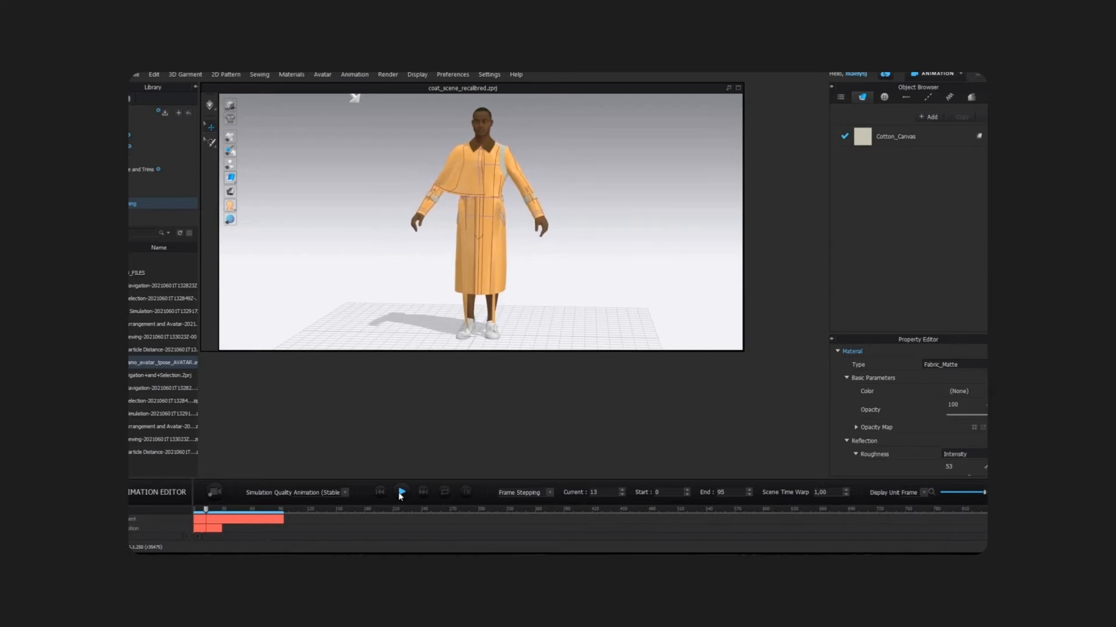
pyautogui.click(402, 492)
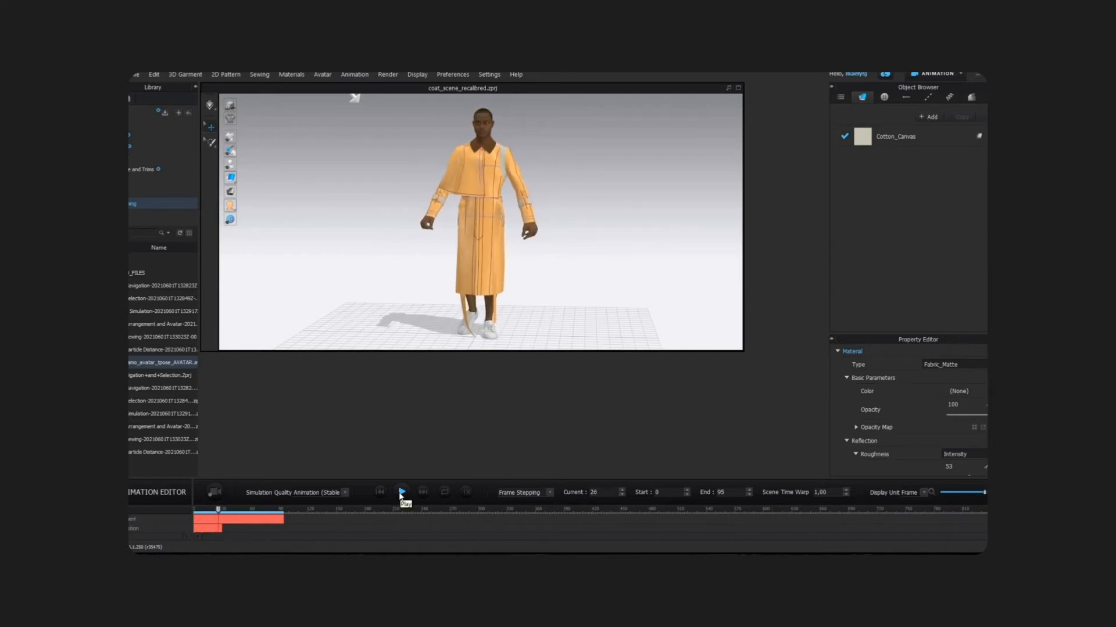
pyautogui.click(401, 492)
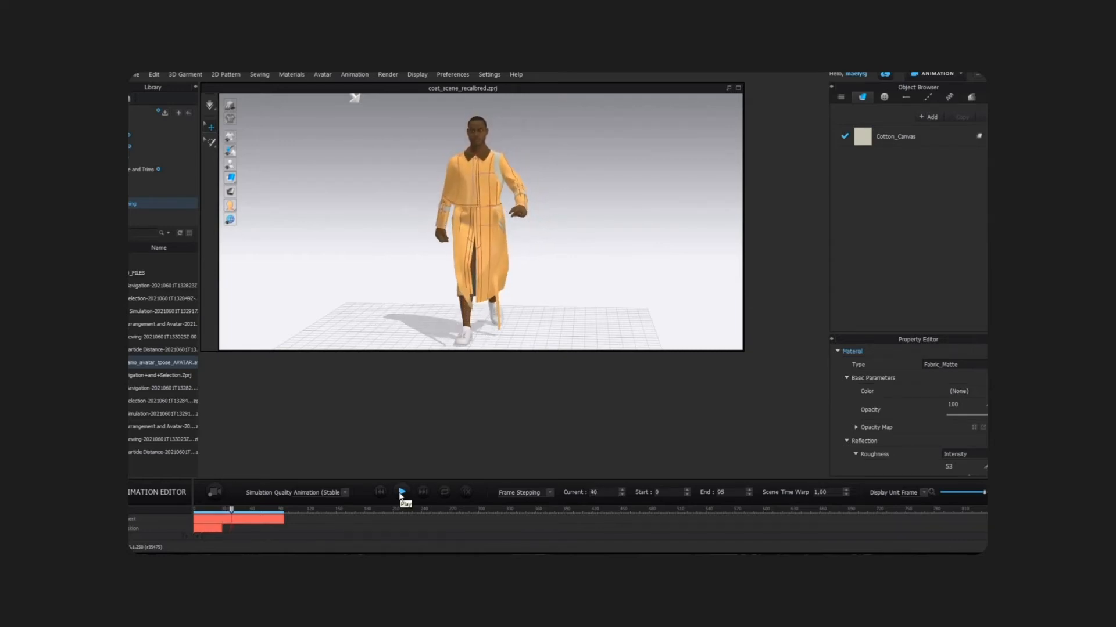
pyautogui.click(402, 491)
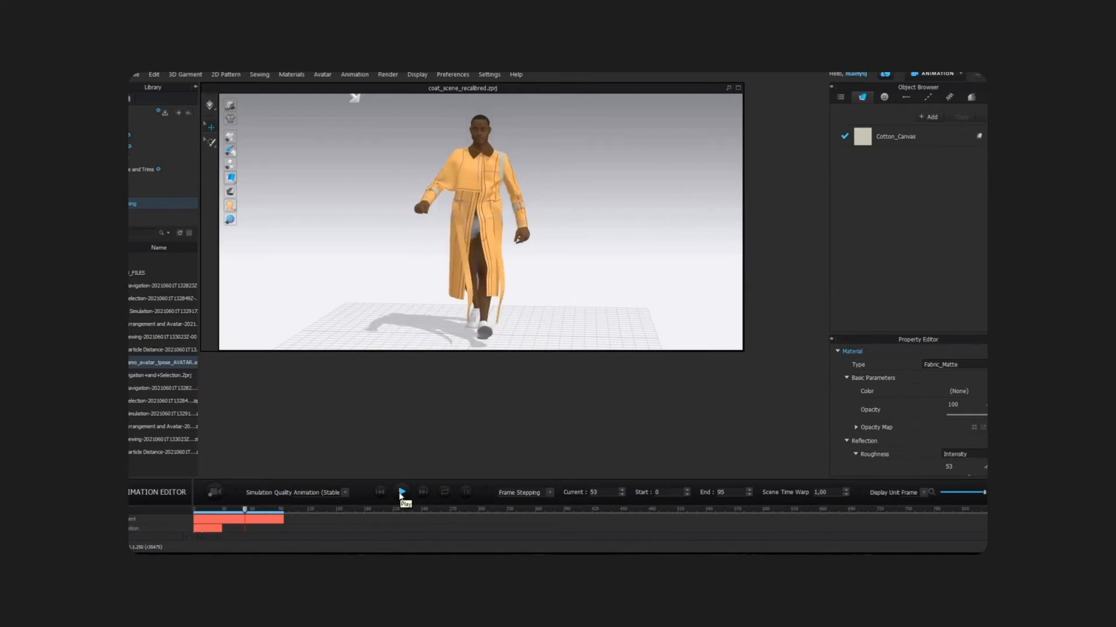
pyautogui.click(402, 492)
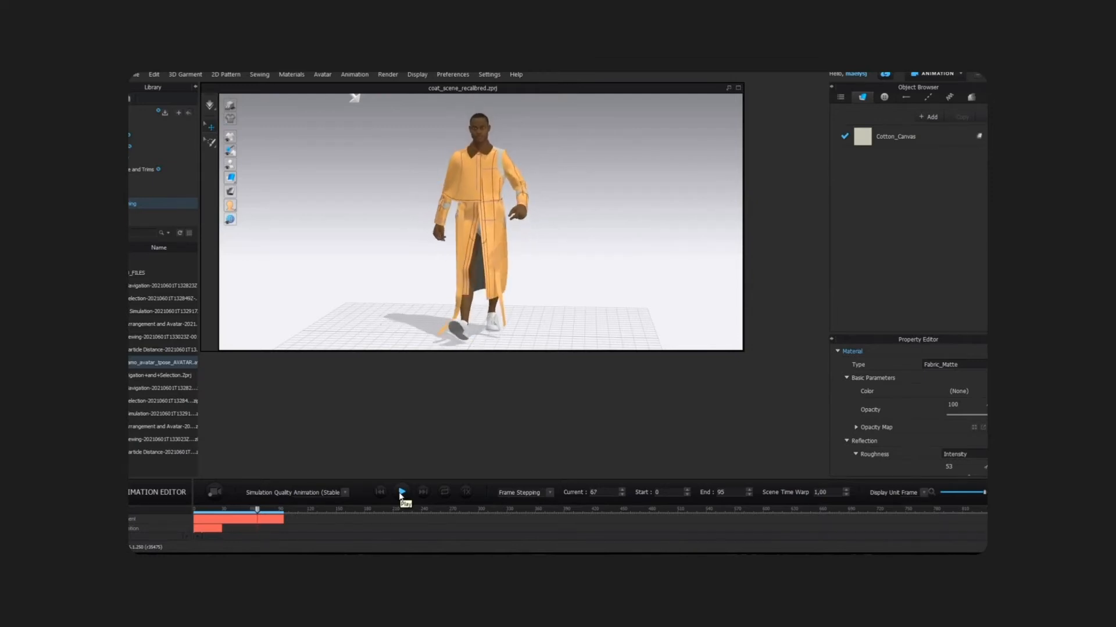
pyautogui.click(402, 491)
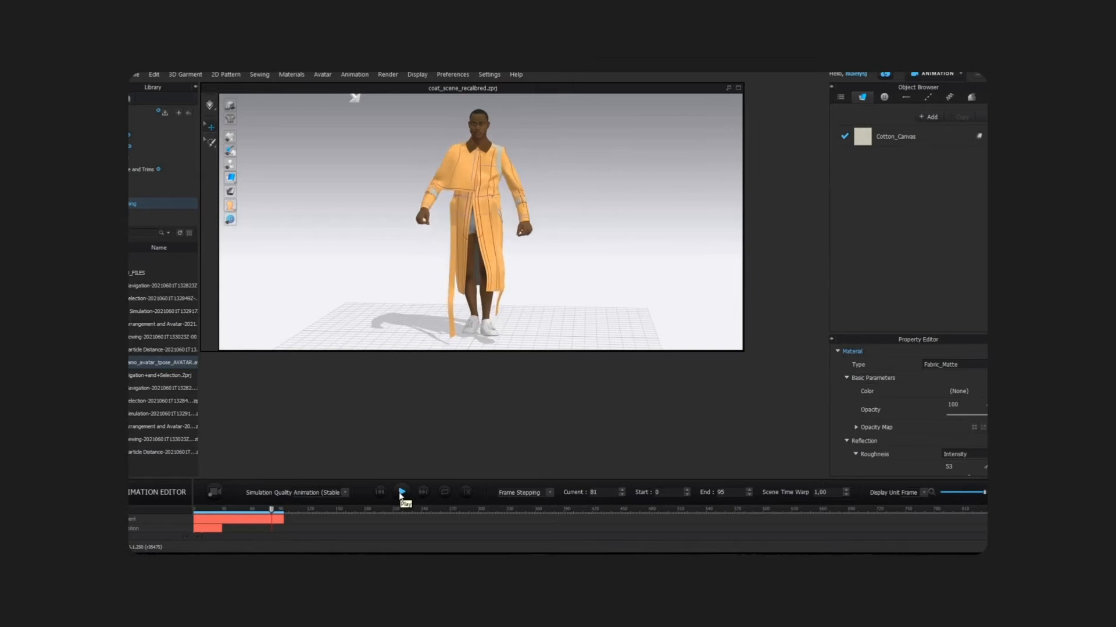
pyautogui.click(402, 492)
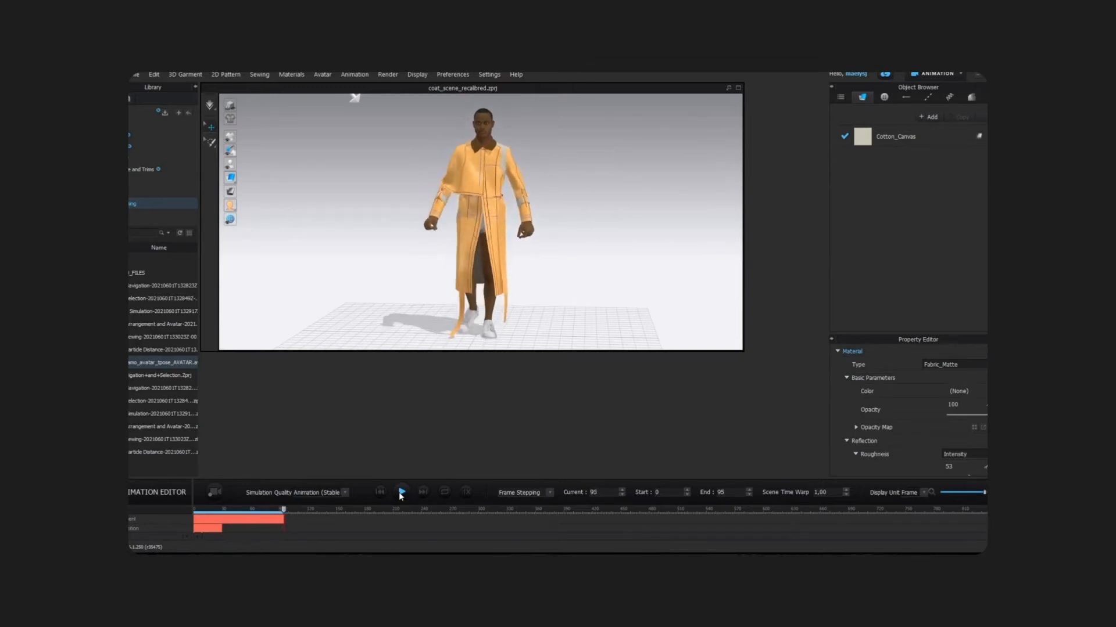
pyautogui.click(402, 492)
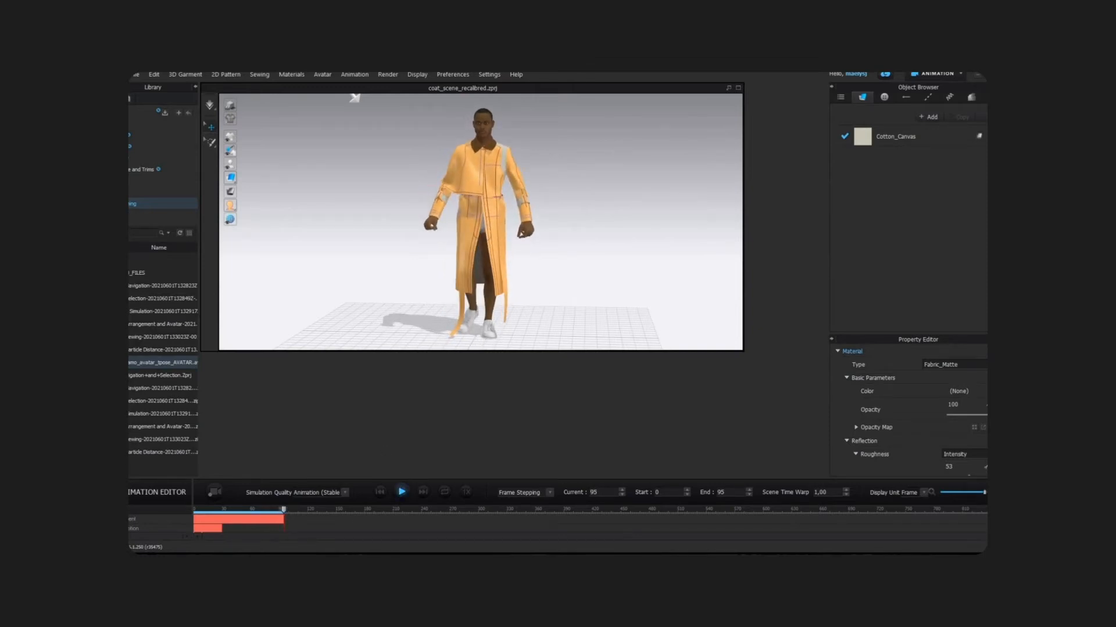
pyautogui.click(136, 74)
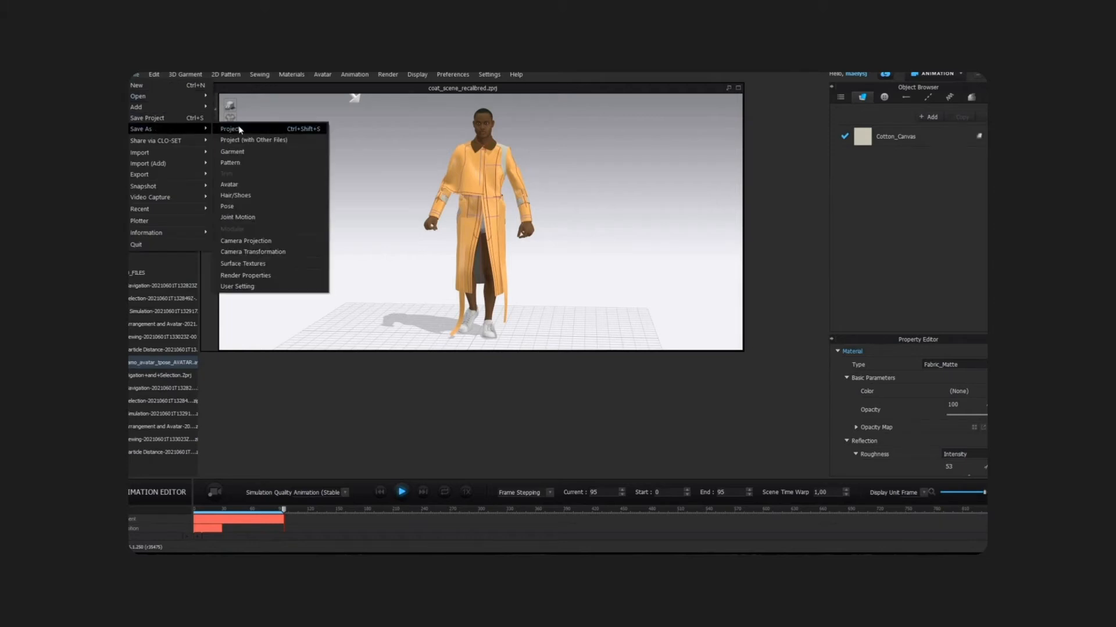
# - Save the scene as the project coat_scene_resimulated.zprj
pyautogui.click(229, 129)
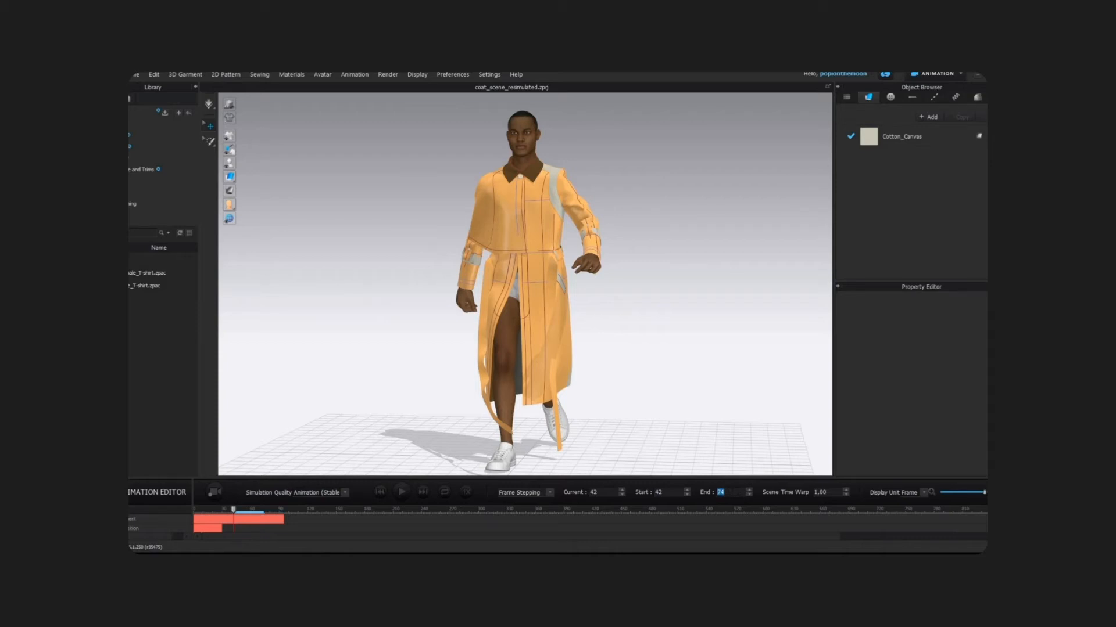
# - Loop-play the coat over frames 42–74, then restore the 0–95 range and scrub to frame 77
pyautogui.click(401, 492)
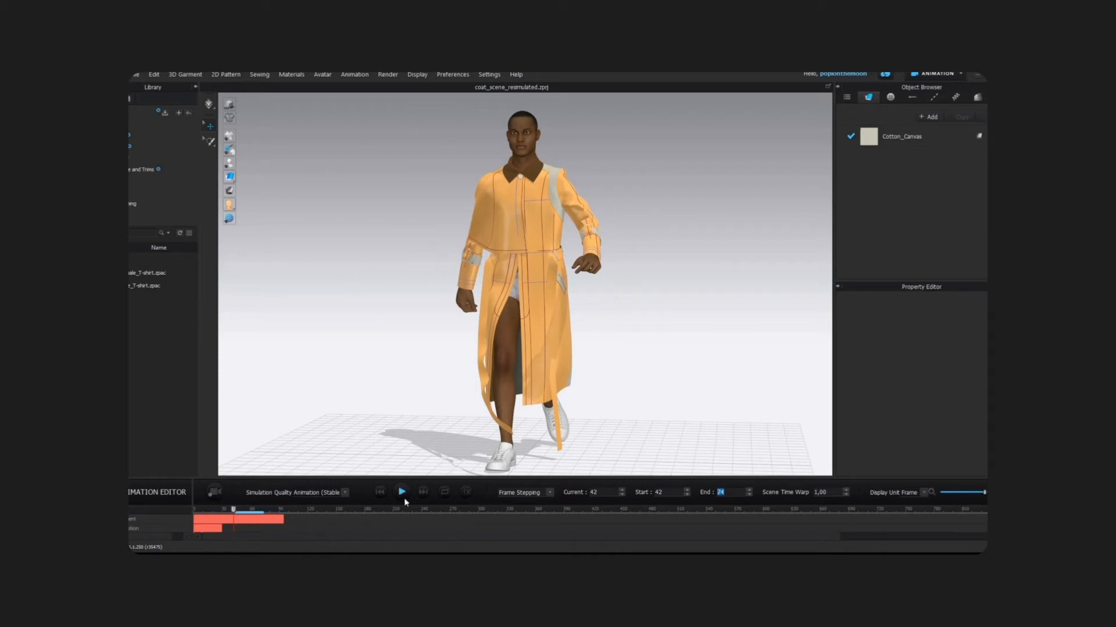
pyautogui.click(402, 491)
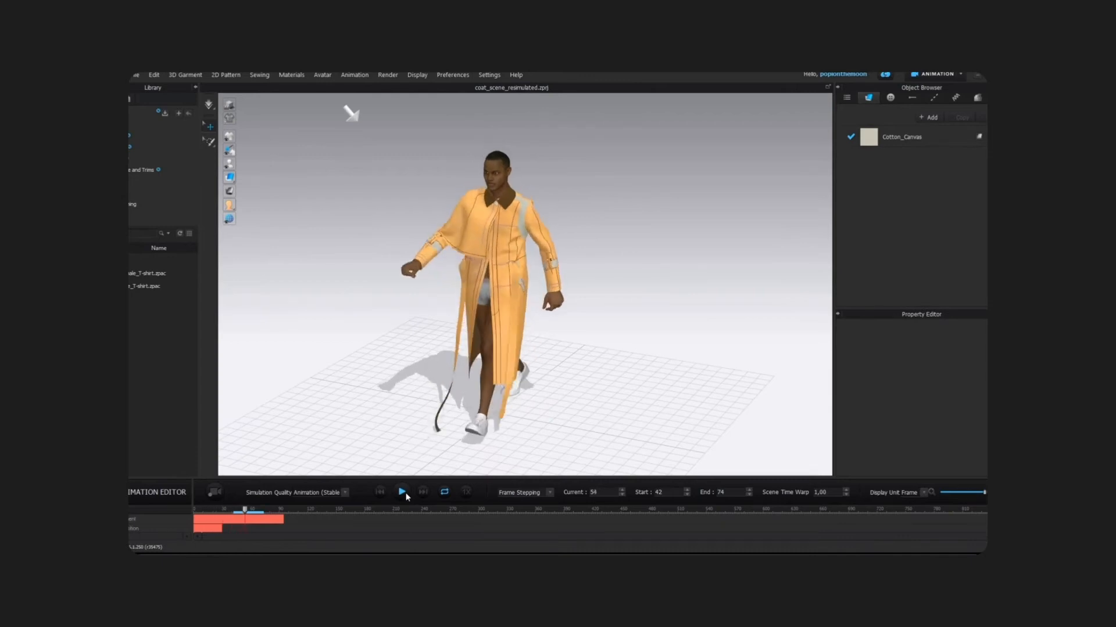
pyautogui.click(401, 492)
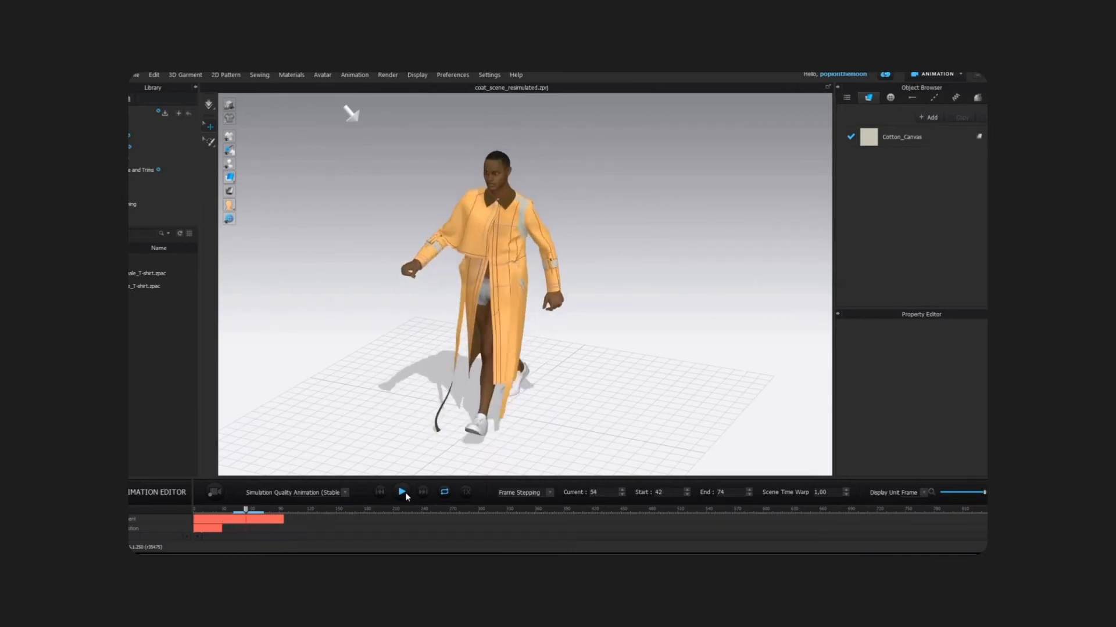
pyautogui.click(402, 492)
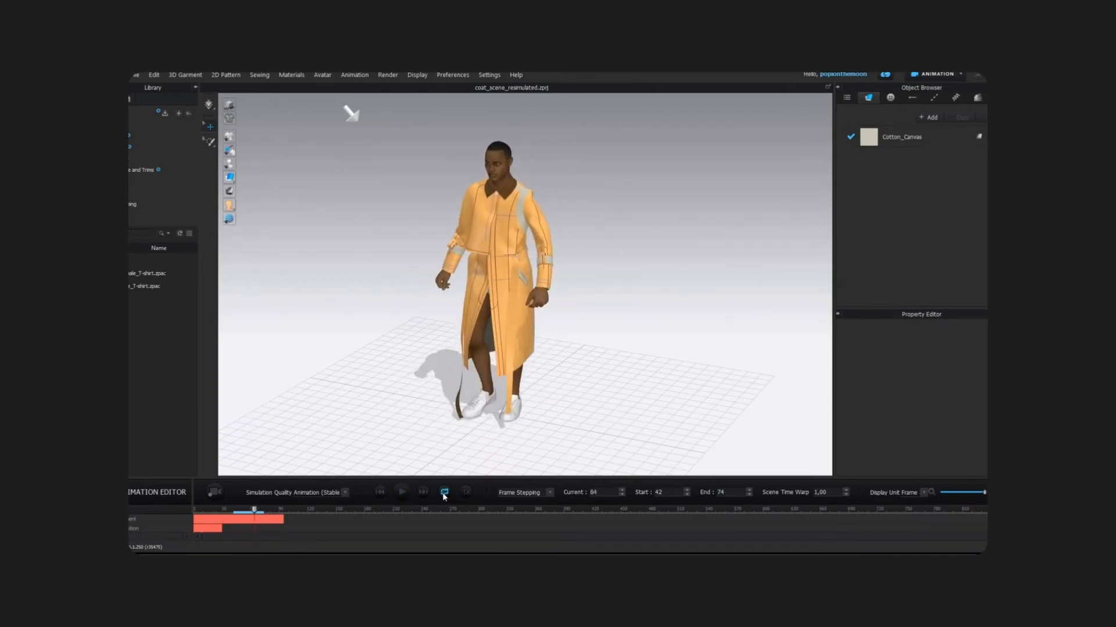
pyautogui.click(443, 492)
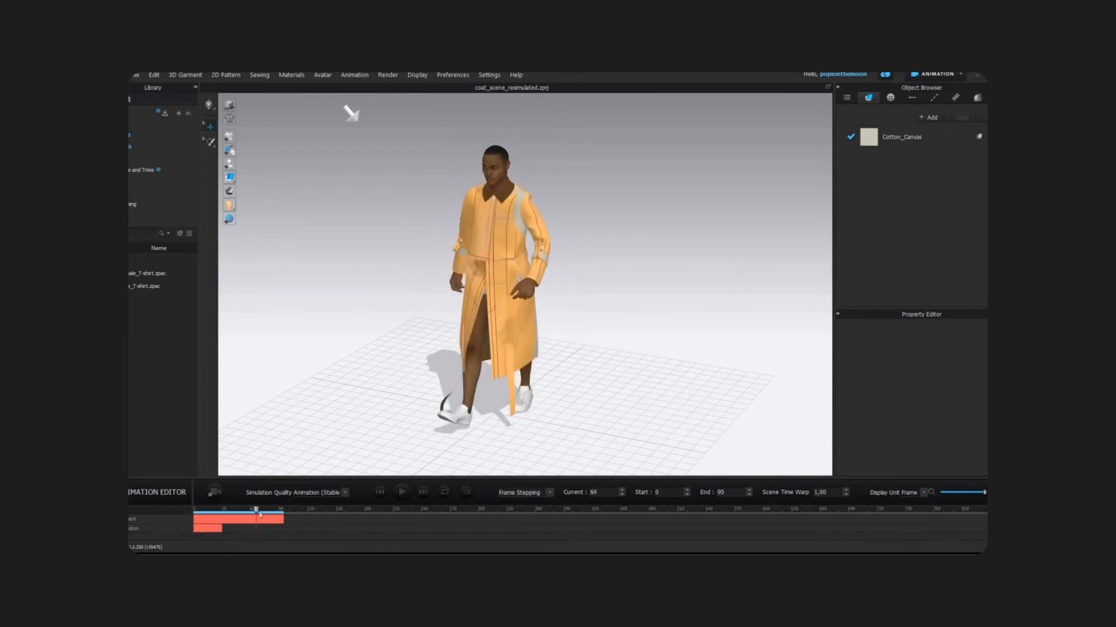
pyautogui.moveTo(256, 510); pyautogui.dragTo(267, 510)
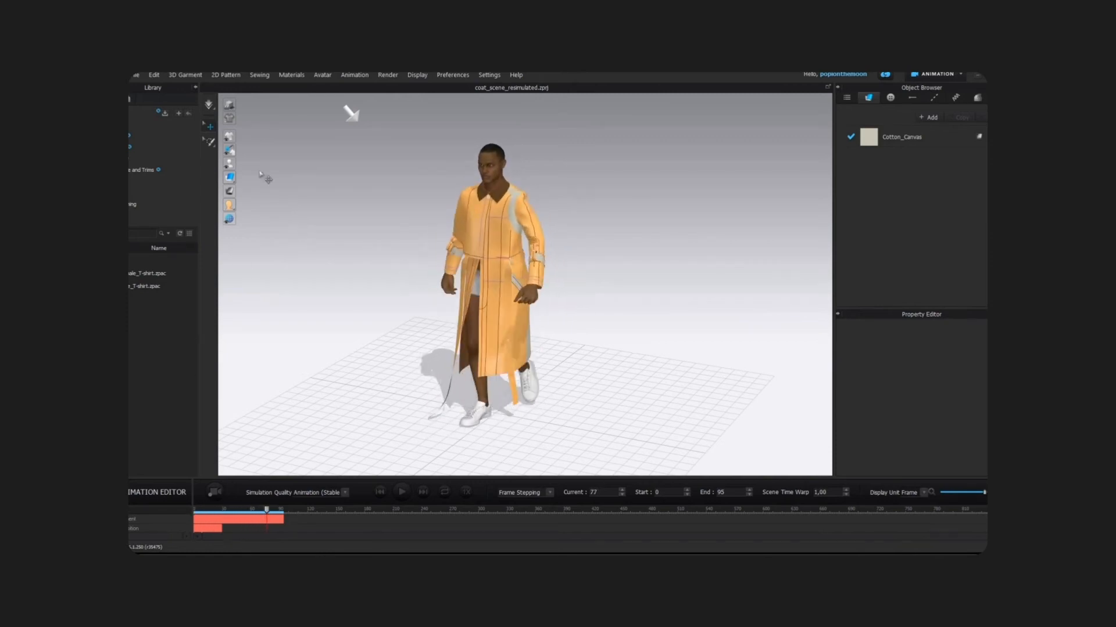
pyautogui.click(134, 75)
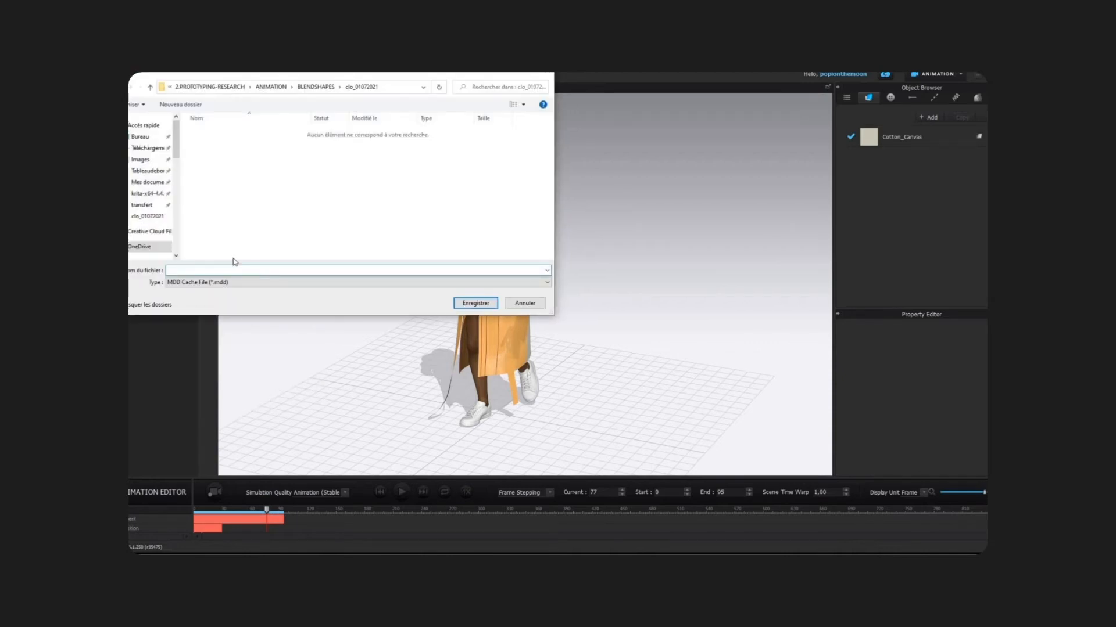
# - Export the coat animation as MDD cache cloth_alone with Entire Region
pyautogui.write('cloth_alone')
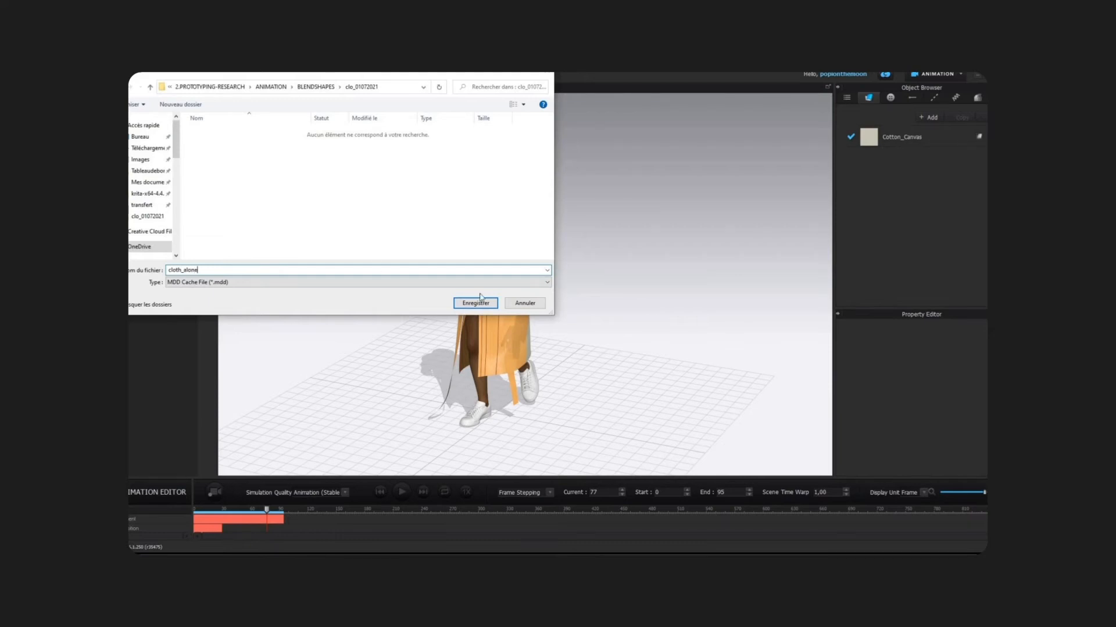
pyautogui.click(475, 303)
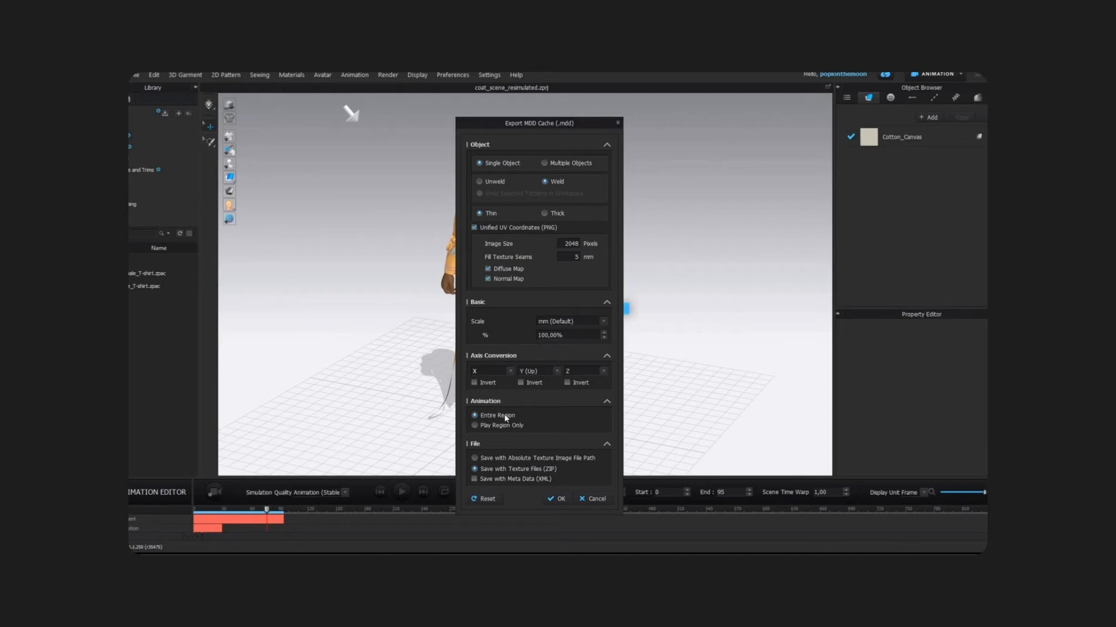
pyautogui.moveTo(507, 417)
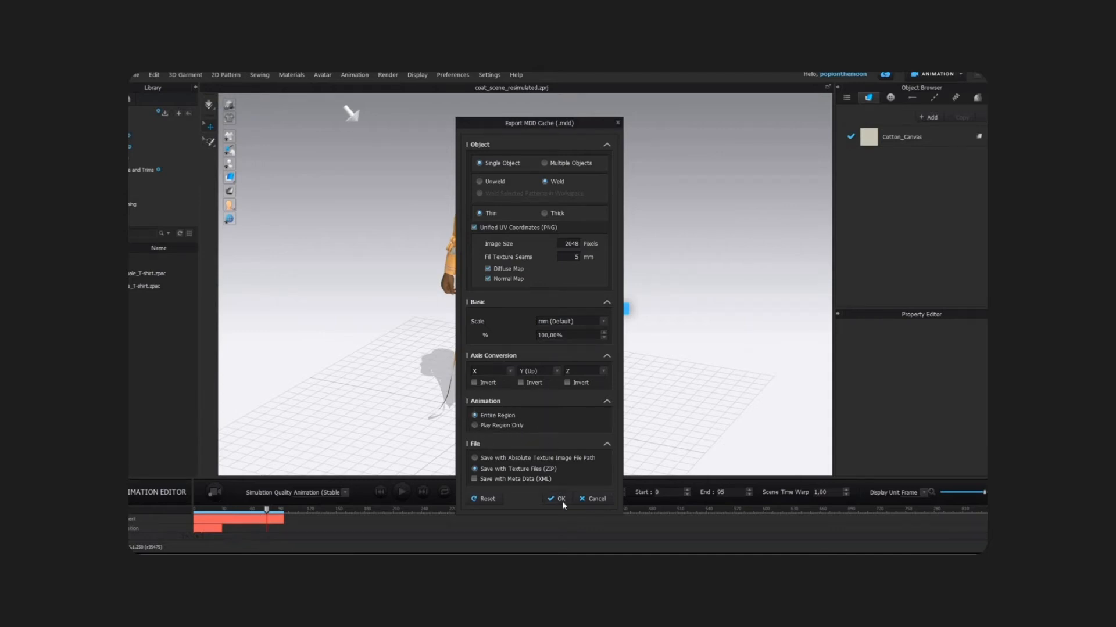
pyautogui.click(559, 499)
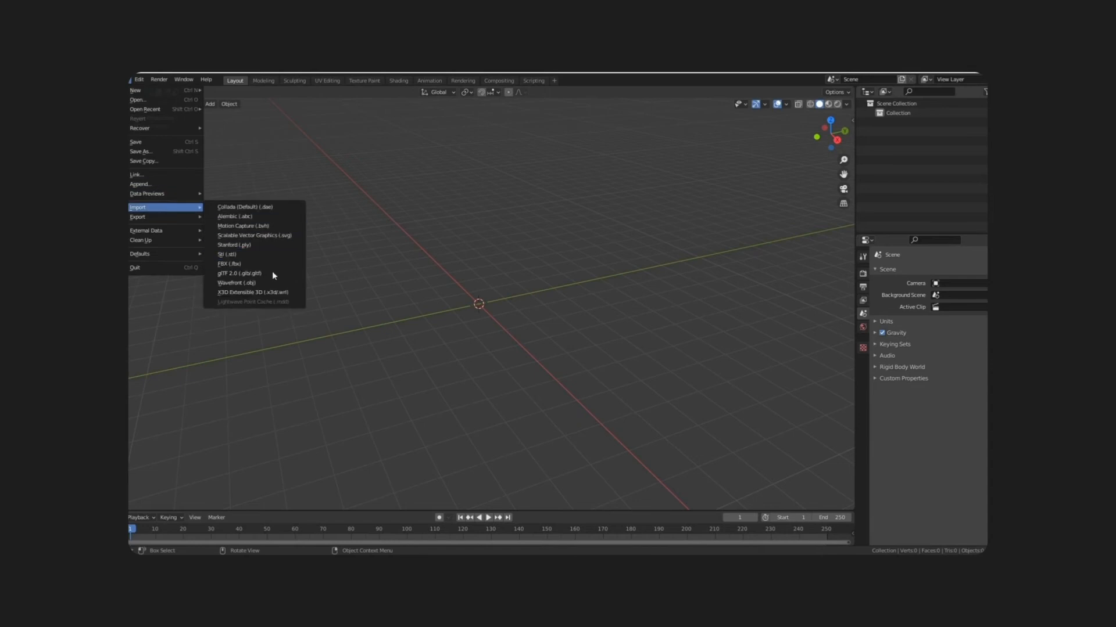
# - Import cloth_alone.obj as a Wavefront OBJ into the empty scene
pyautogui.click(235, 282)
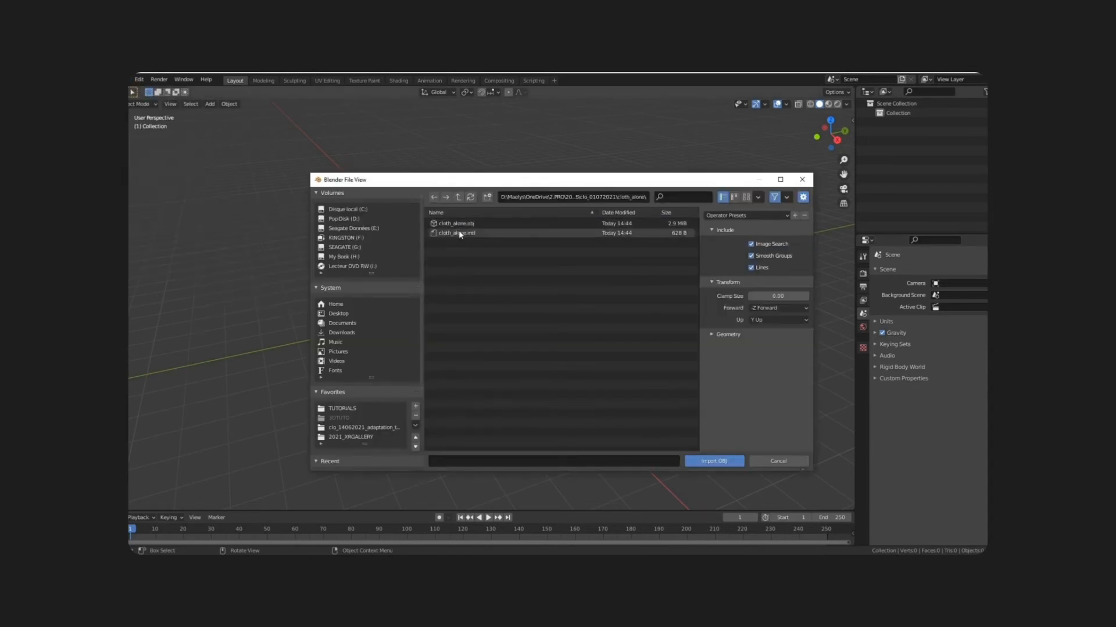
pyautogui.click(454, 224)
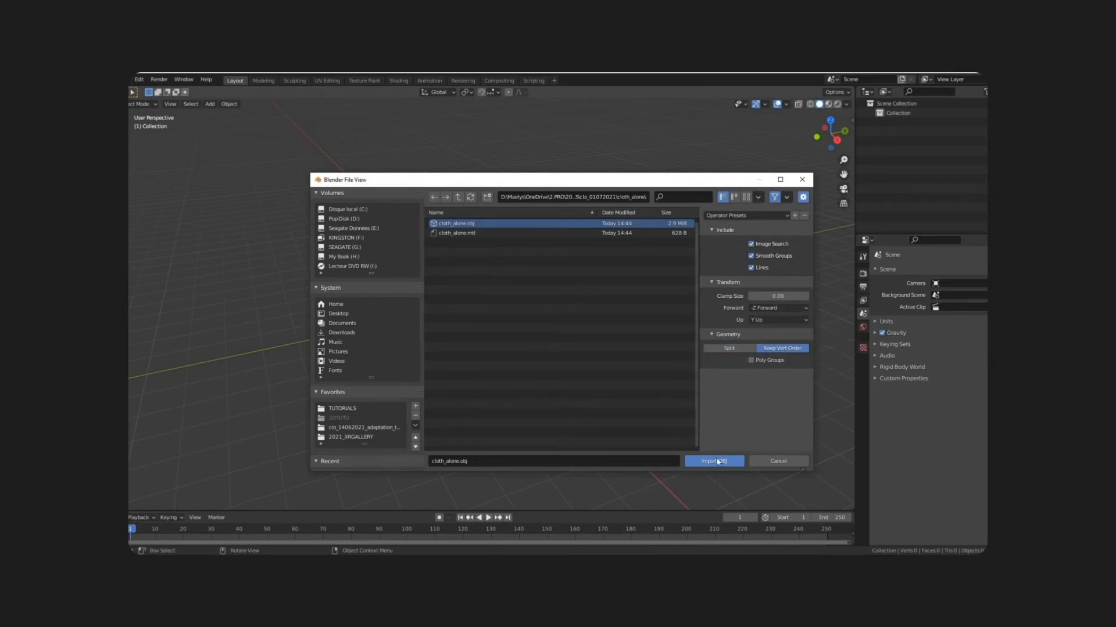
pyautogui.click(713, 461)
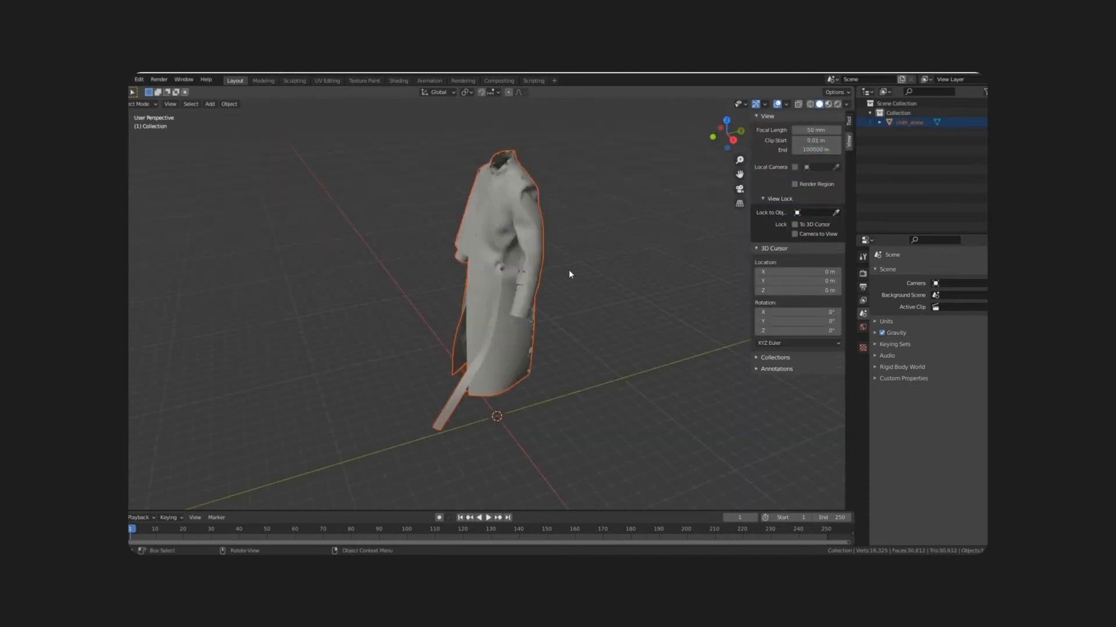
pyautogui.click(139, 79)
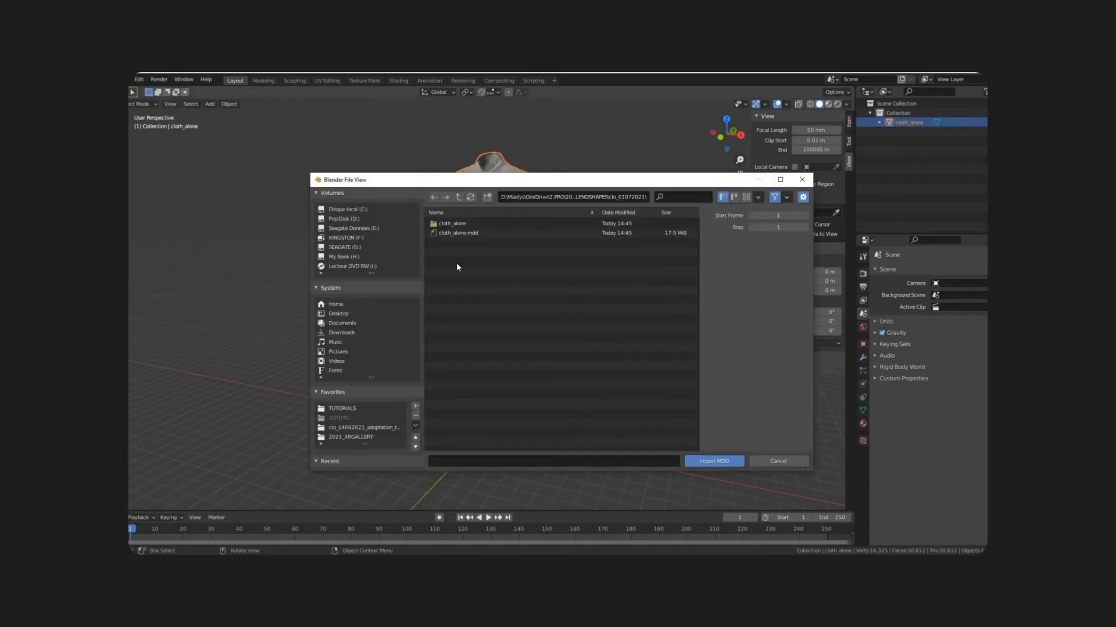
# - Apply the cloth_alone.mdd point cache to the coat mesh
pyautogui.click(457, 233)
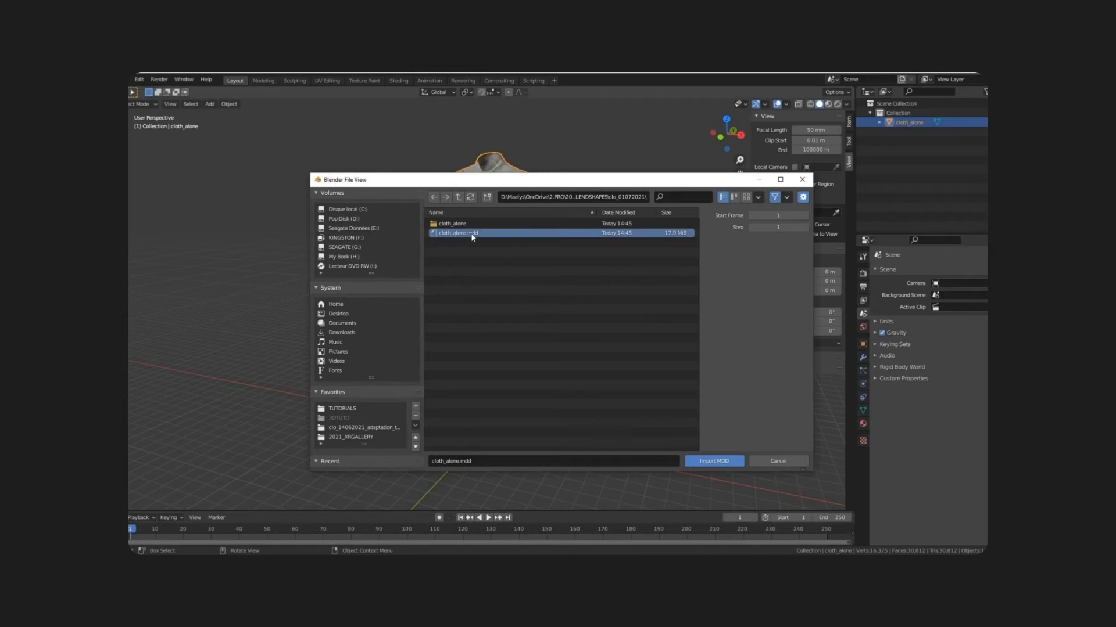
pyautogui.click(713, 461)
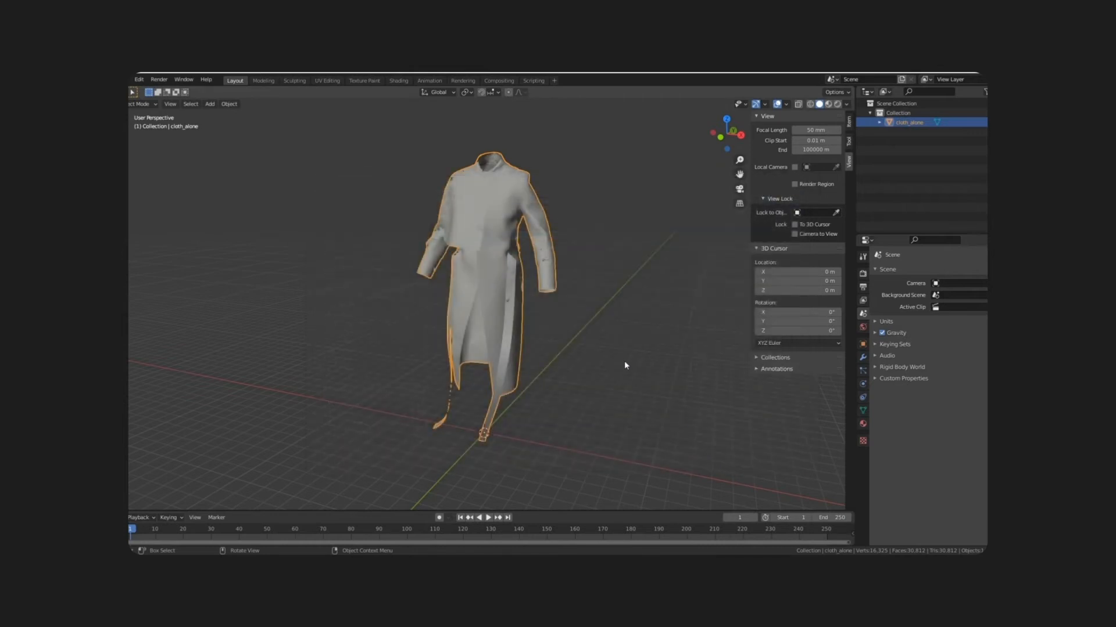
# - Play the cached coat animation and rewind to the first frame
pyautogui.click(488, 517)
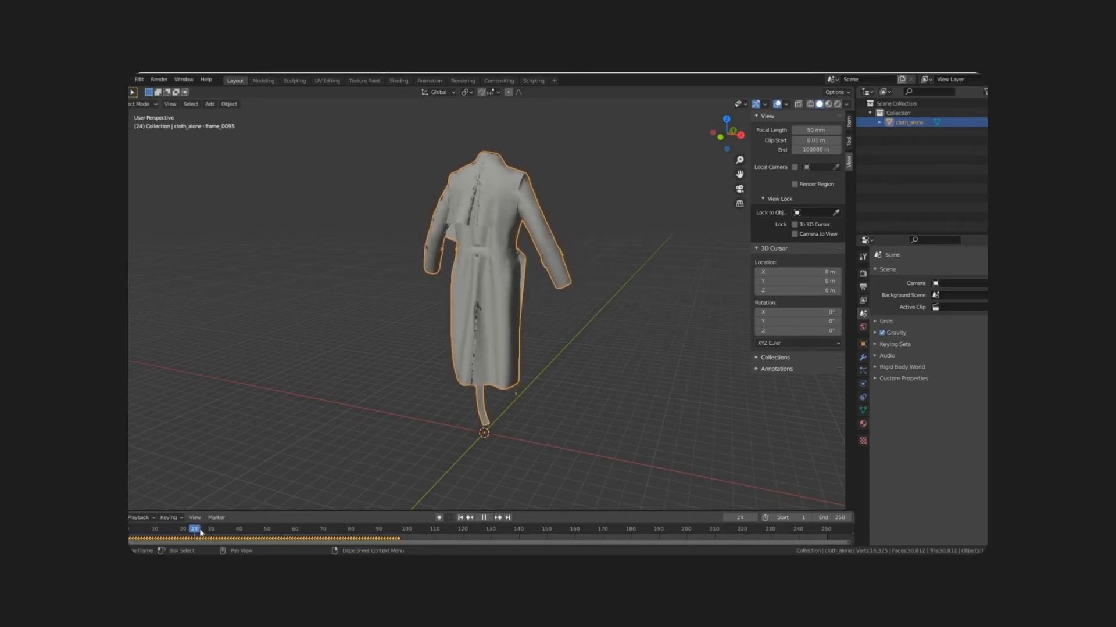
pyautogui.click(398, 533)
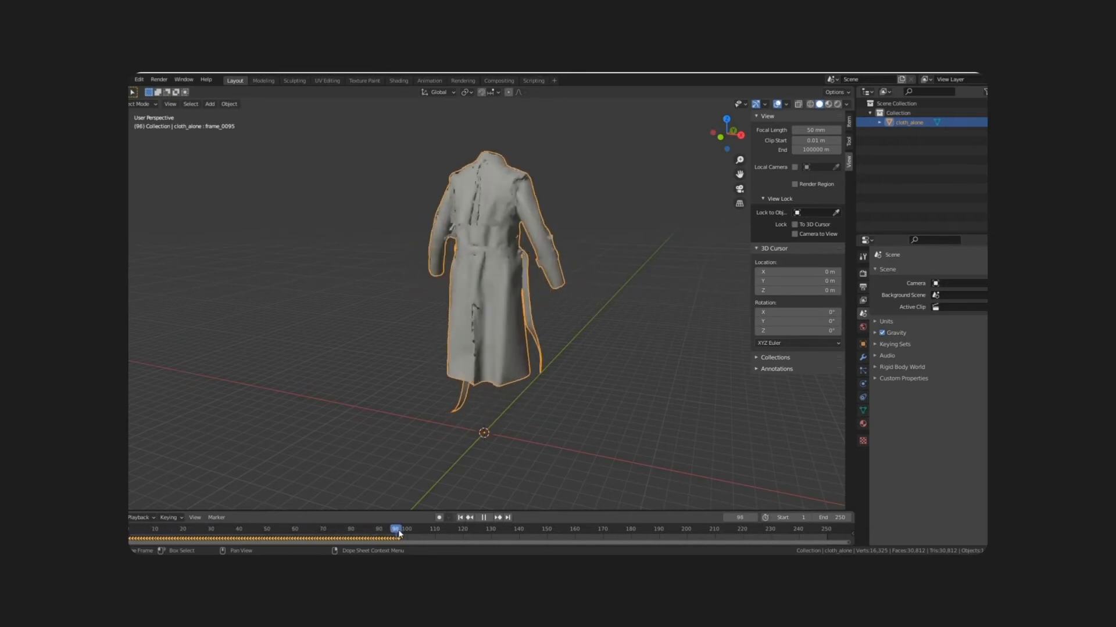
pyautogui.click(155, 529)
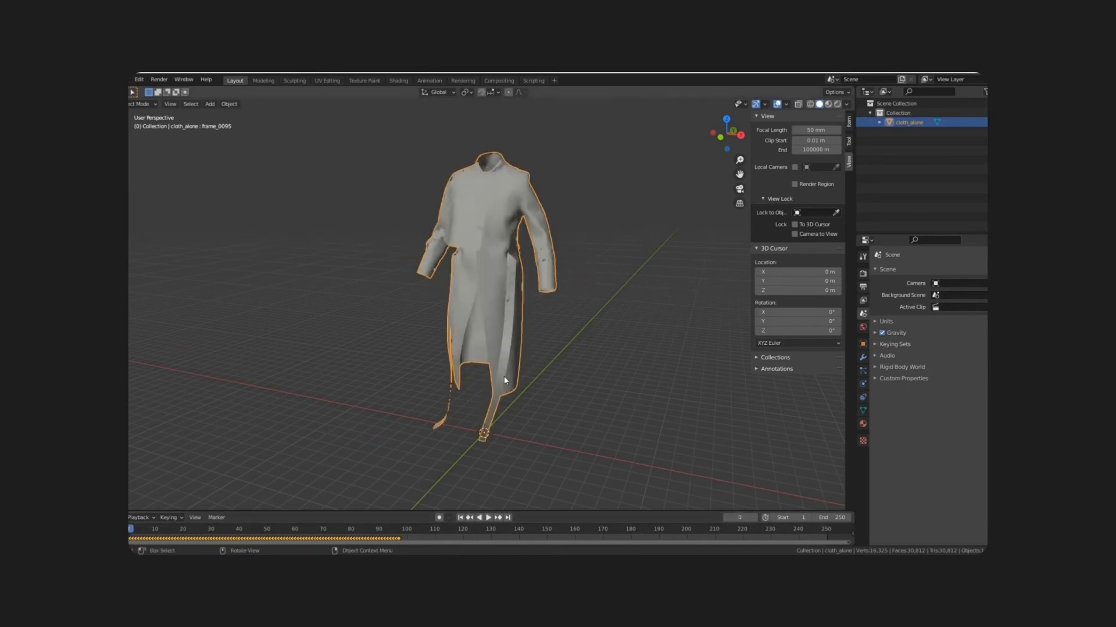
pyautogui.click(138, 79)
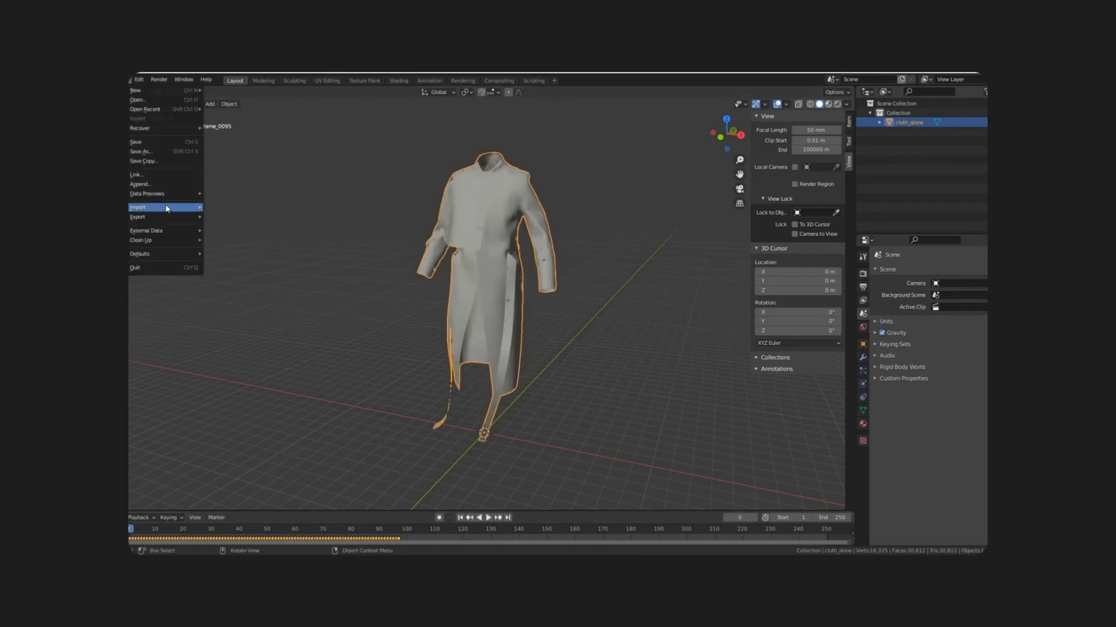
# - Import Walking_mixamo.fbx with its armature and check the coat's transform values
pyautogui.click(138, 207)
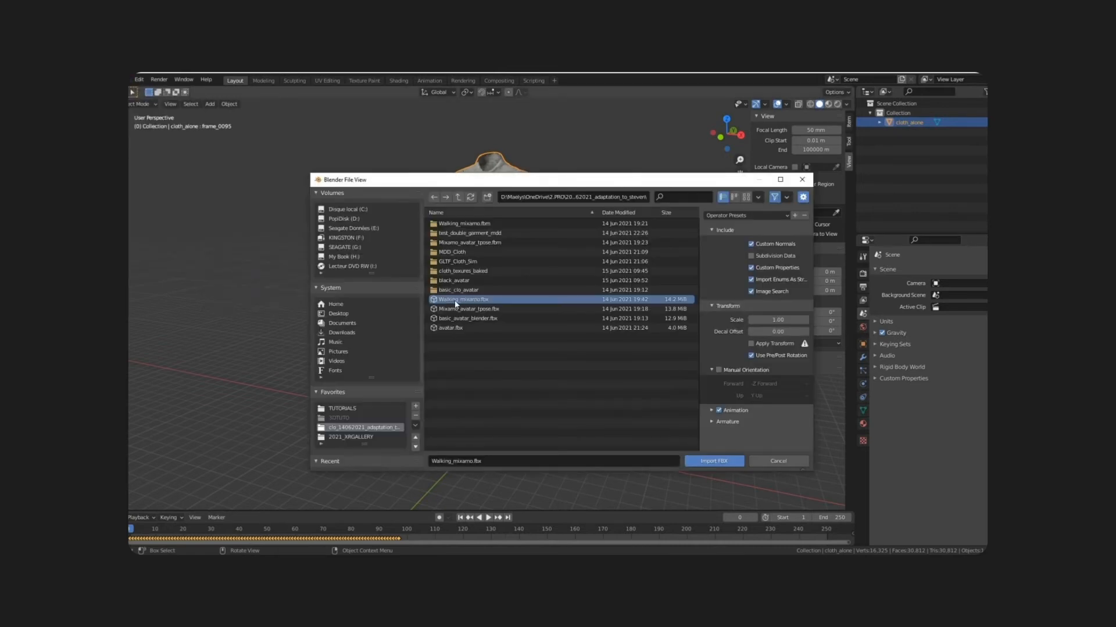
pyautogui.click(713, 461)
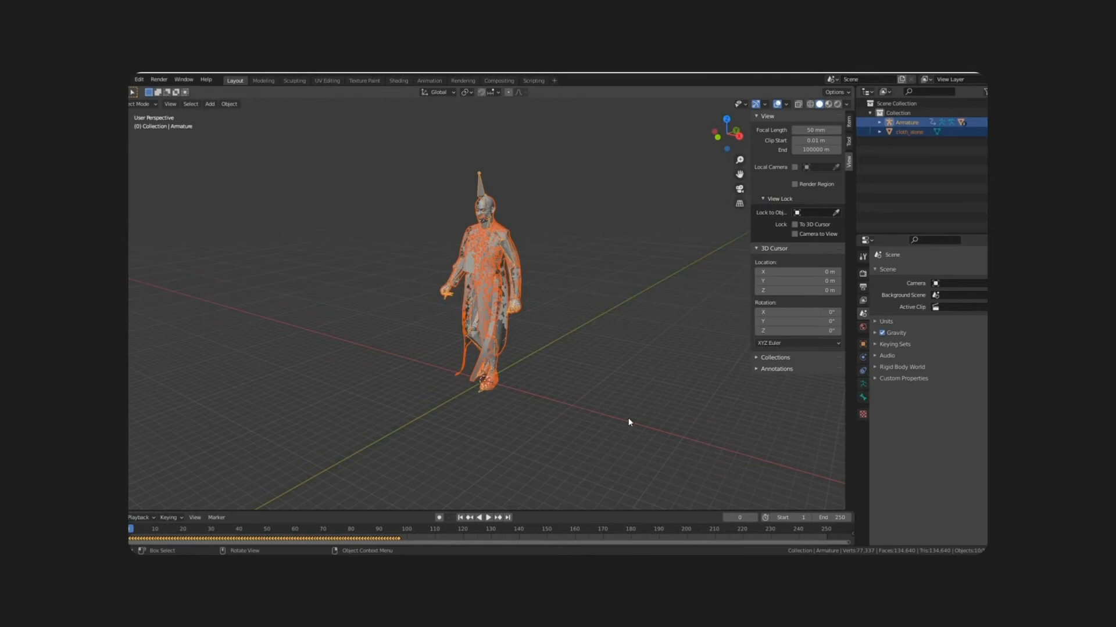
pyautogui.press('g')
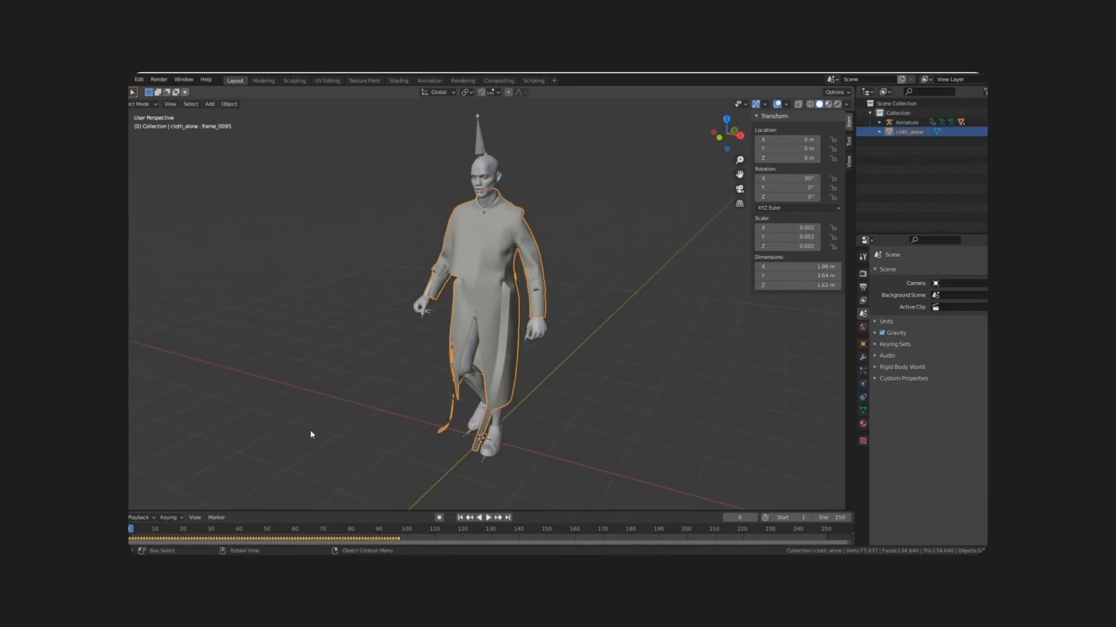
# - Stop playback at frame 0 and isolate the cloth_alone coat in Local View
pyautogui.click(487, 518)
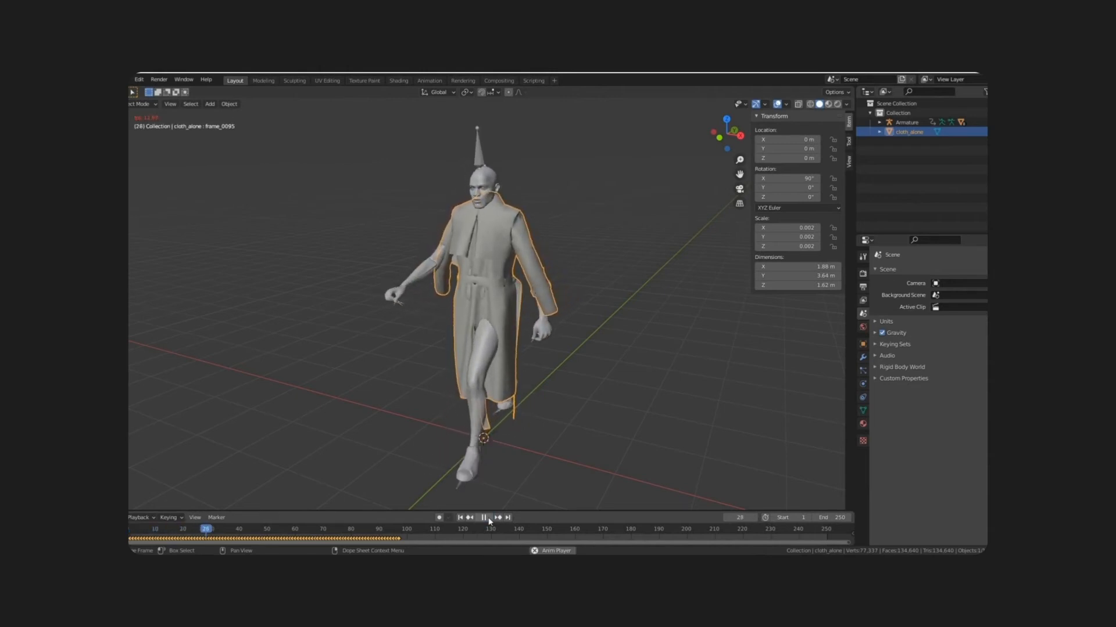
pyautogui.click(484, 517)
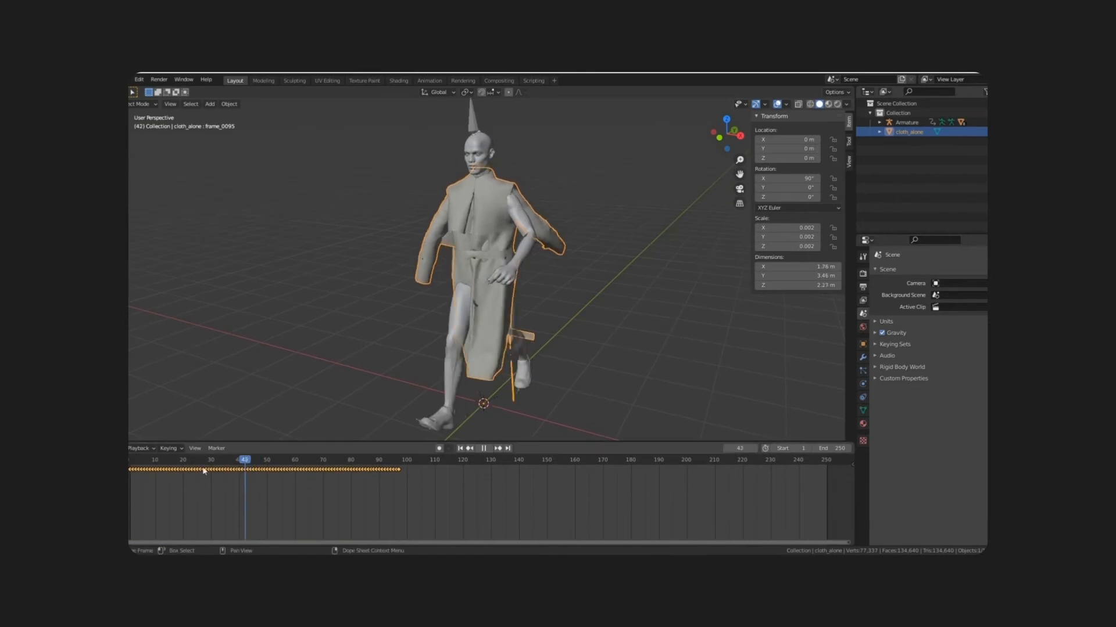
pyautogui.click(461, 448)
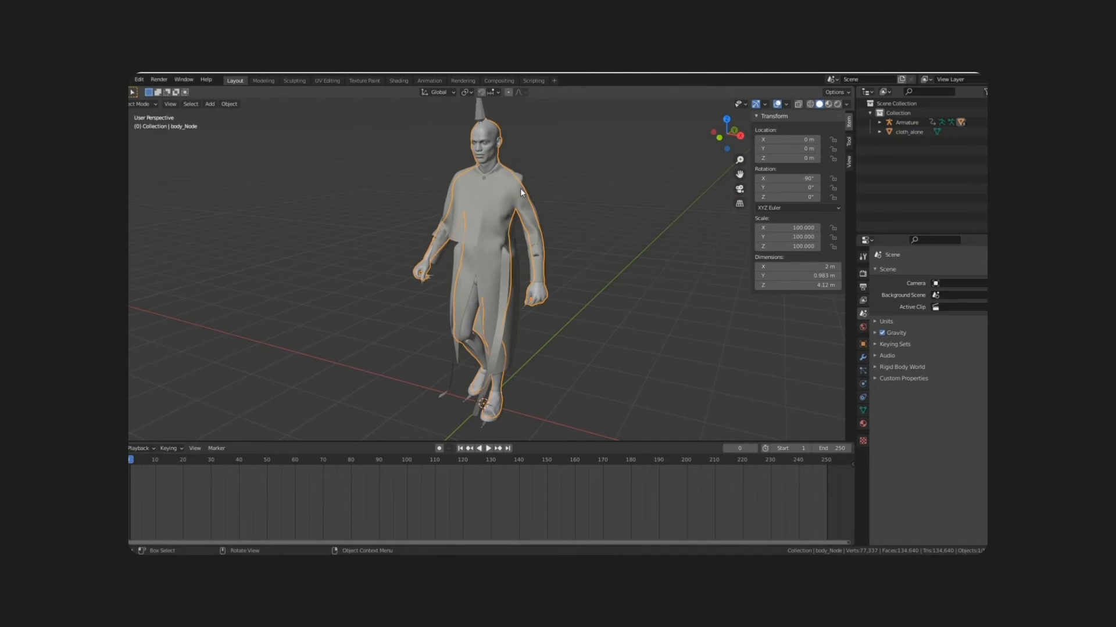
pyautogui.click(909, 132)
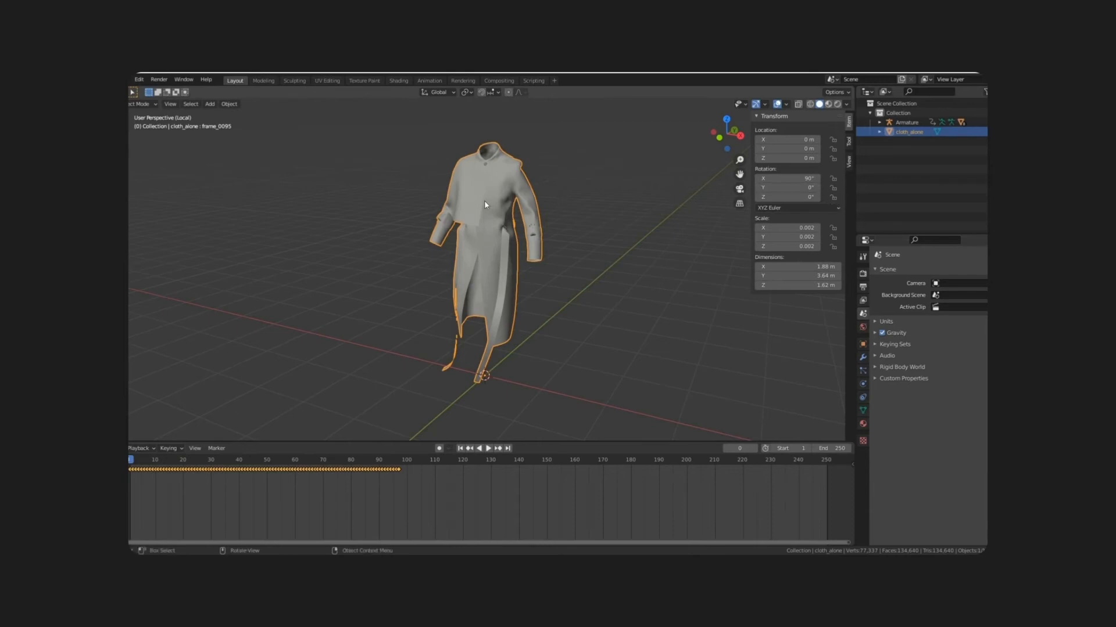
# - Rotate the coat 180° around Z and scrub frames 0–6 to check it against the avatar
pyautogui.press('g')
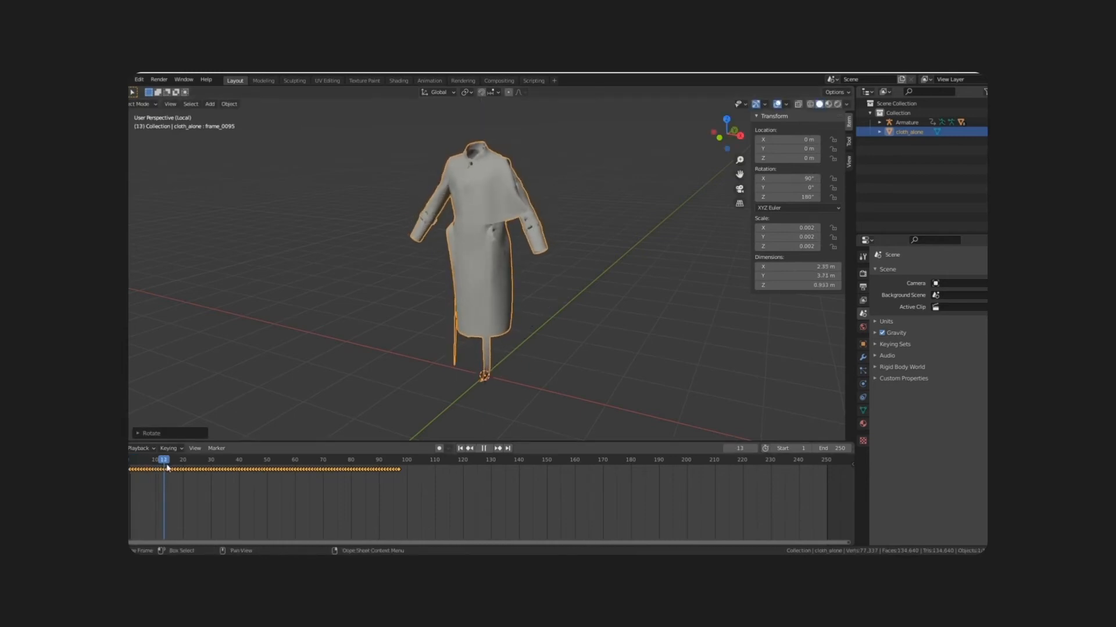
pyautogui.click(460, 448)
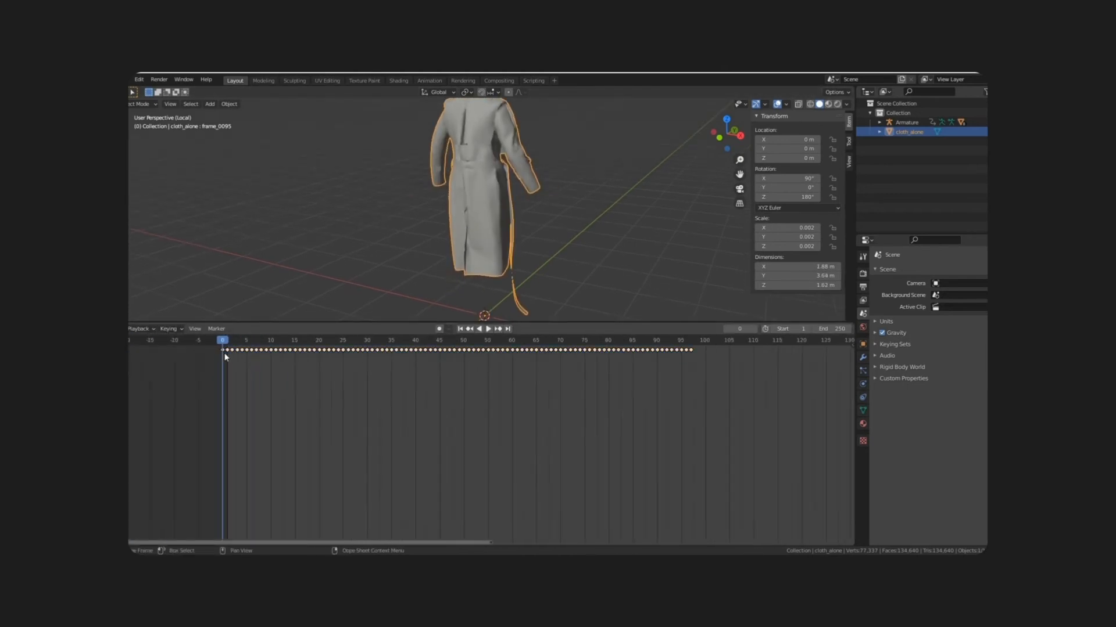
pyautogui.click(488, 329)
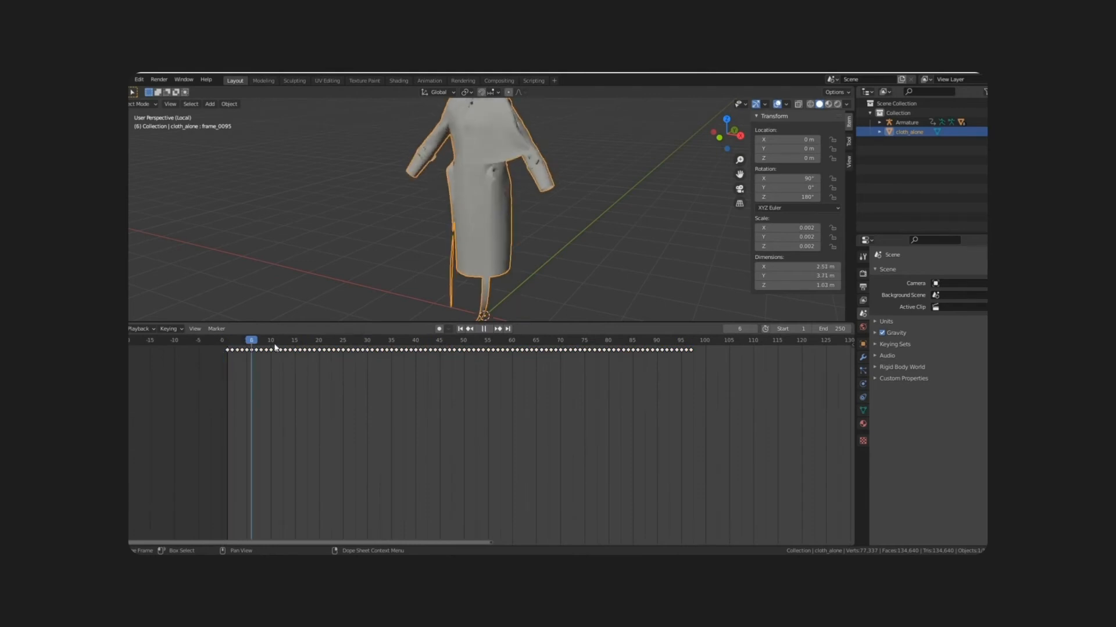
pyautogui.click(689, 340)
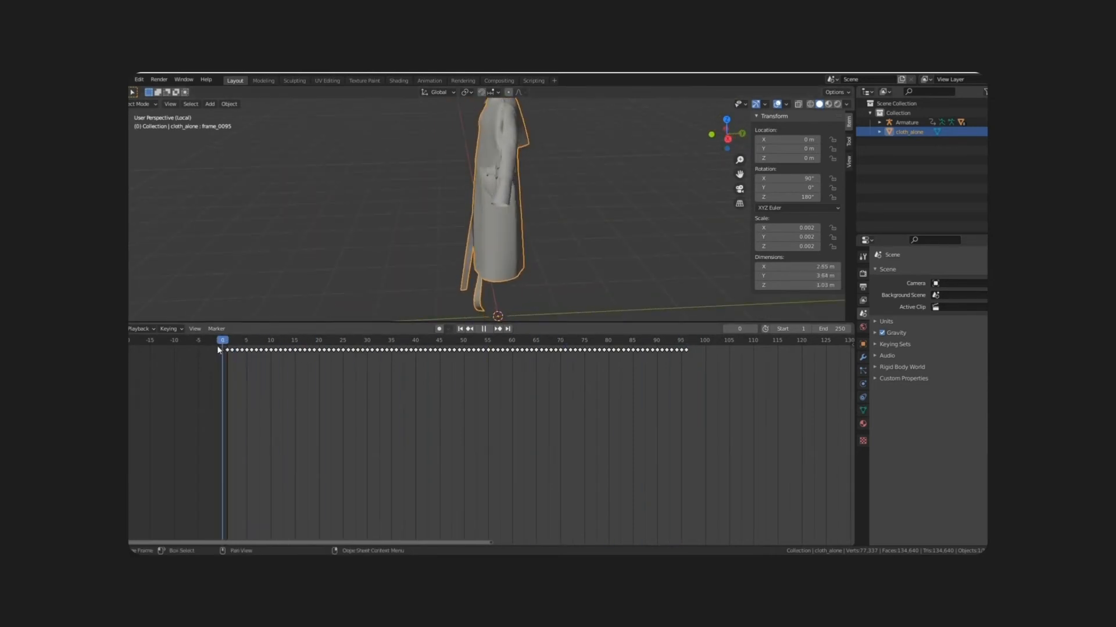
pyautogui.click(498, 328)
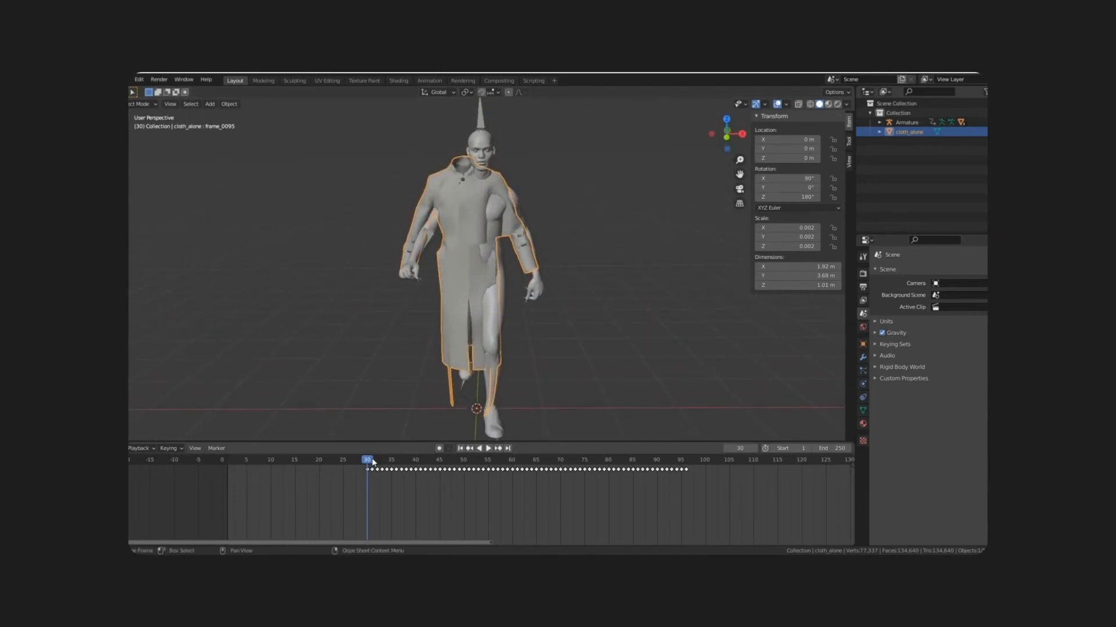
# - Move all the coat's keyframes to start at frame 0 and check the fit at frame 44
pyautogui.moveTo(364, 469); pyautogui.dragTo(708, 482)
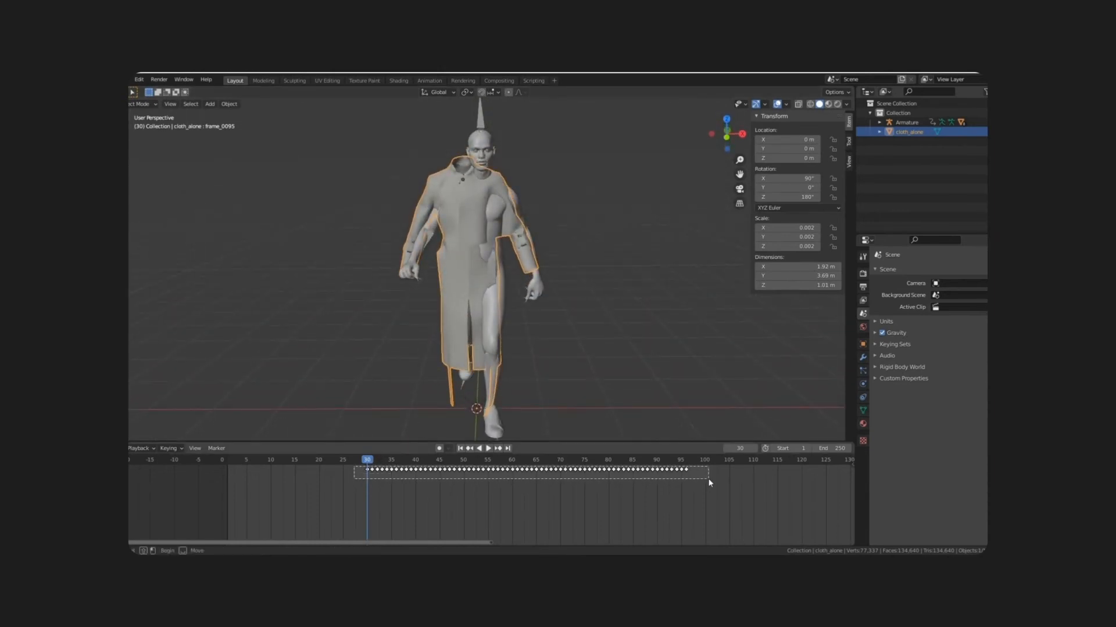
pyautogui.click(479, 448)
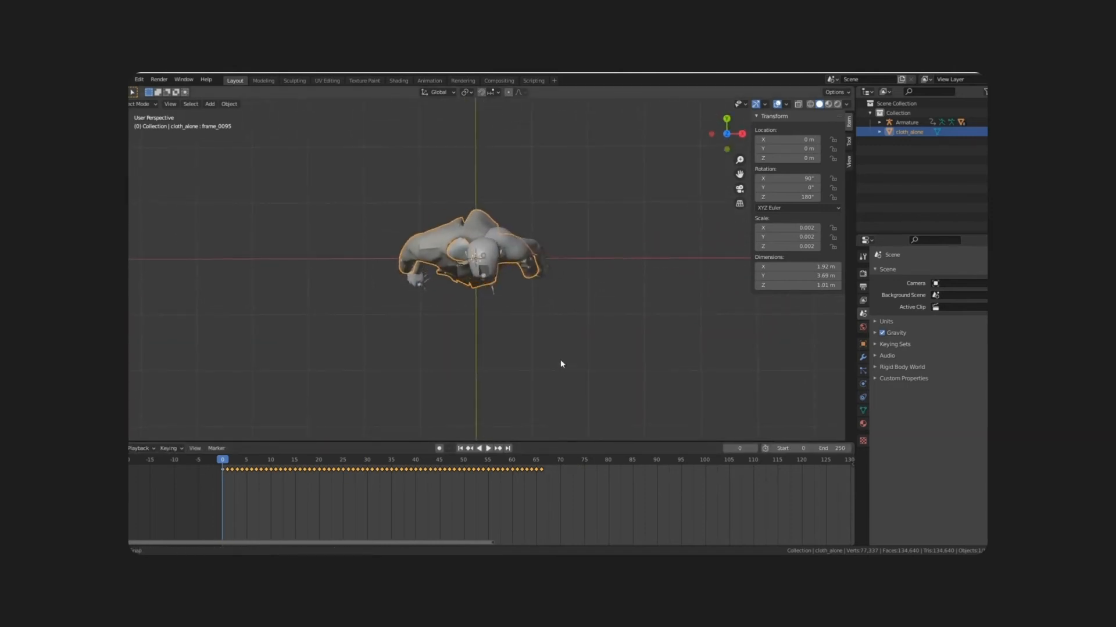
pyautogui.click(478, 448)
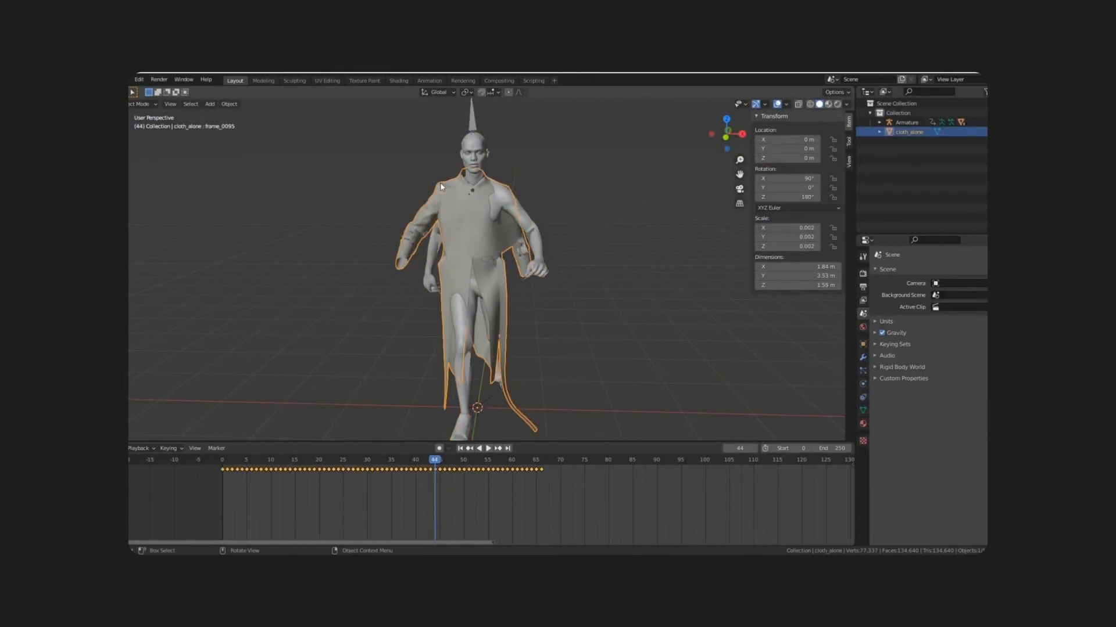
# - From Top view, scale the coat by -1 on X to mirror it and scrub frames 8–22 to verify
pyautogui.press('7')
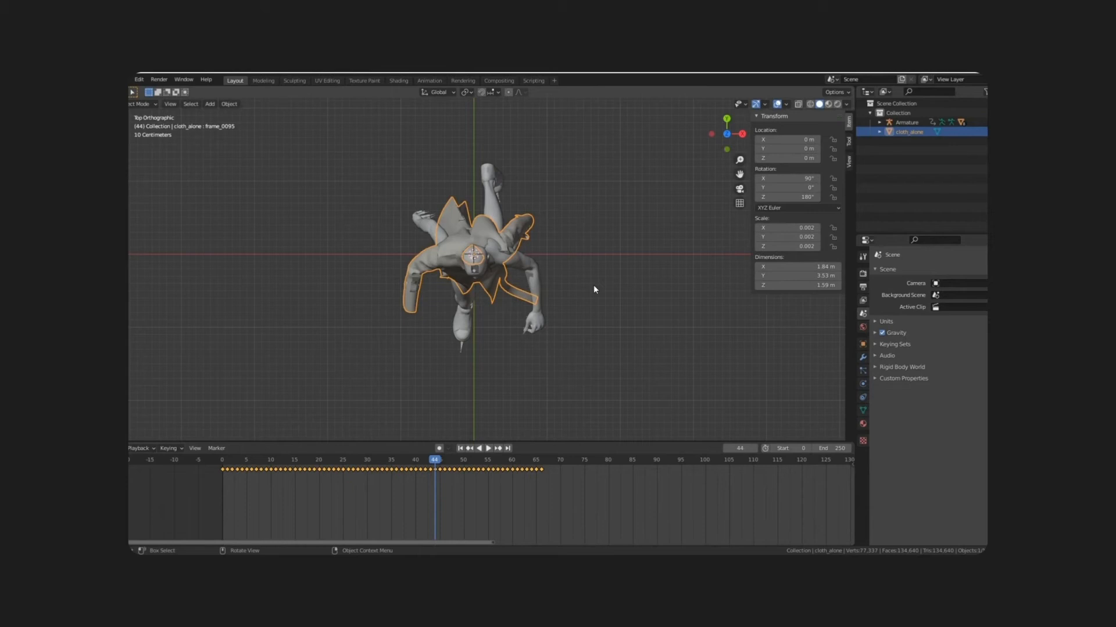
pyautogui.press('g')
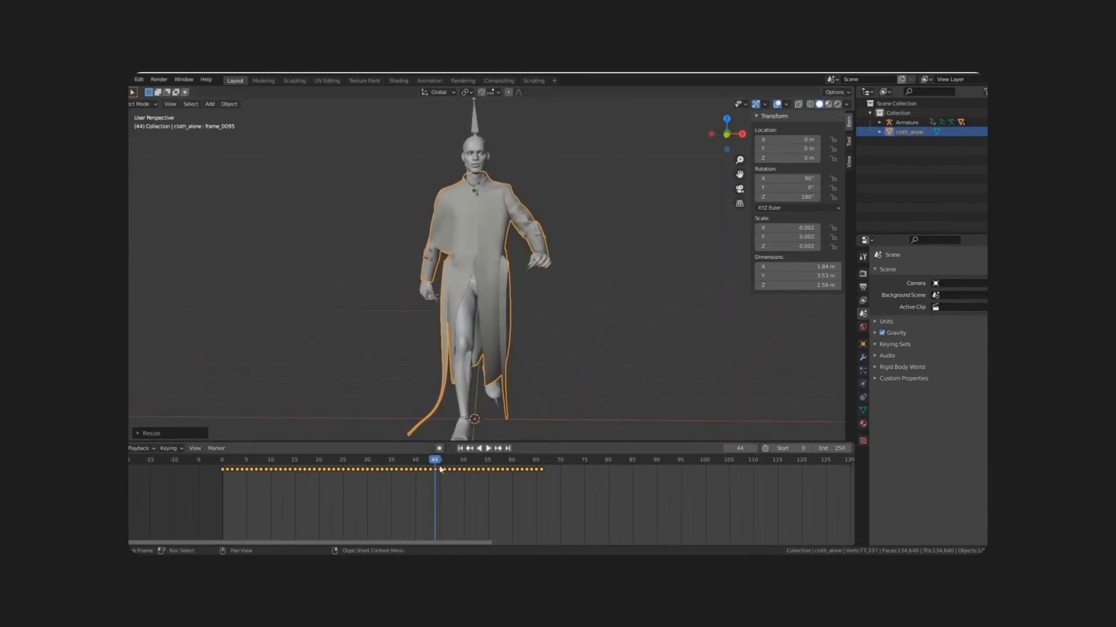
pyautogui.click(487, 448)
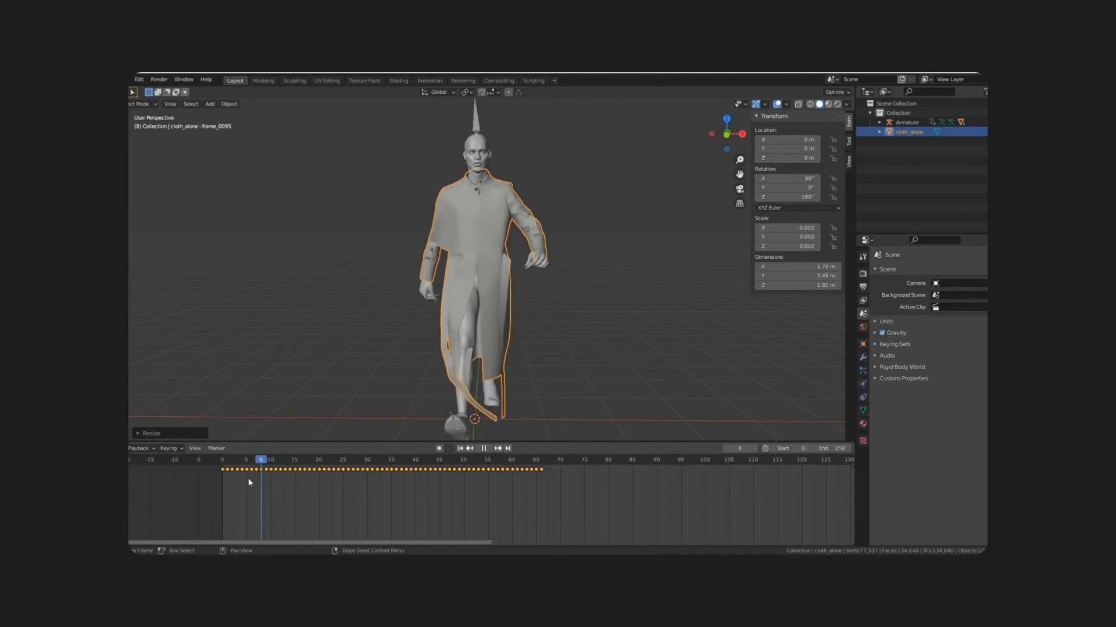
pyautogui.click(327, 459)
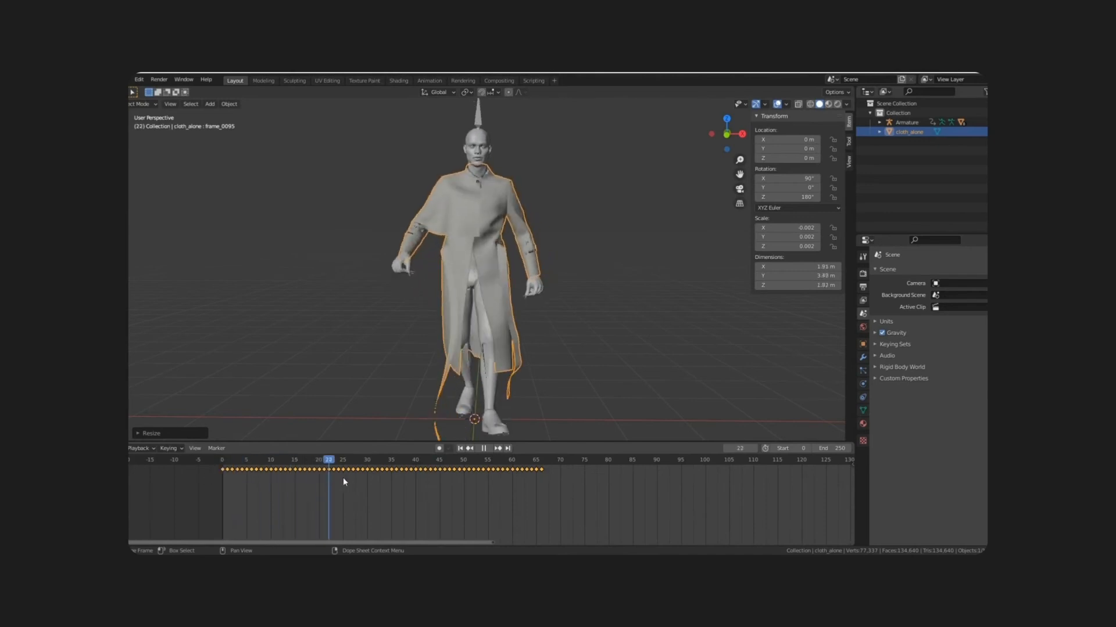
pyautogui.click(502, 460)
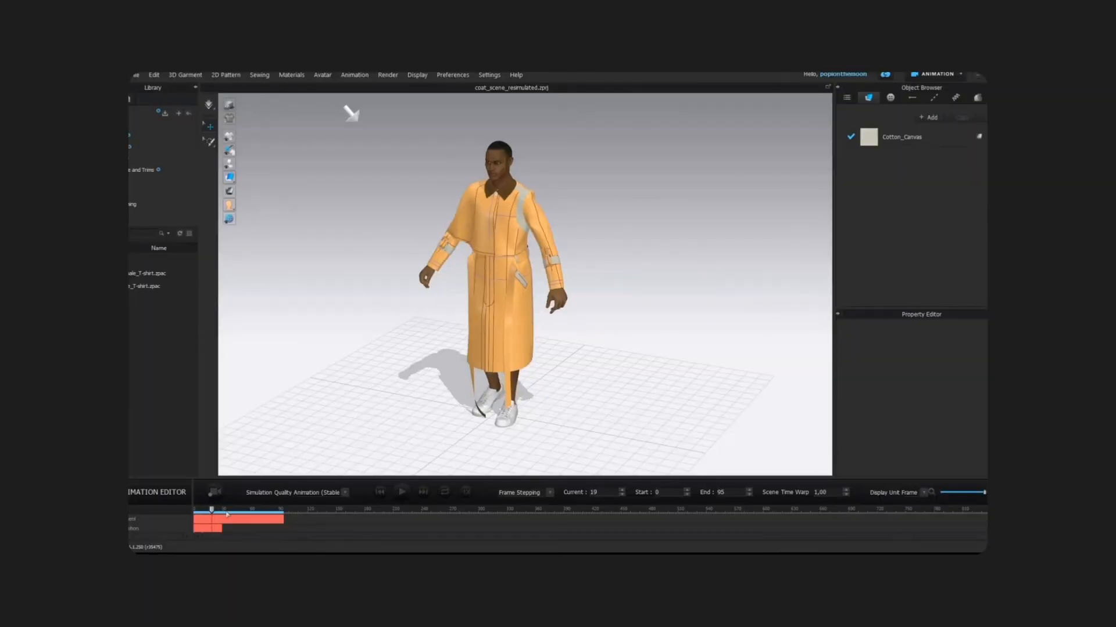
# - Scrub the CLO coat simulation through frames 42, 47, 69 and 74 for comparison
pyautogui.moveTo(198, 511); pyautogui.dragTo(238, 511)
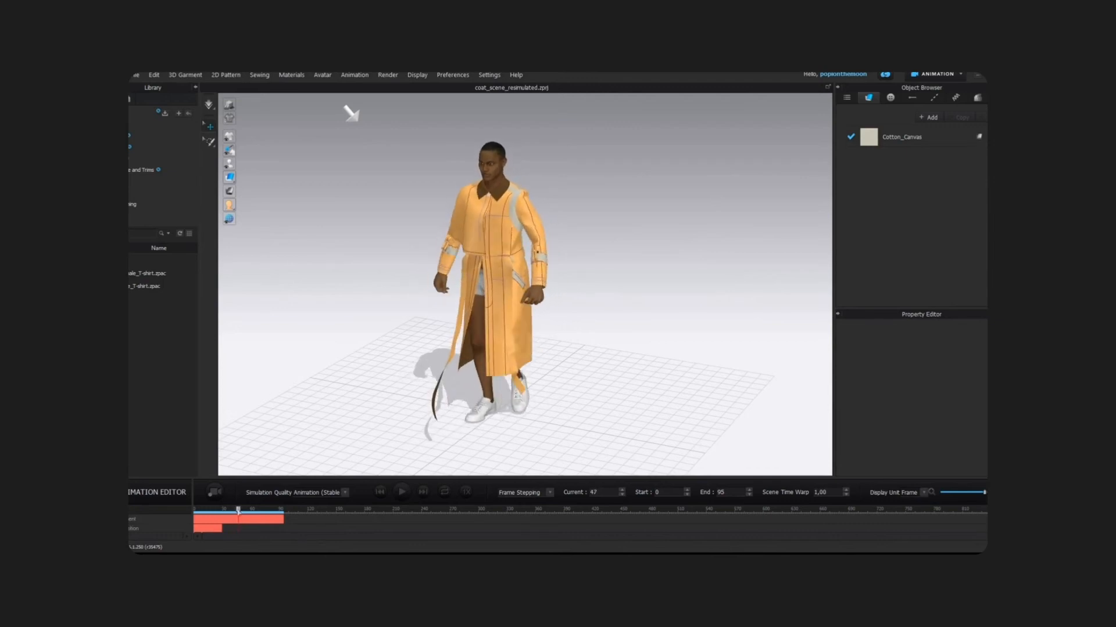
pyautogui.moveTo(238, 511); pyautogui.dragTo(232, 511)
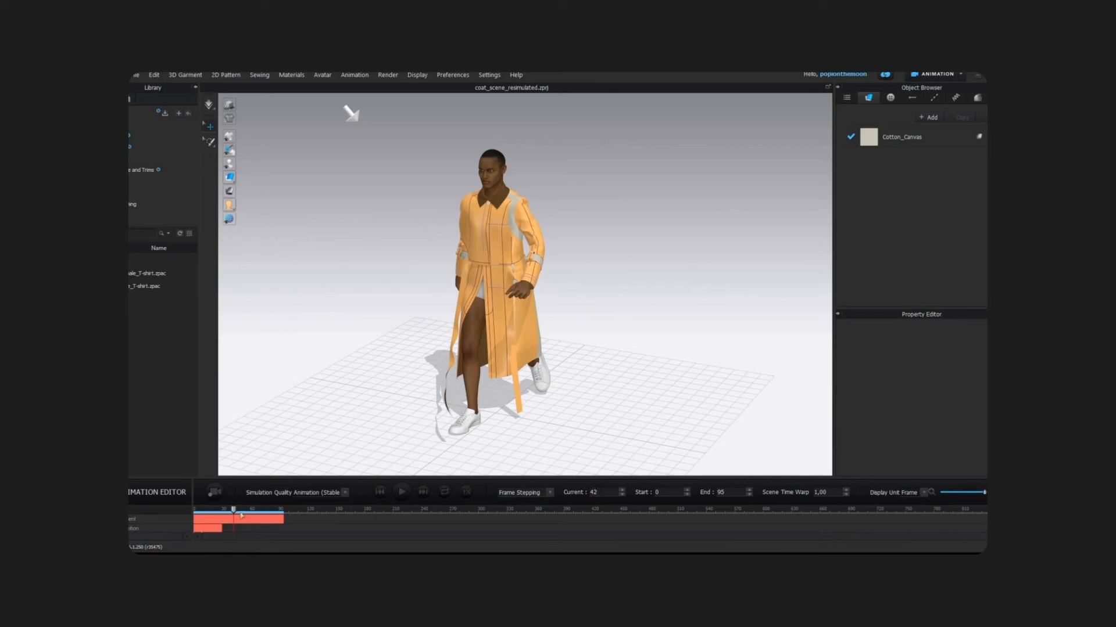
pyautogui.moveTo(234, 514); pyautogui.dragTo(258, 513)
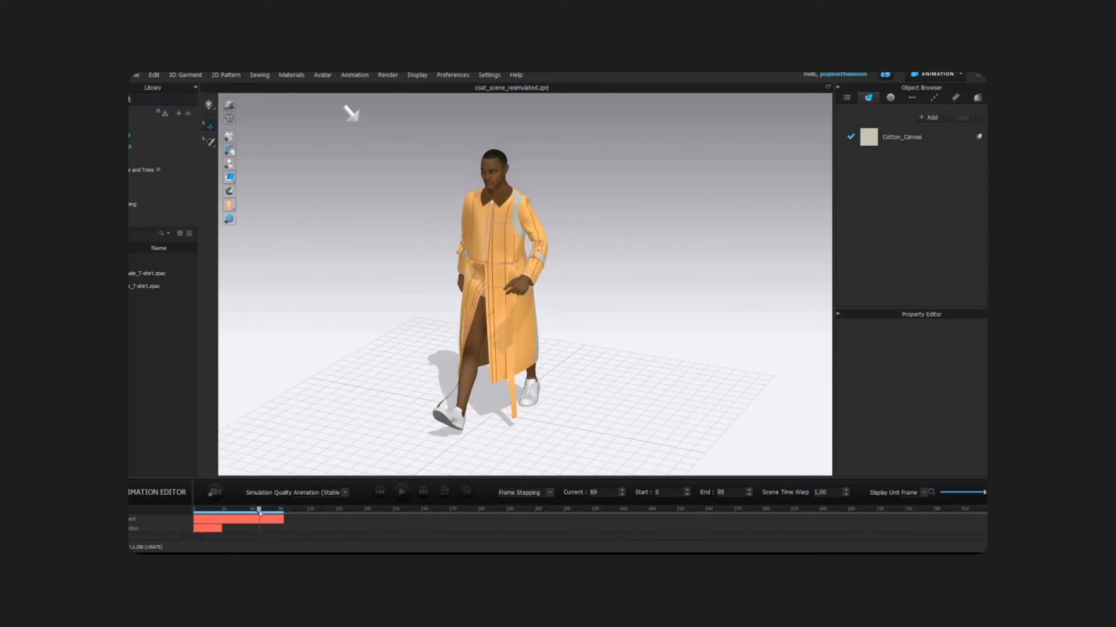
pyautogui.moveTo(258, 511); pyautogui.dragTo(263, 511)
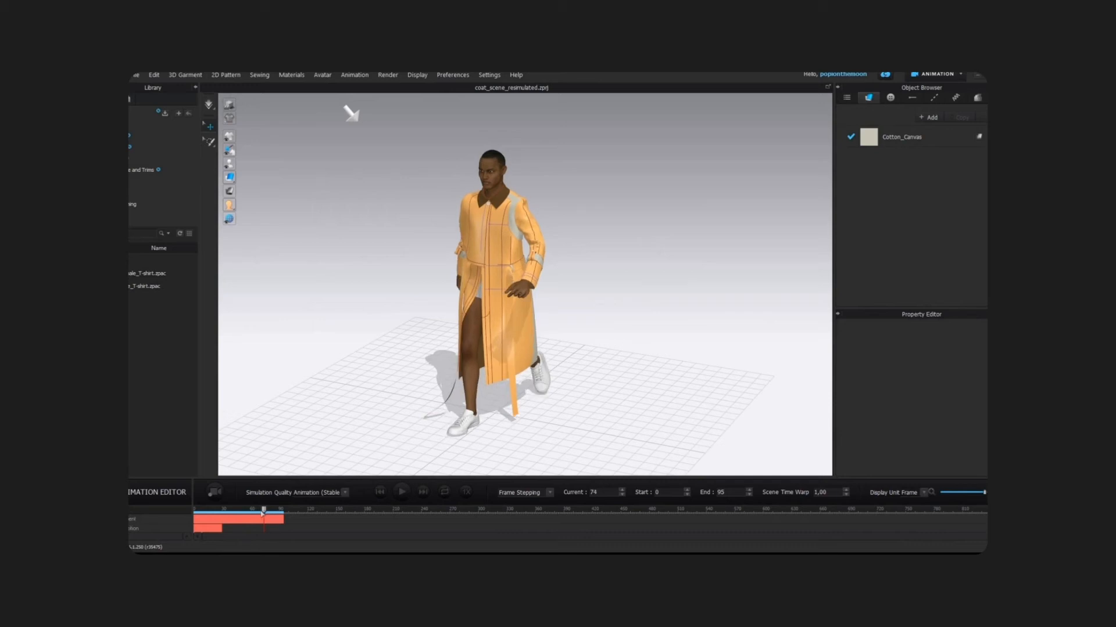
pyautogui.moveTo(972, 82)
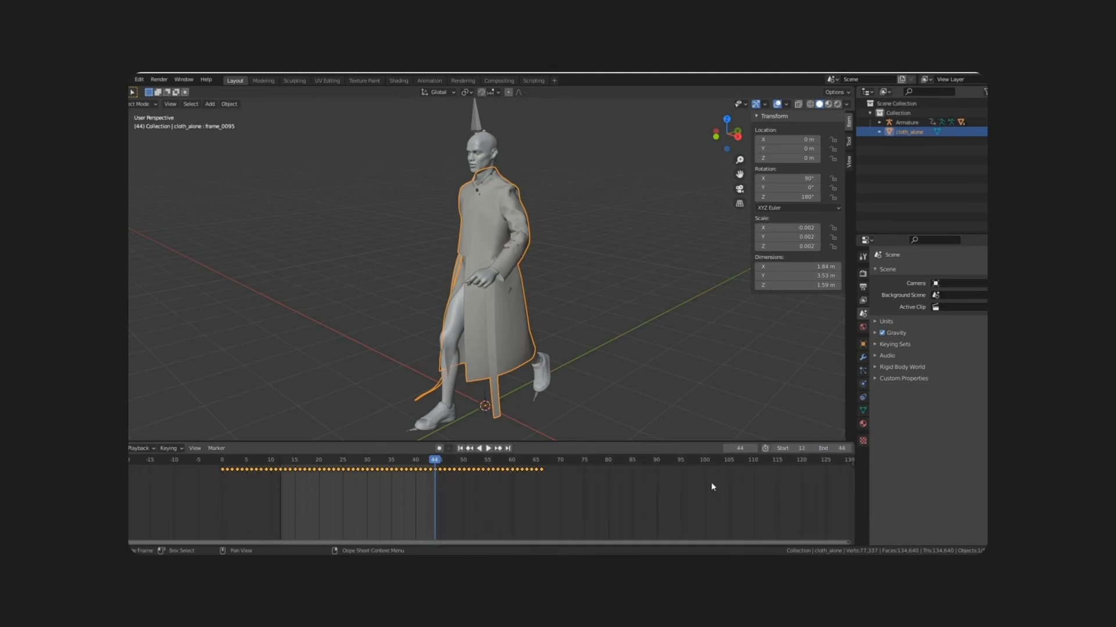
# - Name the mirrored coat cloth_alone_Xinvert and play its walk animation from frame 12
pyautogui.click(488, 448)
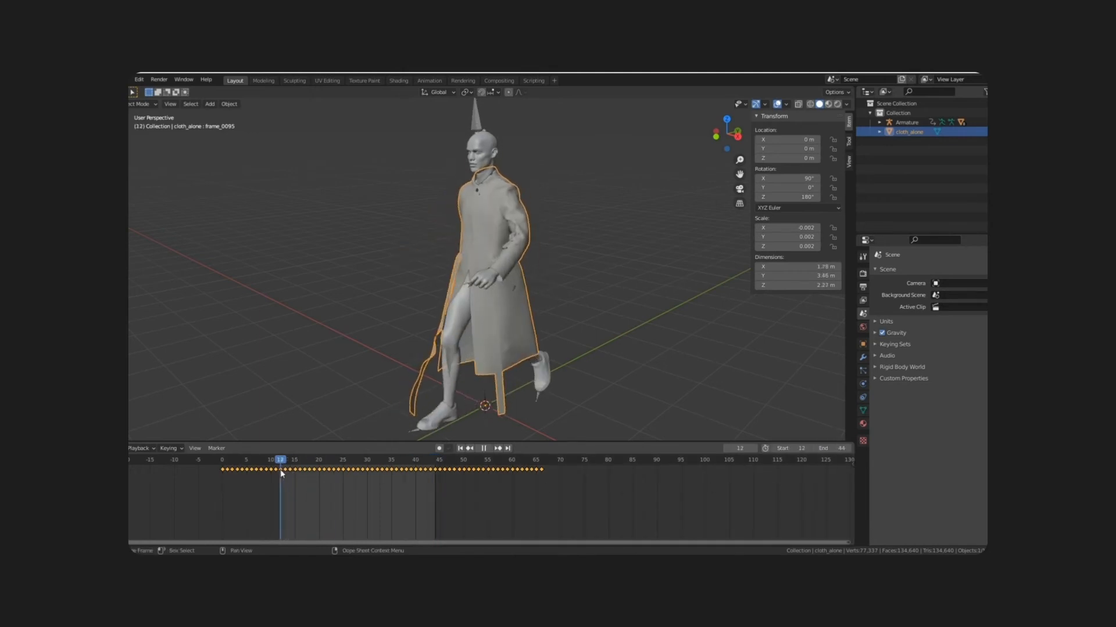
pyautogui.click(483, 448)
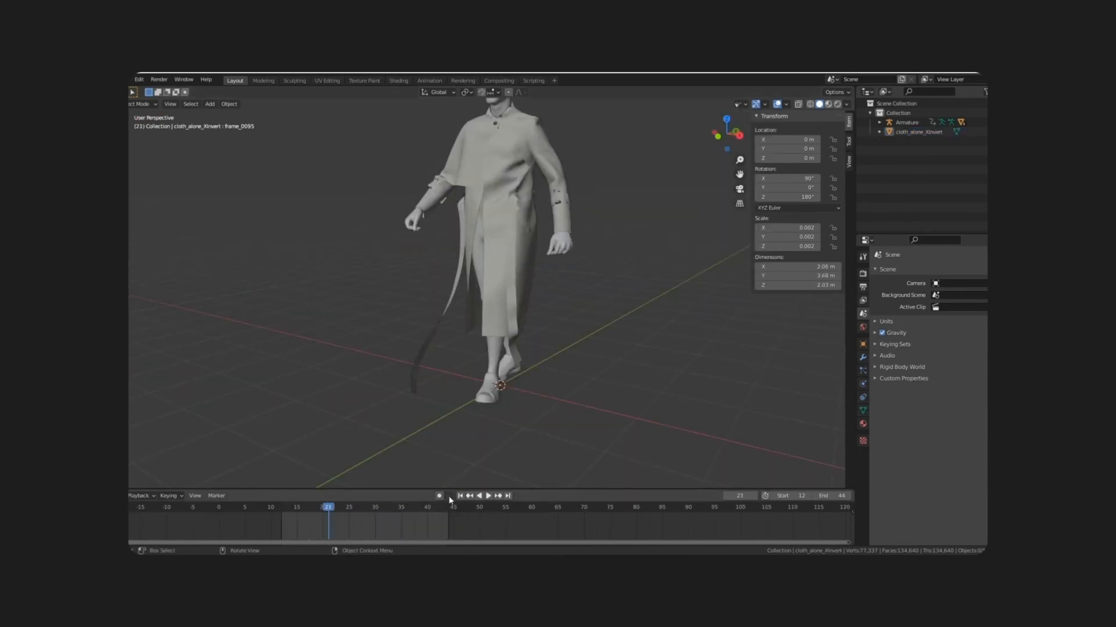
pyautogui.click(489, 496)
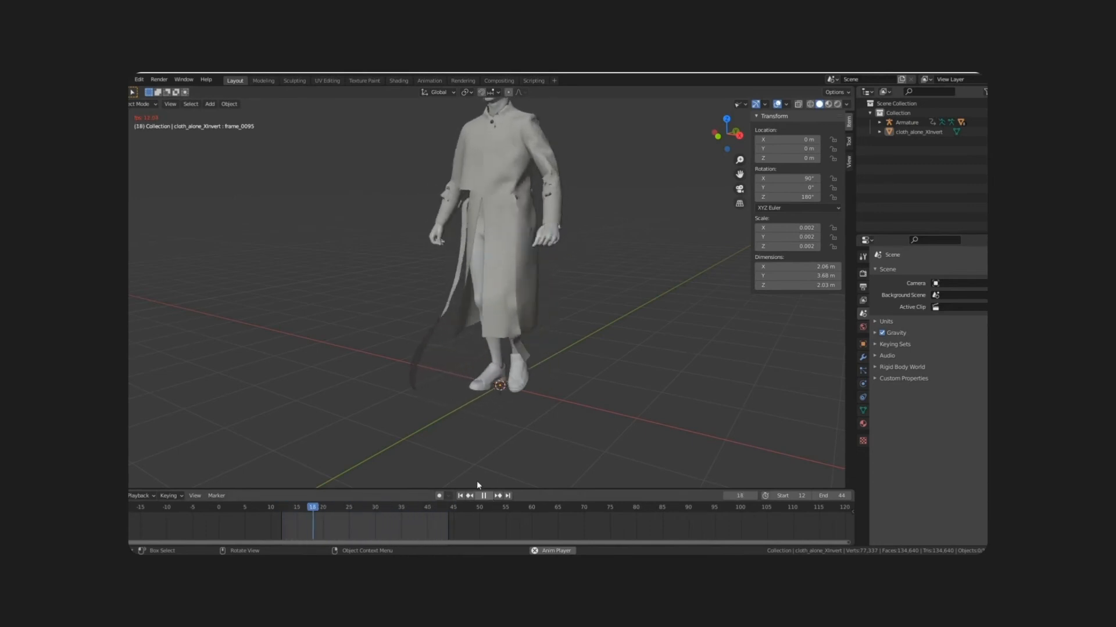
# - Stop playback, set the range to frames 0–32 and hide the coat in the Outliner
pyautogui.click(740, 91)
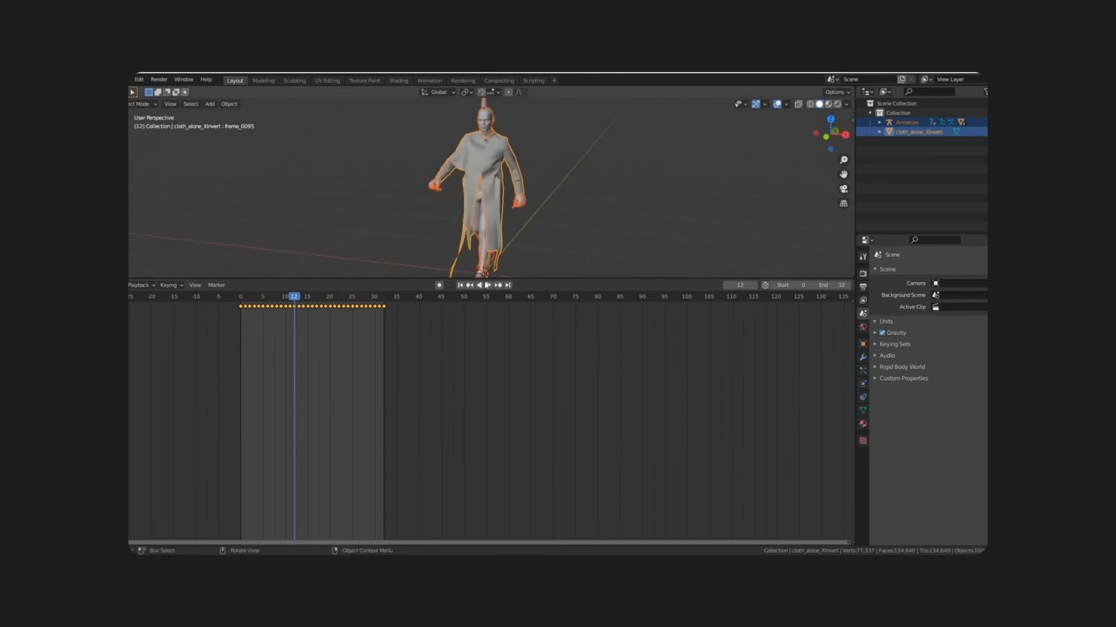
pyautogui.click(488, 285)
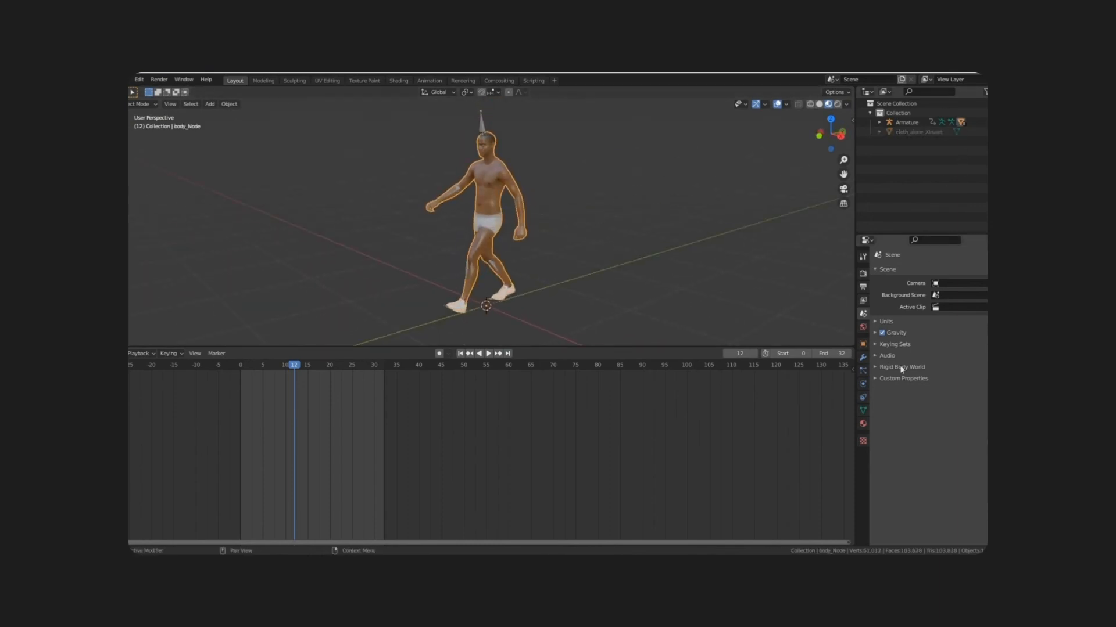
# - Create a NewAvatar material on the body and lower its Roughness from 0.5 to about 0.25
pyautogui.click(880, 122)
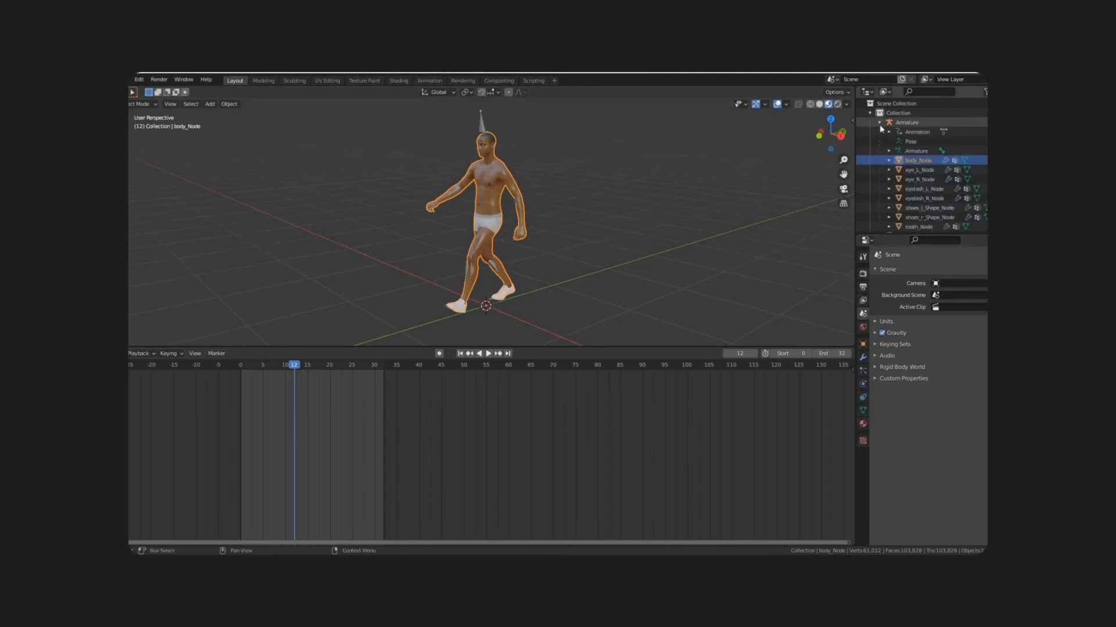
pyautogui.click(862, 425)
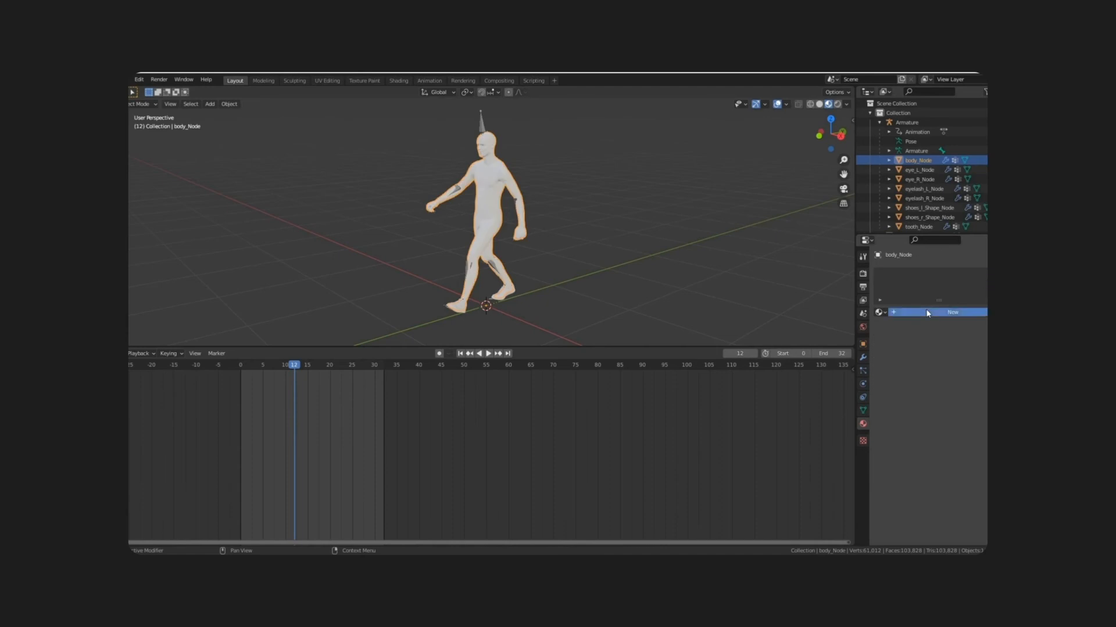
pyautogui.click(952, 312)
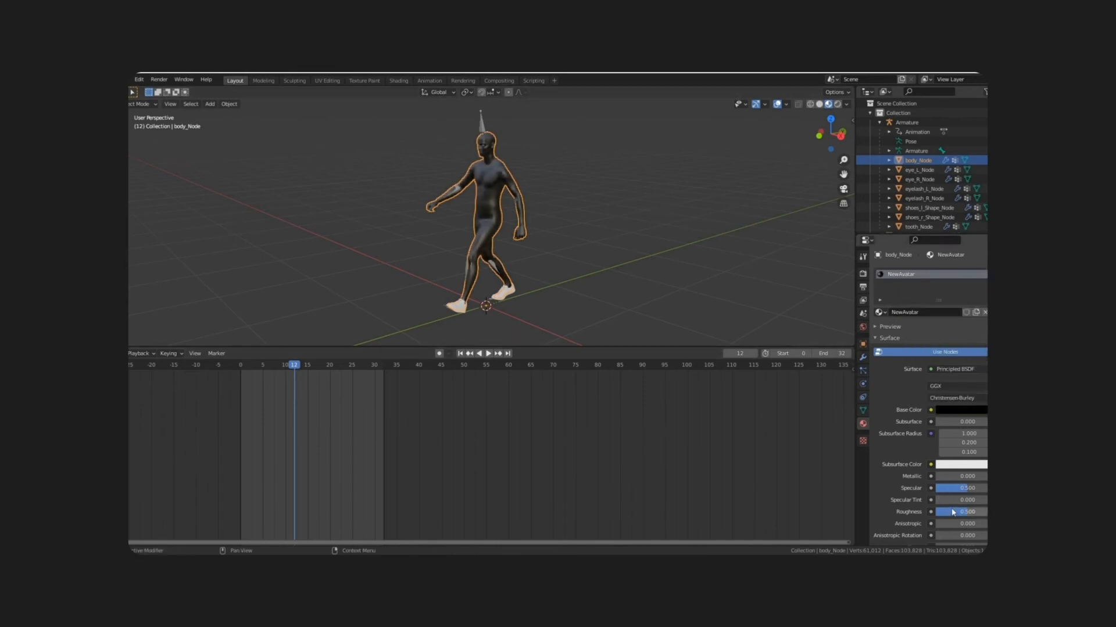
pyautogui.moveTo(967, 511); pyautogui.dragTo(946, 511)
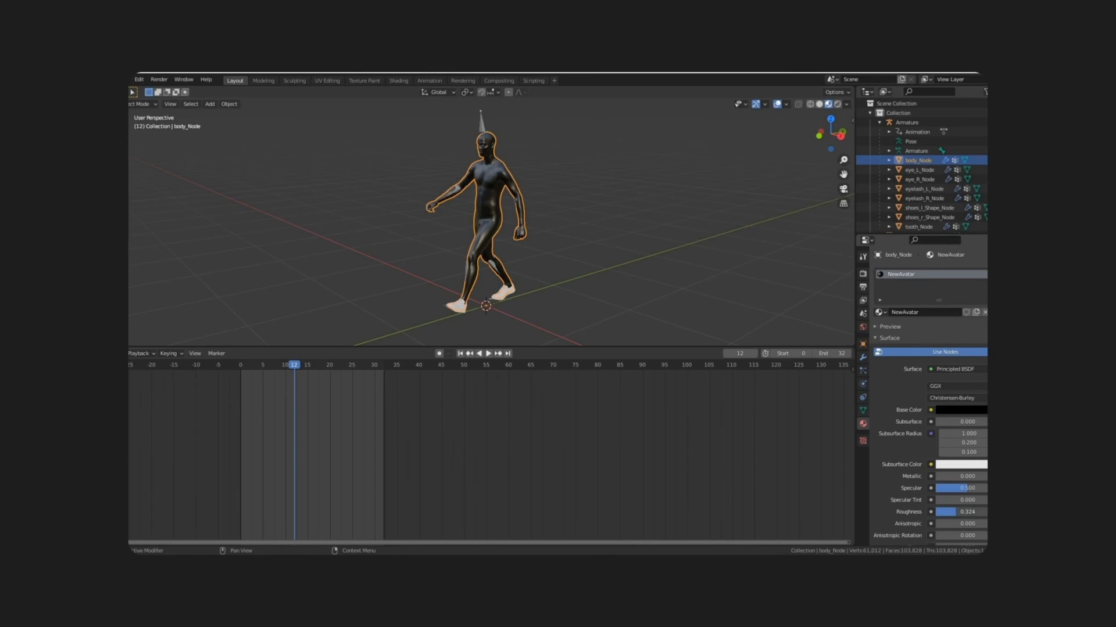
pyautogui.moveTo(968, 511); pyautogui.dragTo(949, 511)
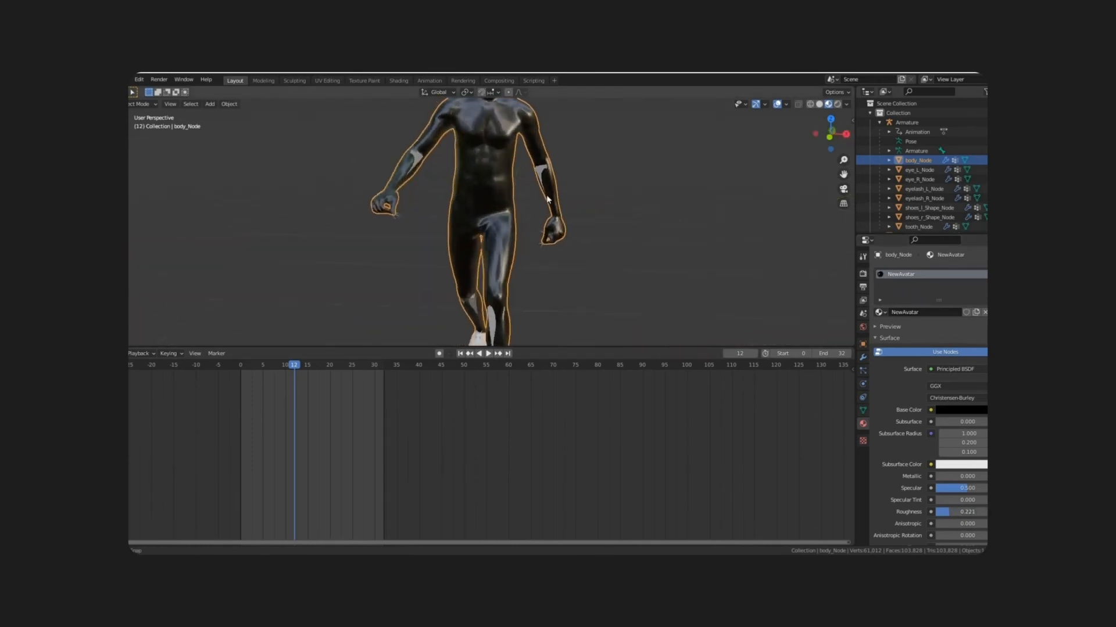
pyautogui.moveTo(498, 200); pyautogui.dragTo(567, 248)
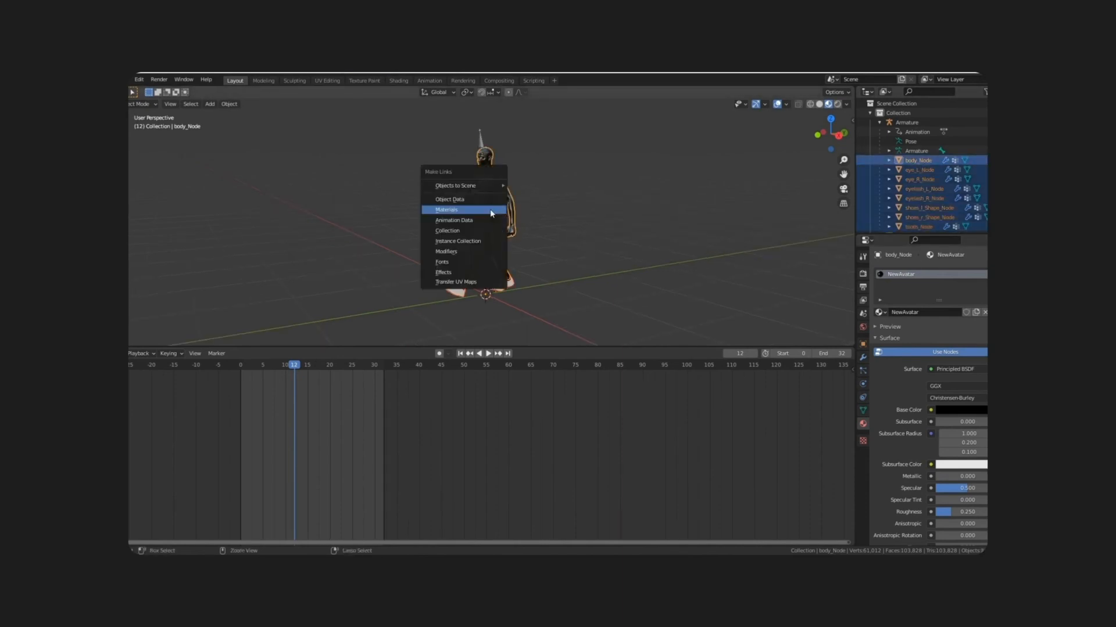
# - Link the NewAvatar material to all avatar parts and preview the walk with the coat
pyautogui.click(447, 210)
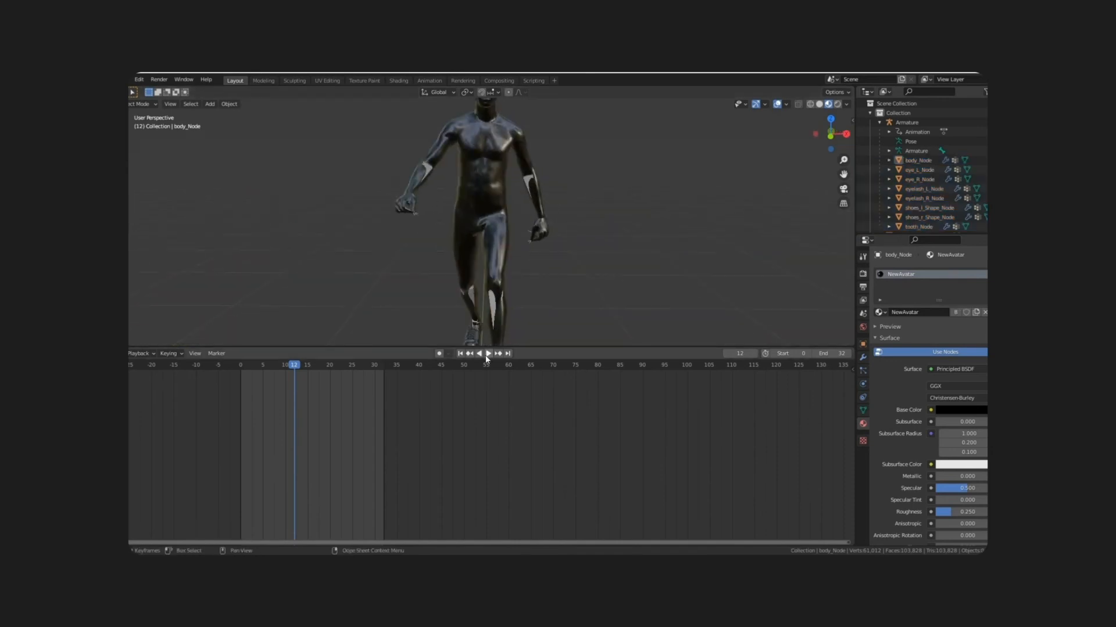
pyautogui.click(489, 354)
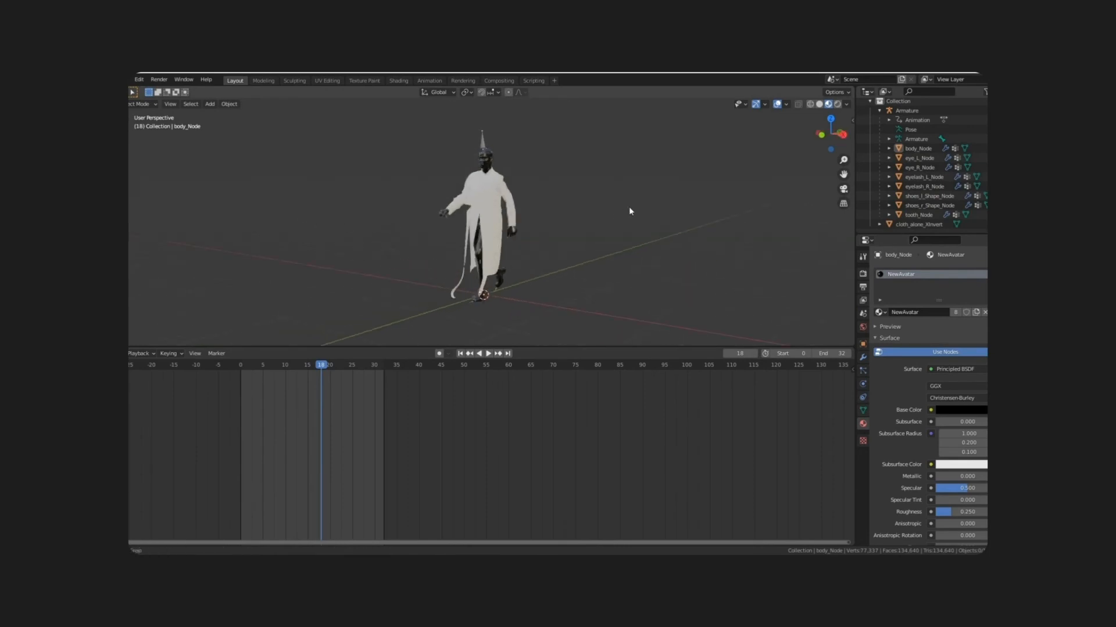
pyautogui.click(478, 354)
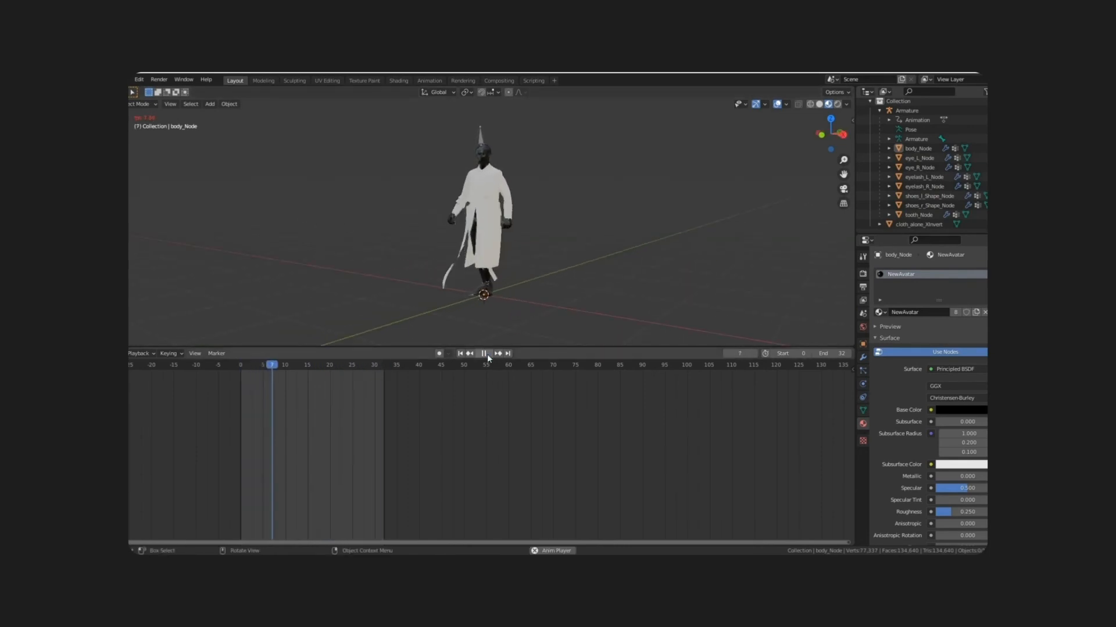
pyautogui.click(491, 353)
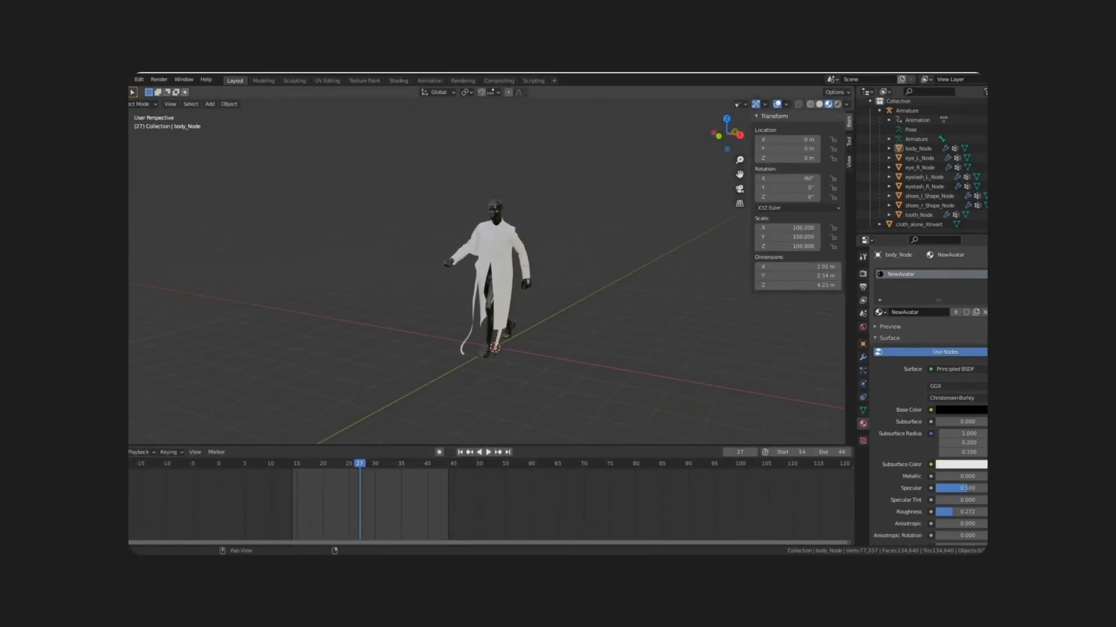
# - Flip the coat's face normals in Edit Mode and verify with the Face Orientation overlay
pyautogui.click(787, 104)
pyautogui.write('flip')
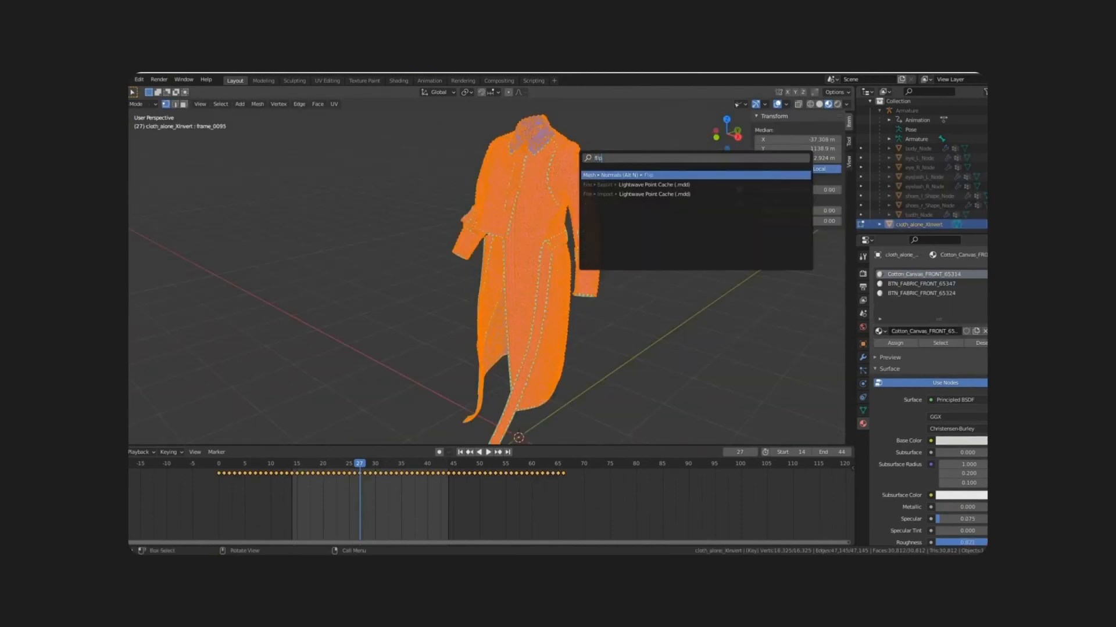
pyautogui.click(627, 175)
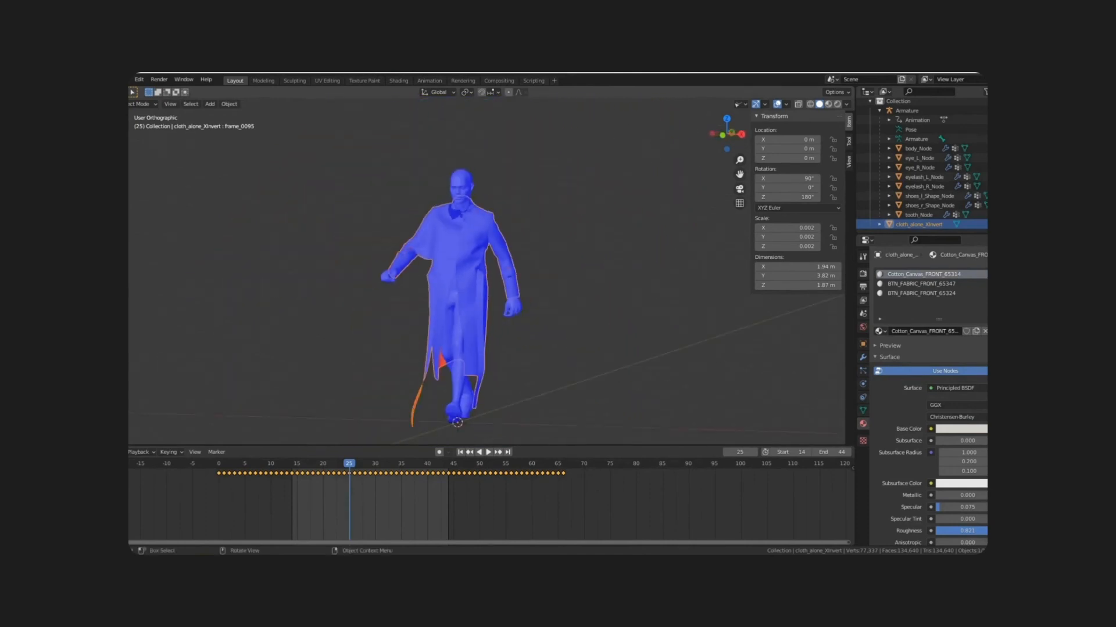
pyautogui.click(788, 104)
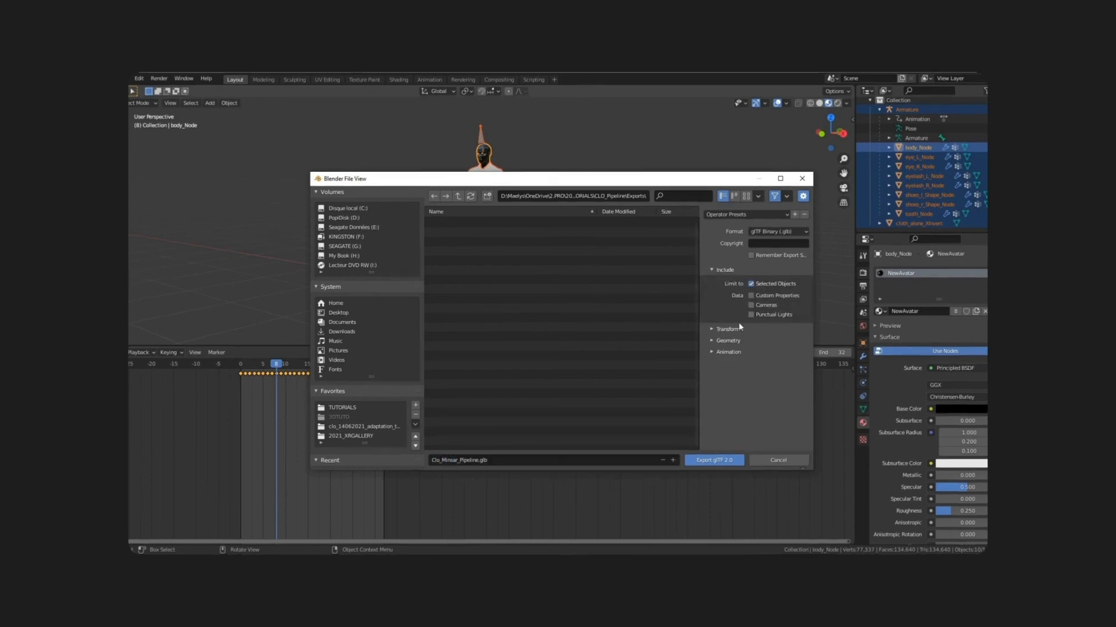
# - Export the GLB with animations ungrouped from NLA tracks as Clo_Minsar_Pipeline.glb
pyautogui.click(727, 351)
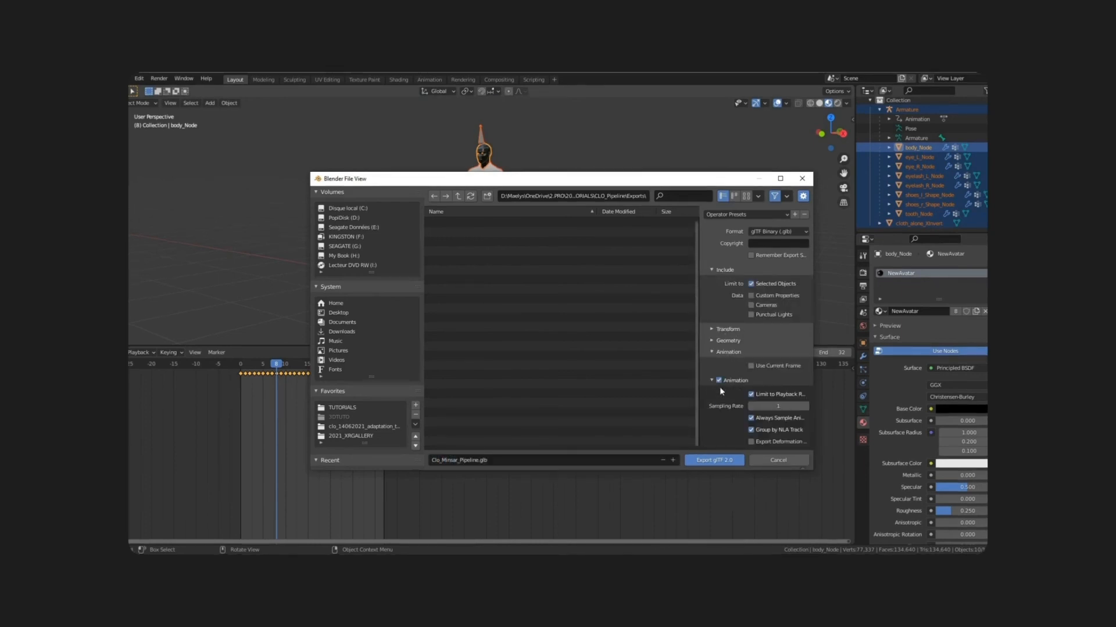
pyautogui.click(750, 430)
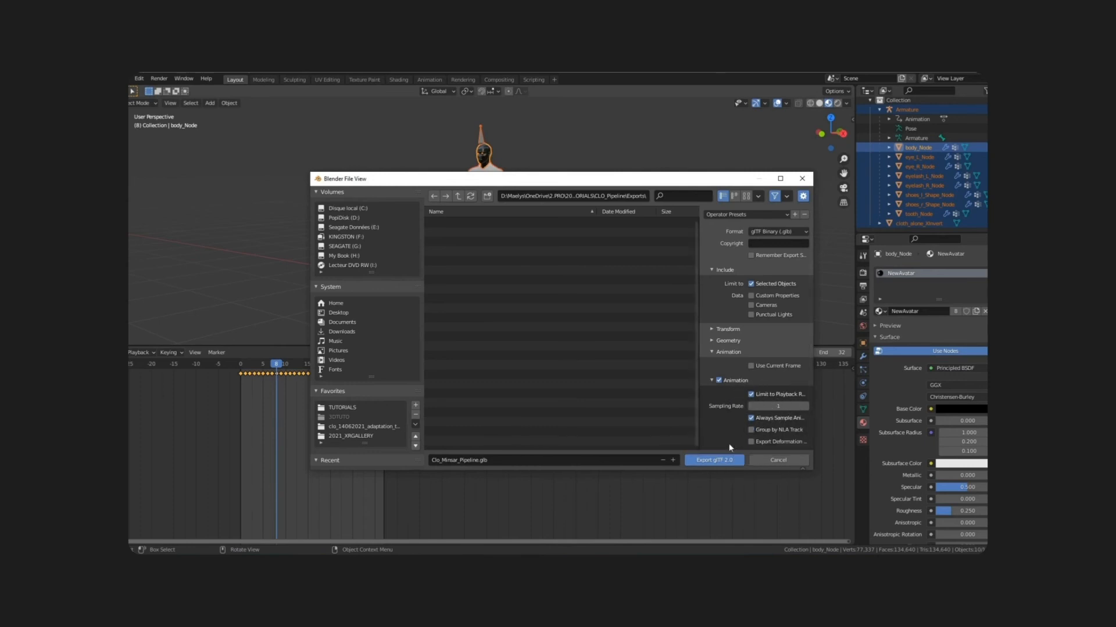
pyautogui.click(713, 460)
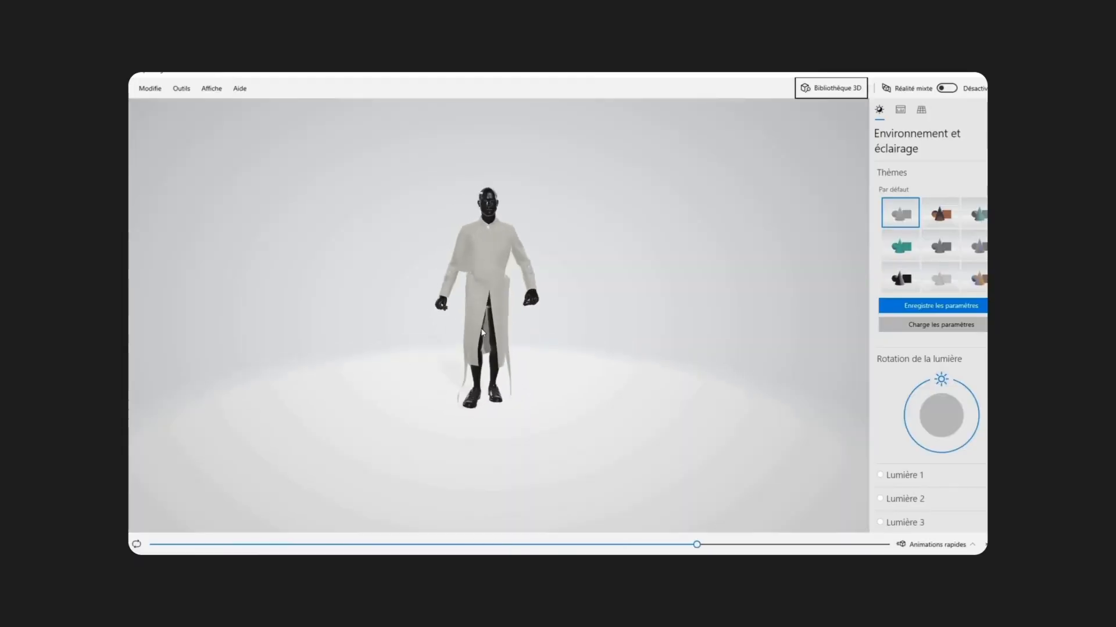
# - Orbit around the walking coated avatar to view it from below and the side
pyautogui.moveTo(697, 545); pyautogui.dragTo(604, 544)
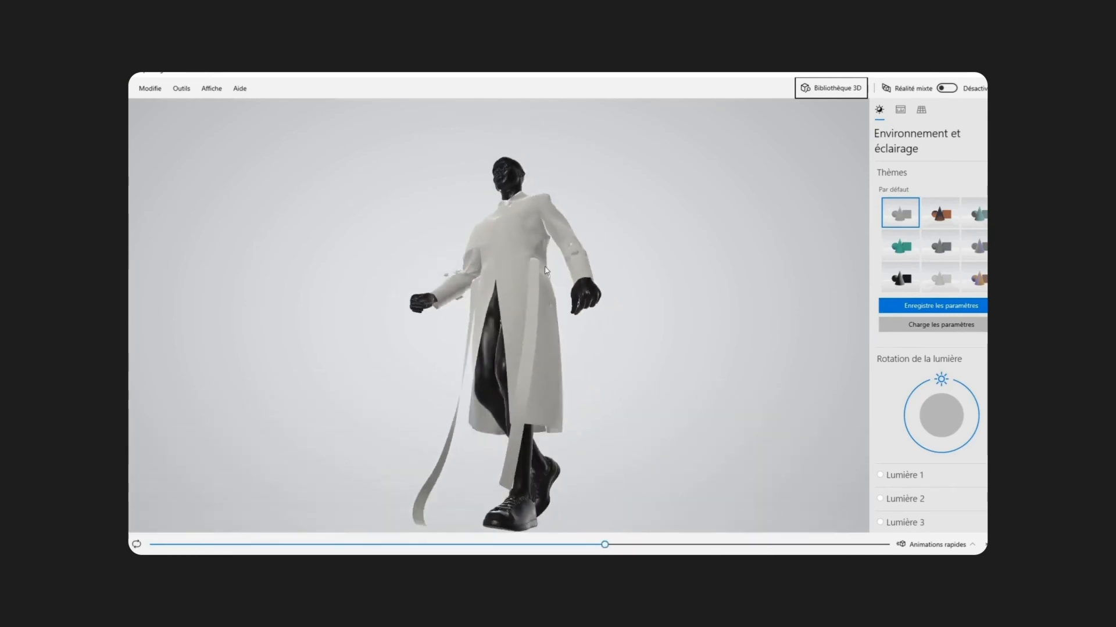
pyautogui.moveTo(603, 544); pyautogui.dragTo(533, 544)
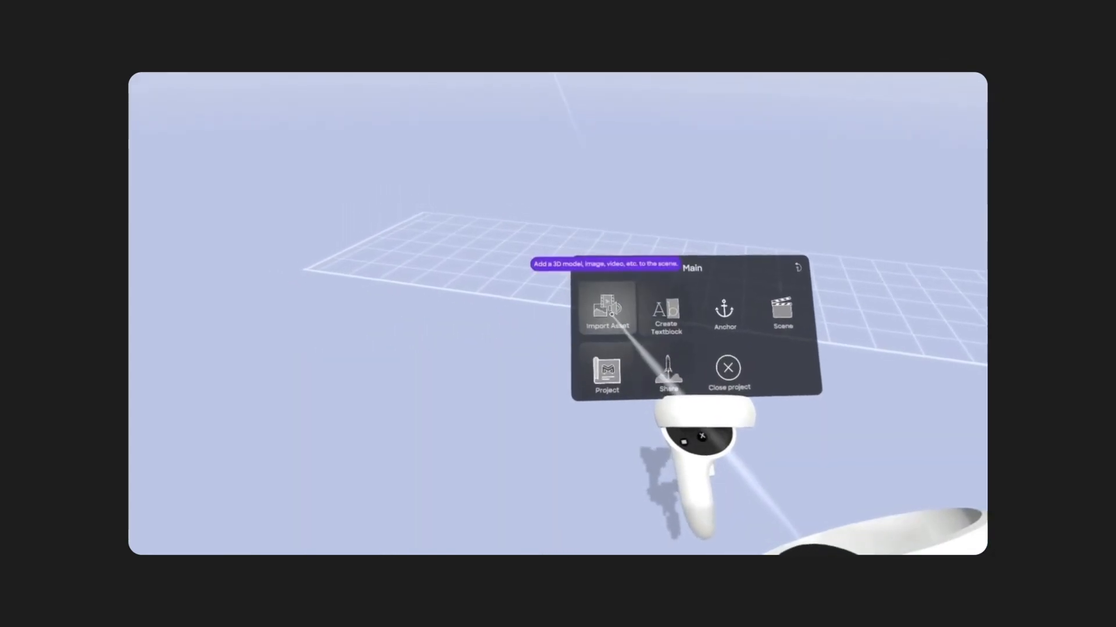
# - Import the Clo_Minsar_Pipeline GLB avatar into the Minsar scene
pyautogui.click(607, 311)
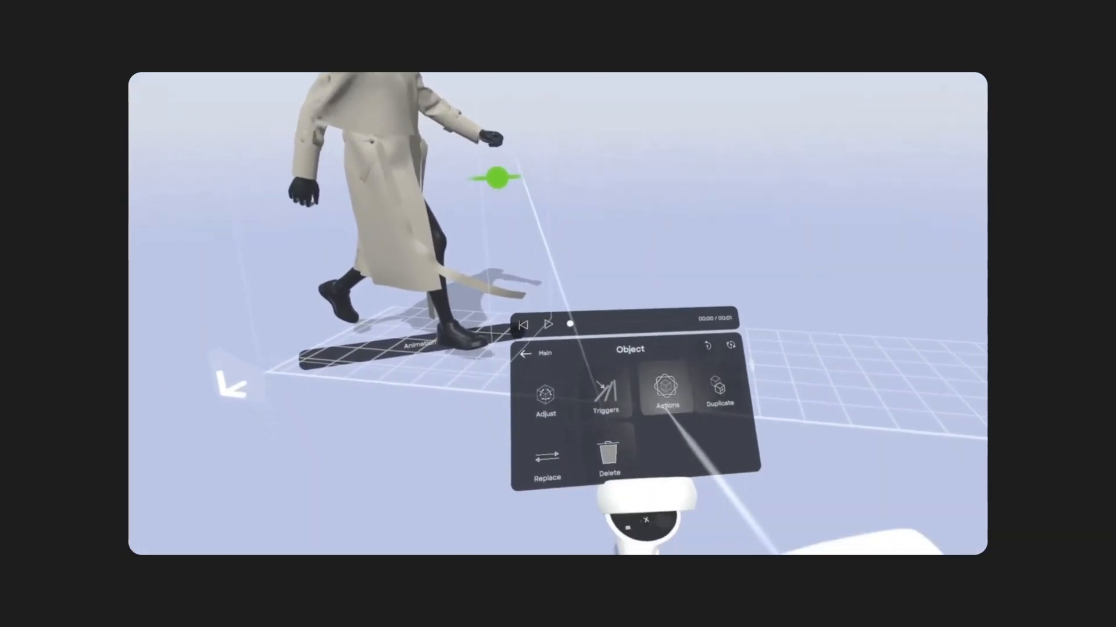
# - Add an animation action to the coated avatar from its Object menu
pyautogui.click(666, 395)
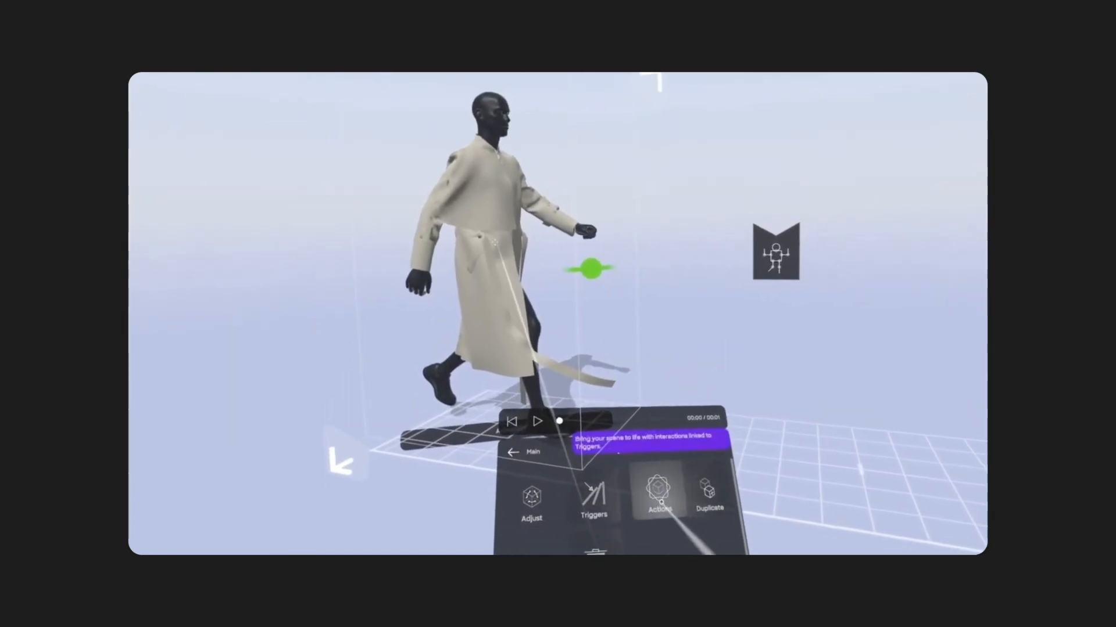
# - Set and key the avatar's action and link a second action beside it
pyautogui.click(658, 498)
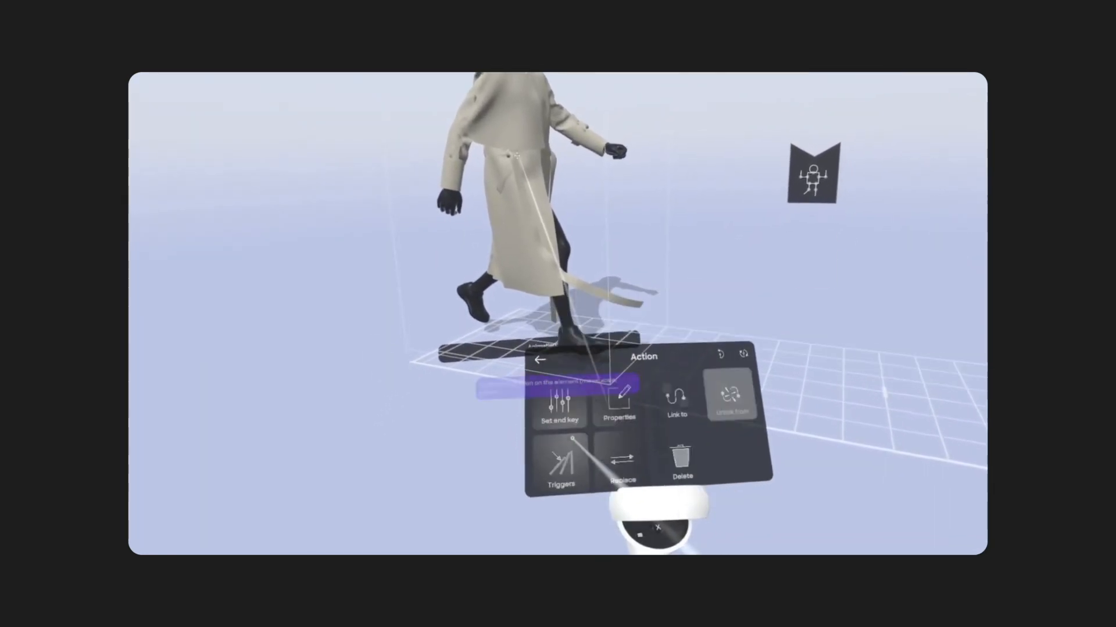
pyautogui.click(559, 409)
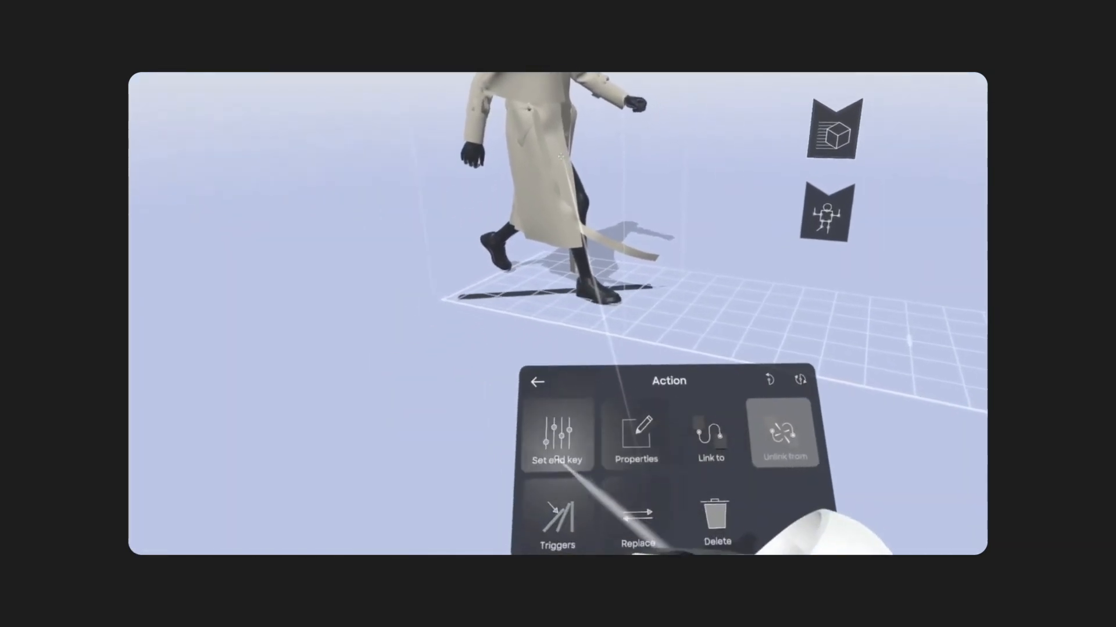
pyautogui.click(637, 434)
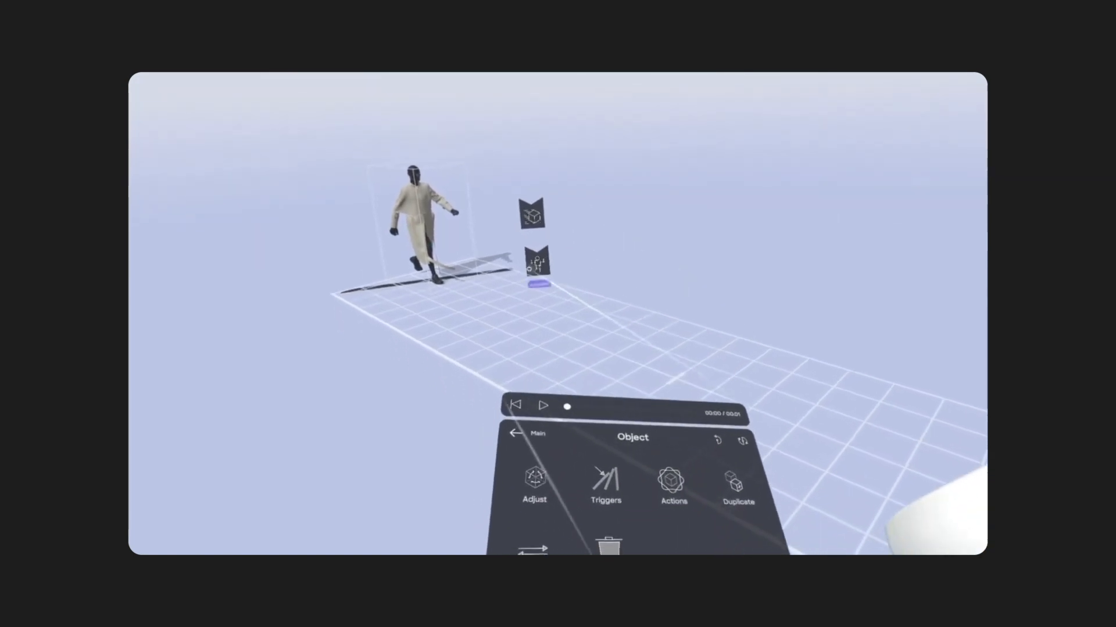
# - Rename Project 963 to Clo3D-Mixamo-Minsar via the virtual keyboard
pyautogui.click(671, 488)
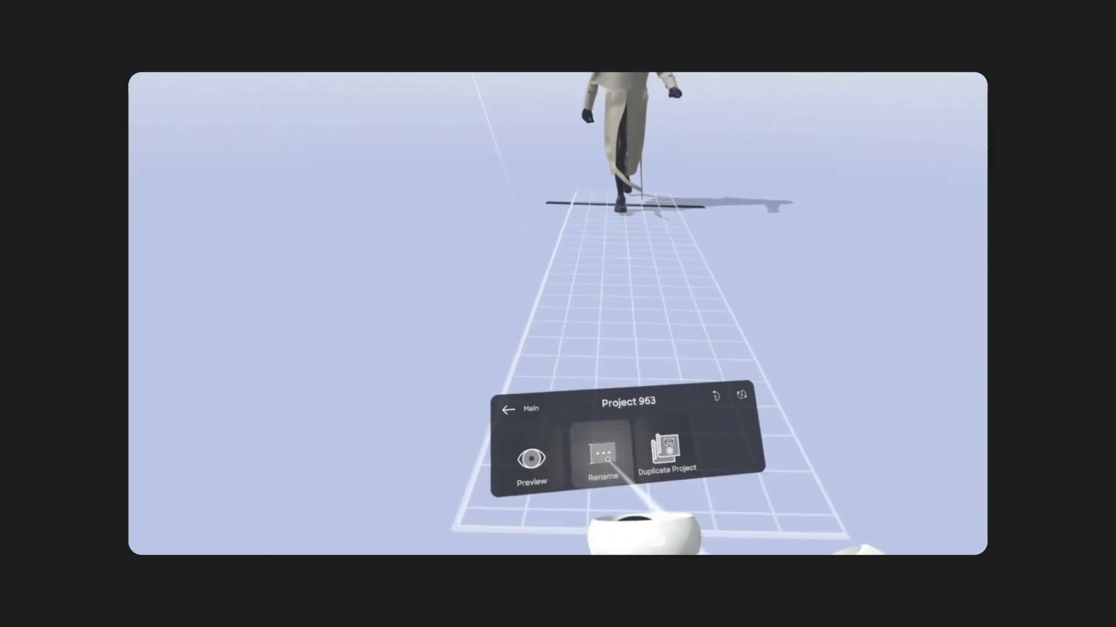
pyautogui.click(602, 459)
pyautogui.write('Clo')
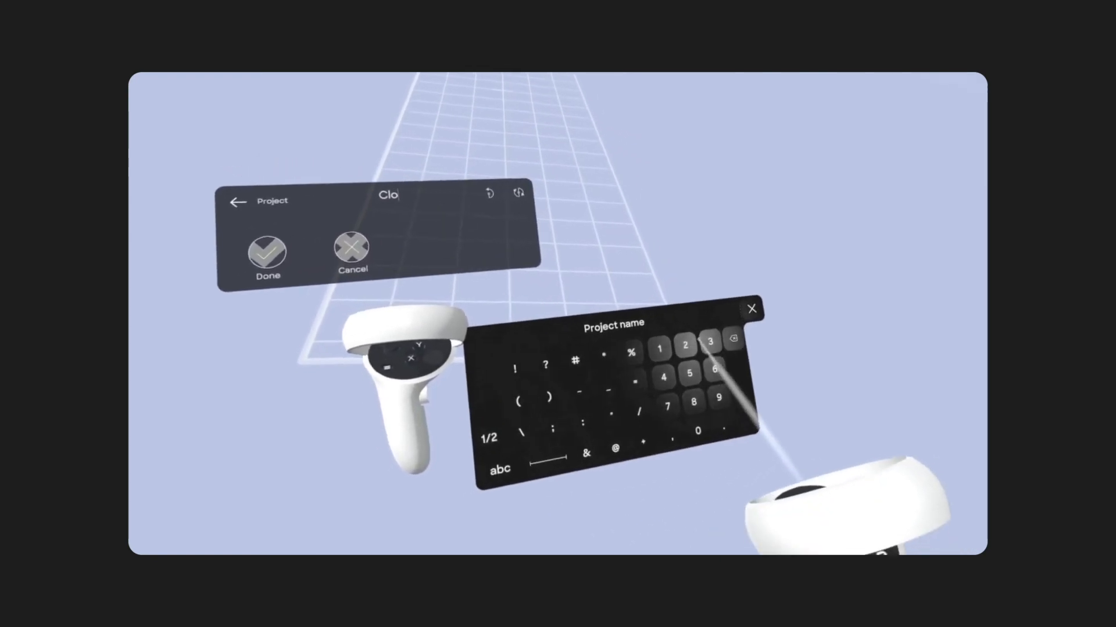
pyautogui.click(709, 343)
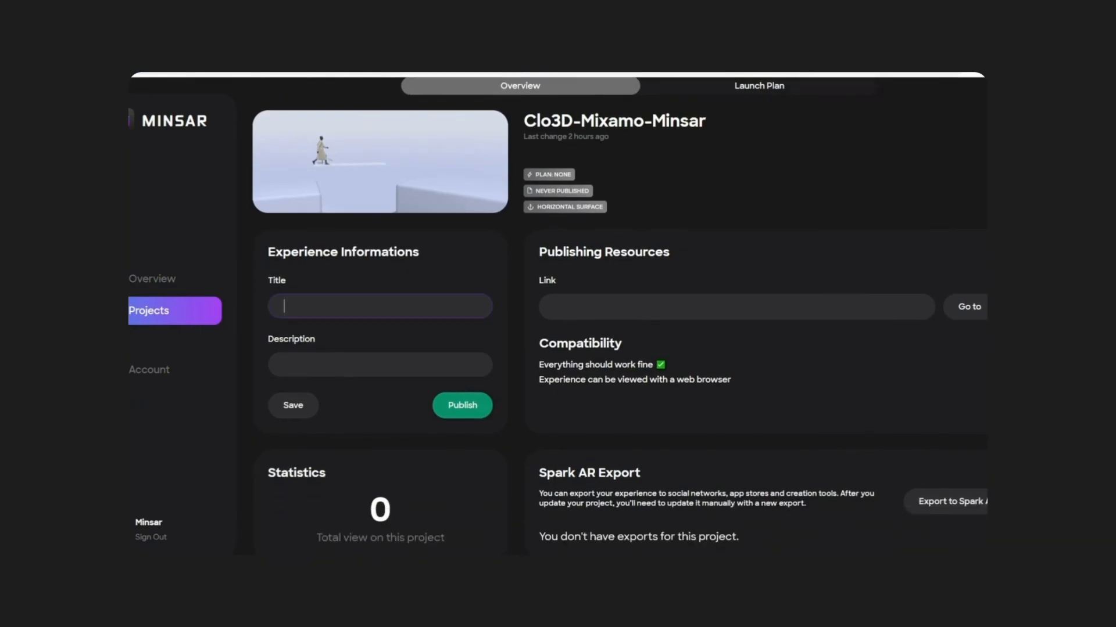
# - Title the experience Clo-Mixamo-Blender-Minsar, save it and publish it
pyautogui.write('Clo-')
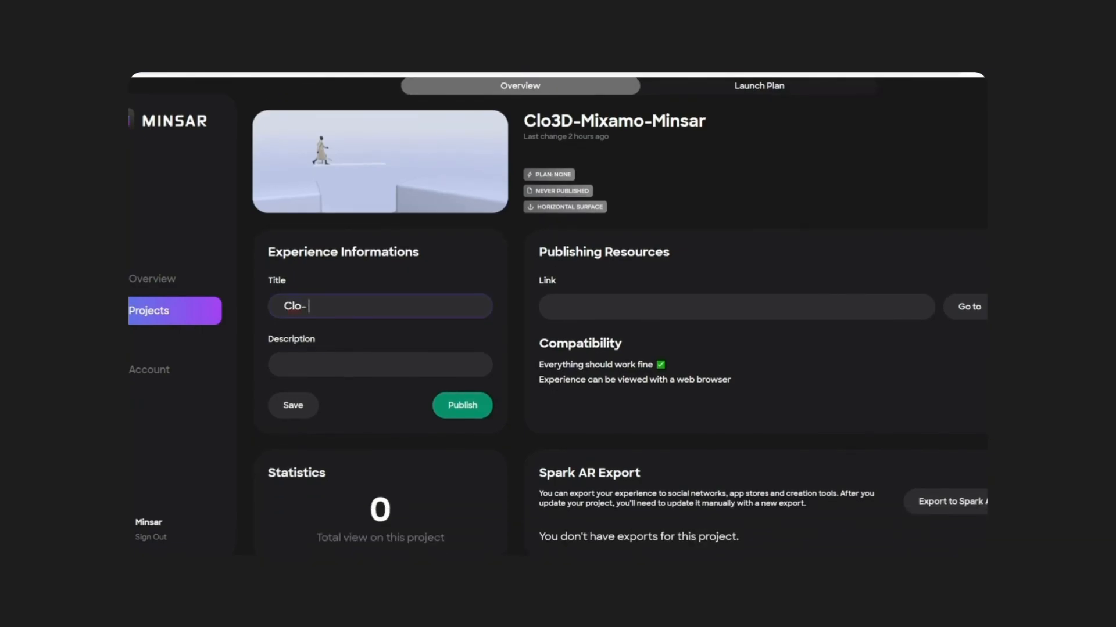
pyautogui.write('Mixamo-Blender-M')
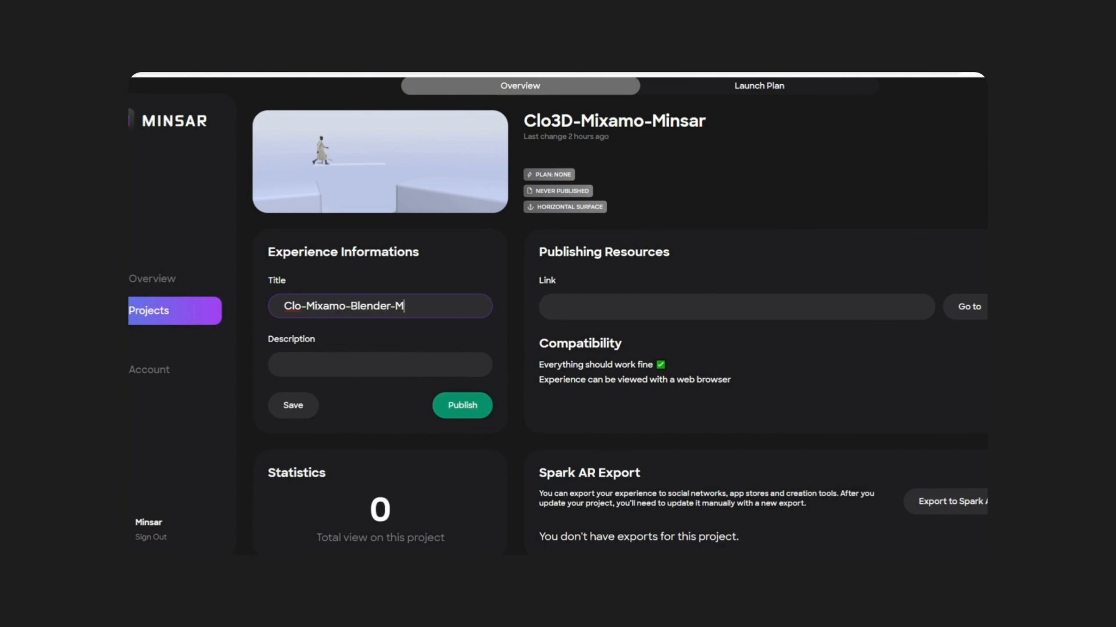
pyautogui.write('insar')
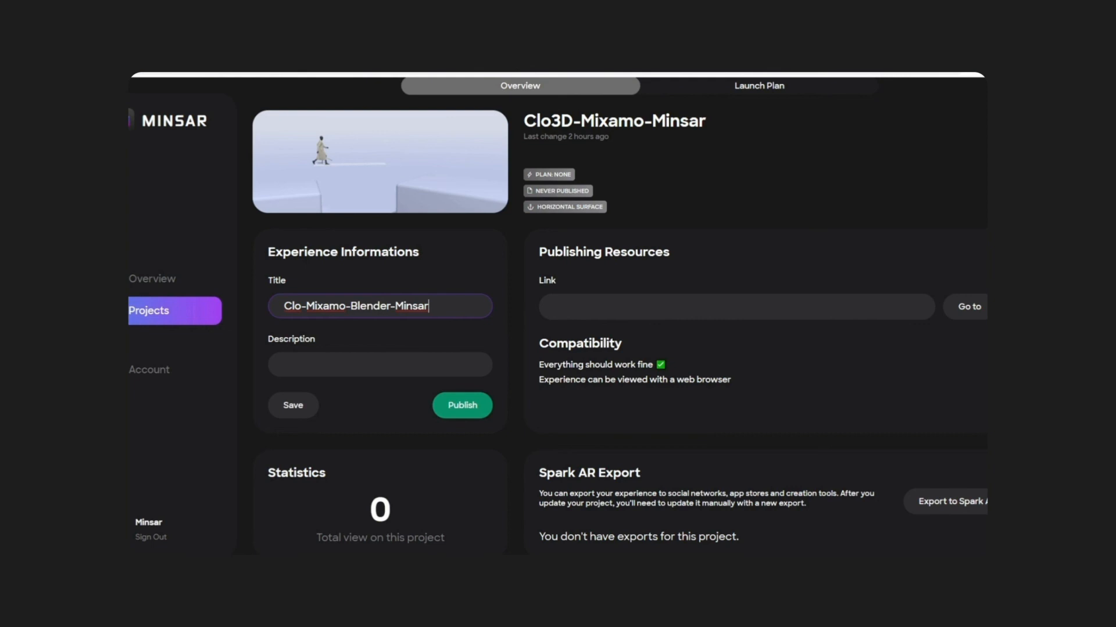
pyautogui.click(380, 364)
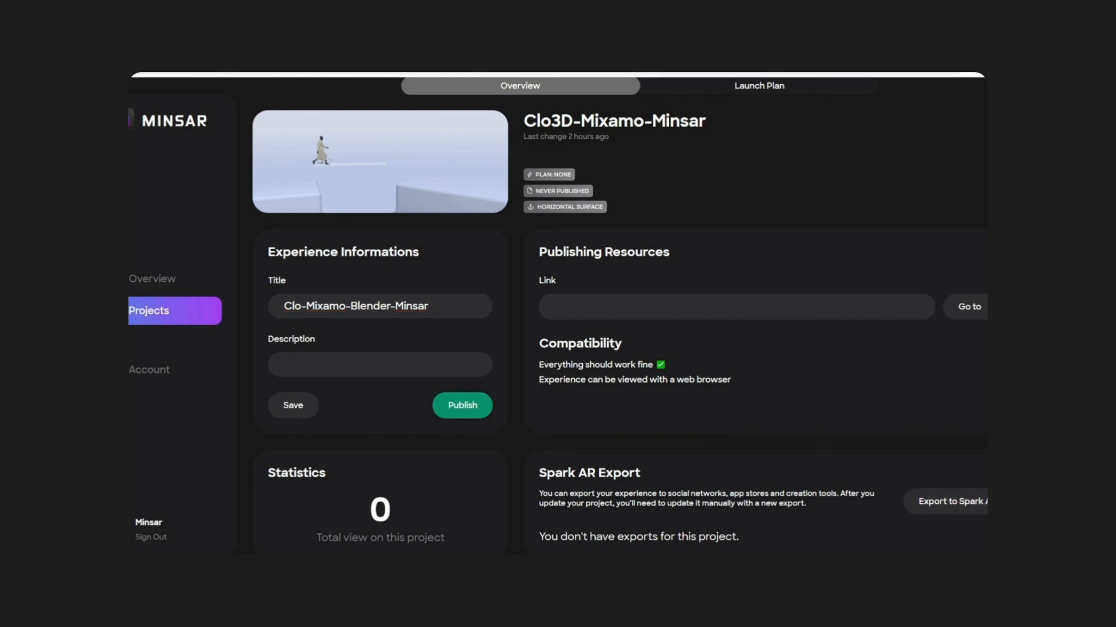
pyautogui.click(460, 405)
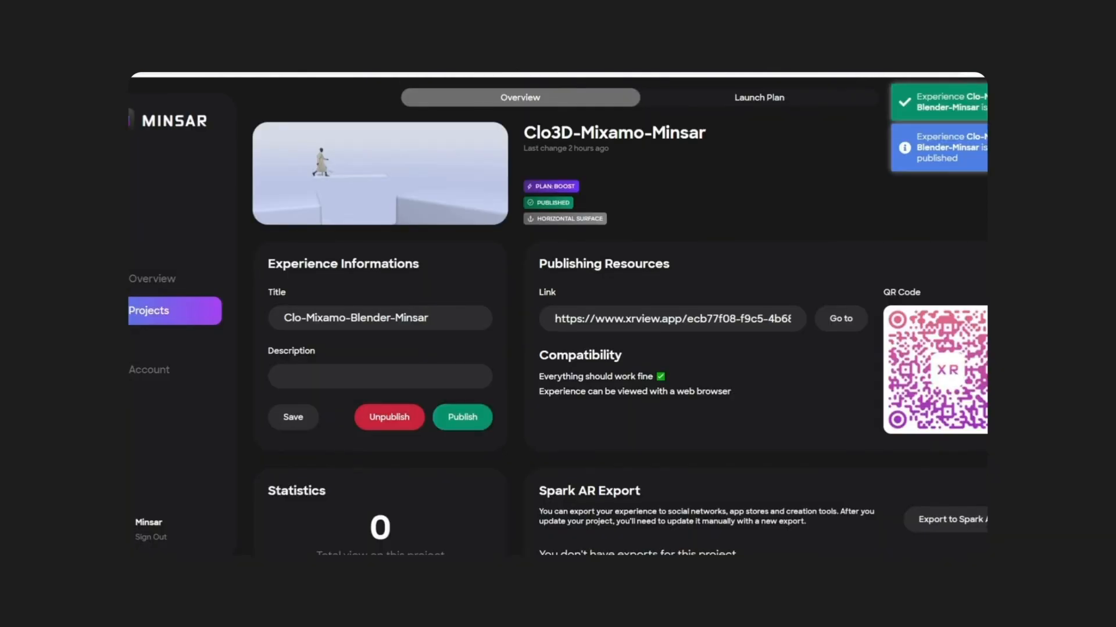